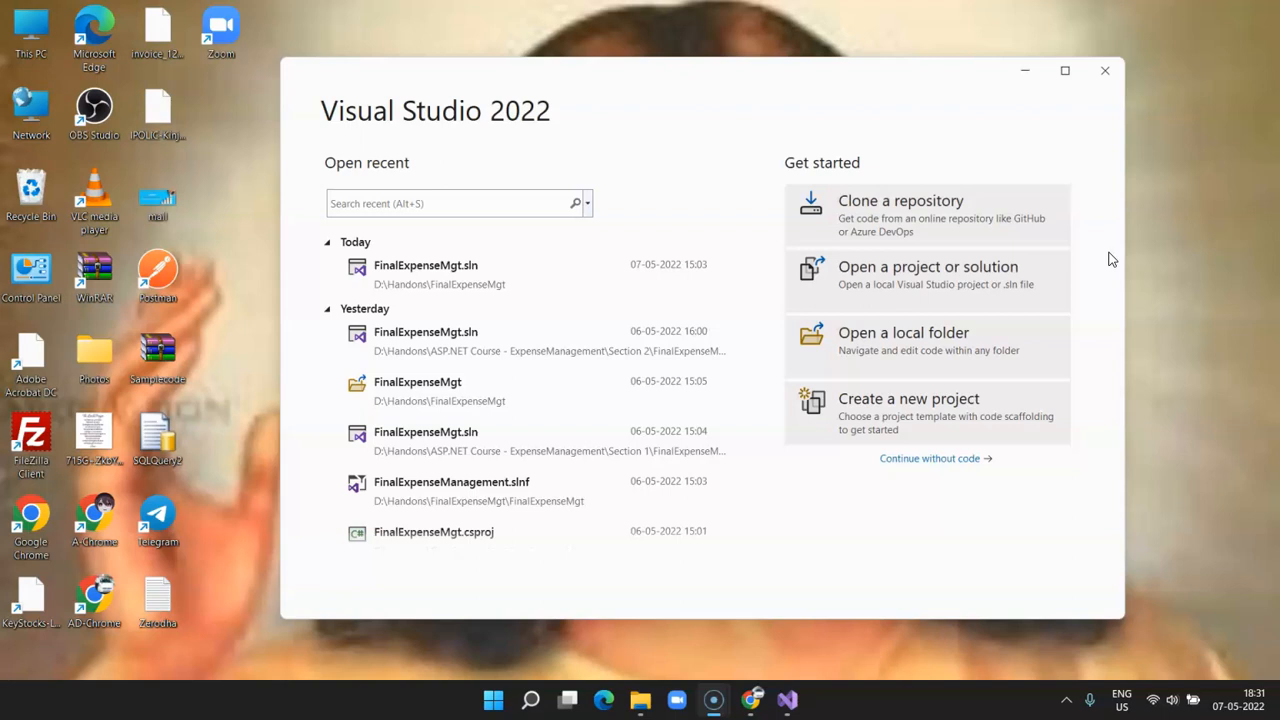
{"action": "mouse_move", "coordinate": [788, 644]}
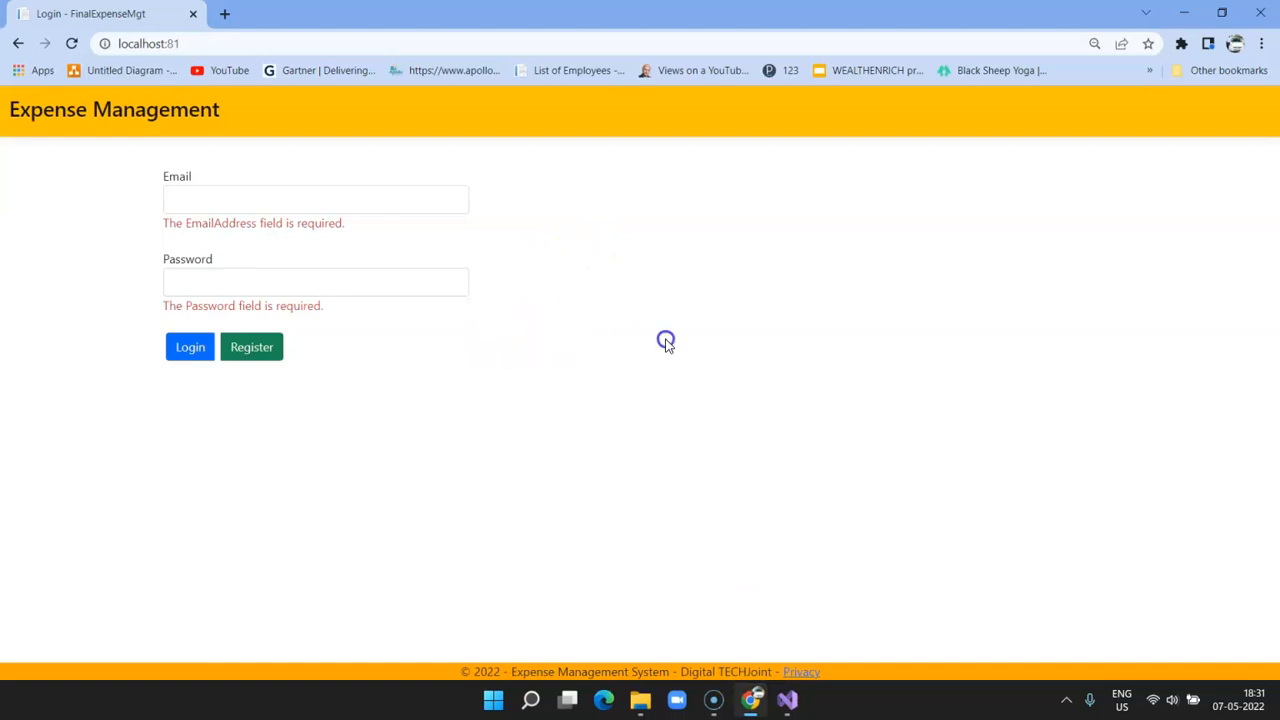
{"action": "mouse_move", "coordinate": [536, 258]}
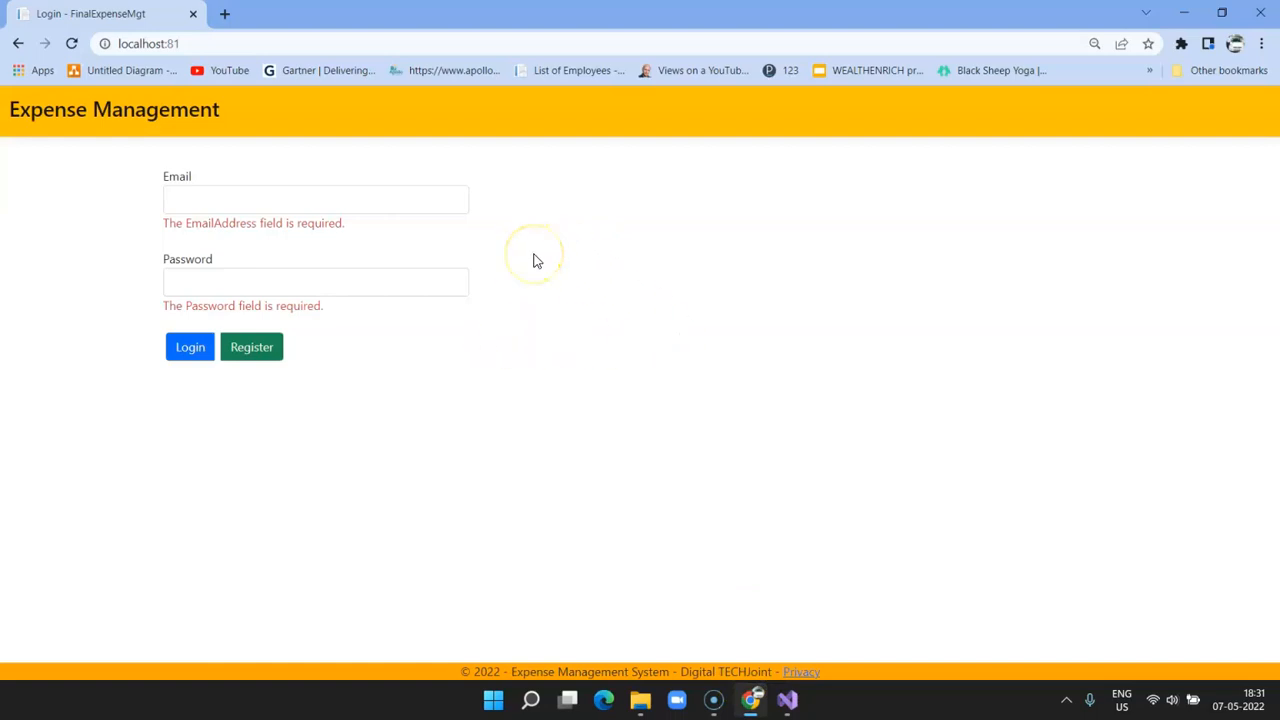
Step: Log in to the Expense Management app as anthony and show the Expense Register list
{"action": "left_click", "coordinate": [316, 200]}
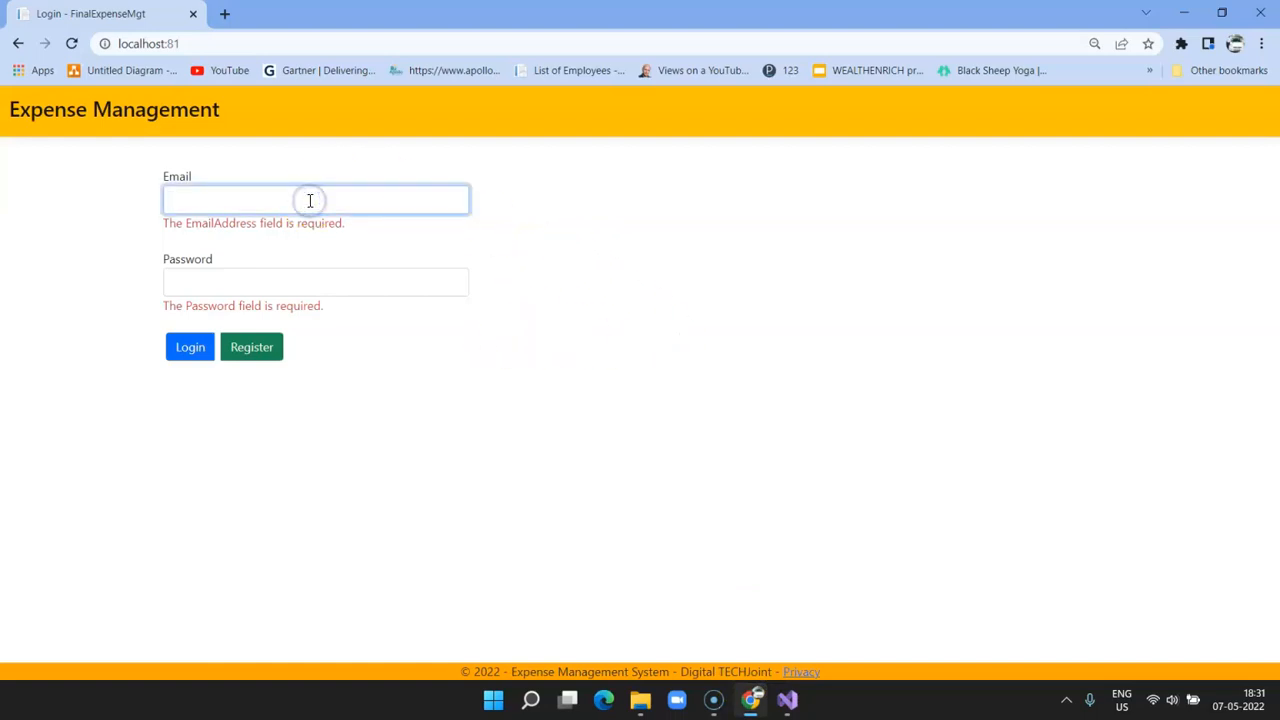
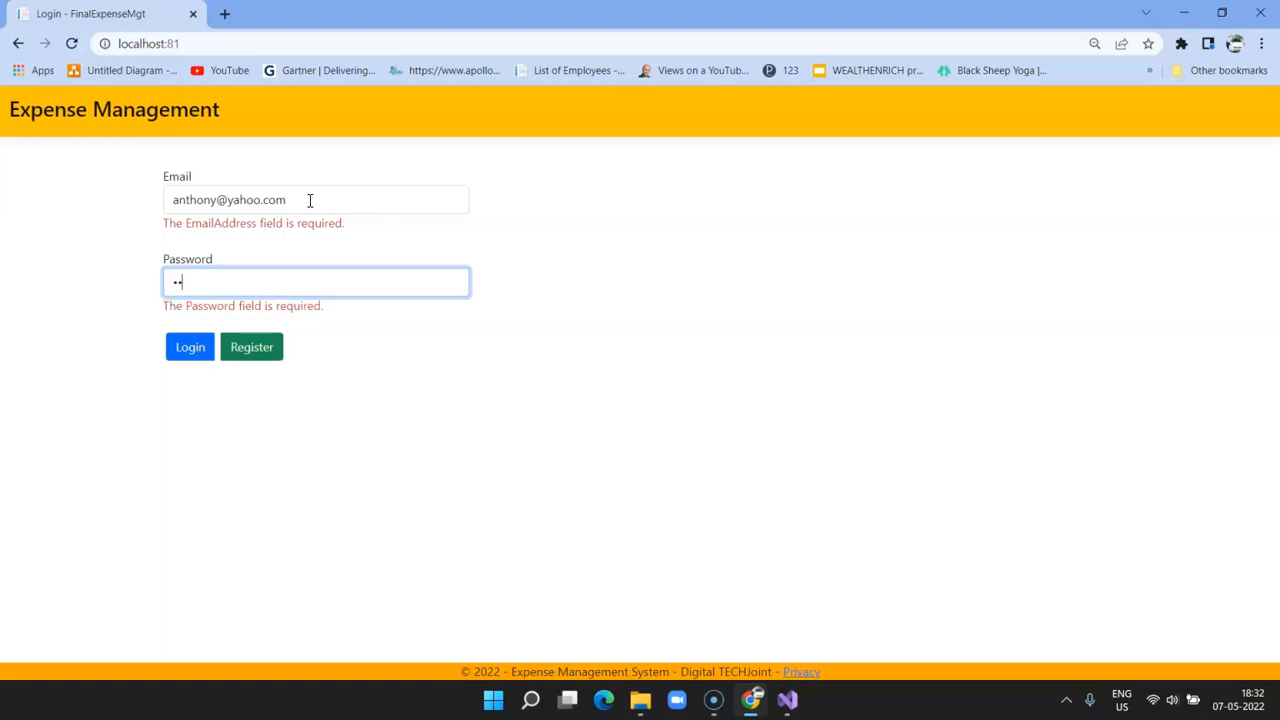
{"action": "left_click", "coordinate": [190, 348]}
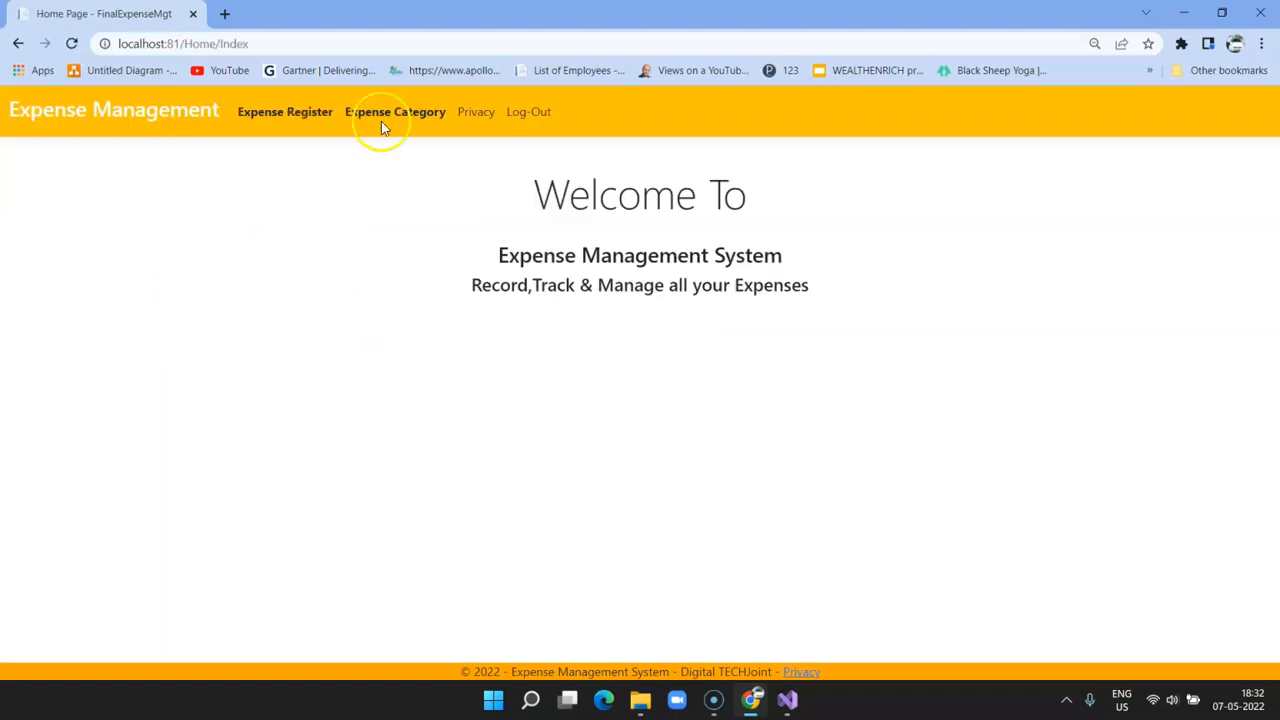
{"action": "left_click", "coordinate": [284, 112]}
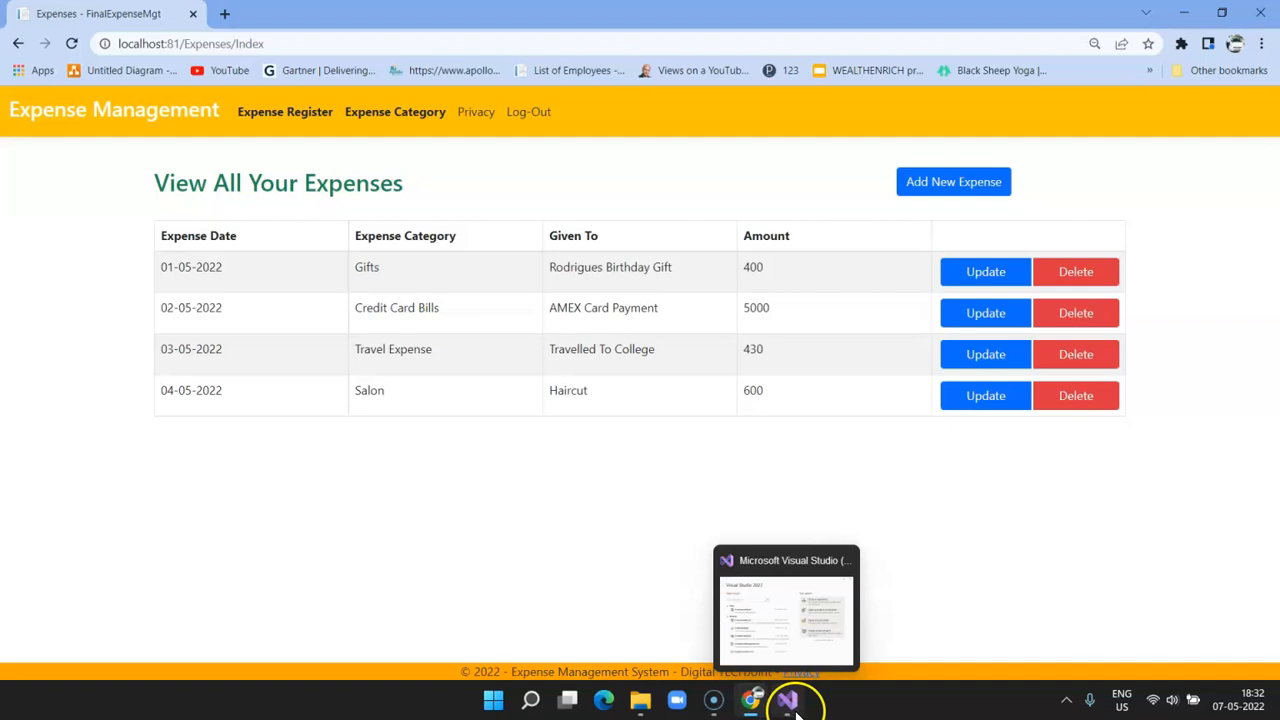
Step: Switch to Visual Studio and start creating a new project
{"action": "left_click", "coordinate": [788, 700]}
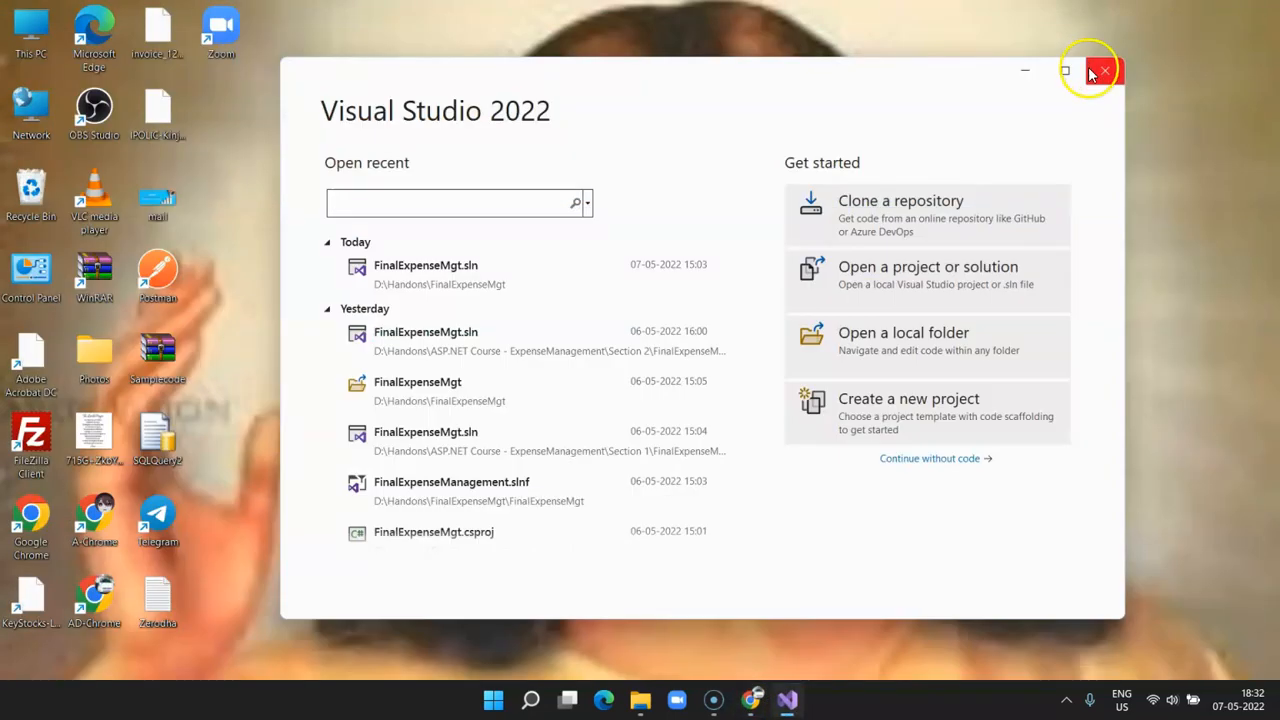
{"action": "mouse_move", "coordinate": [776, 82]}
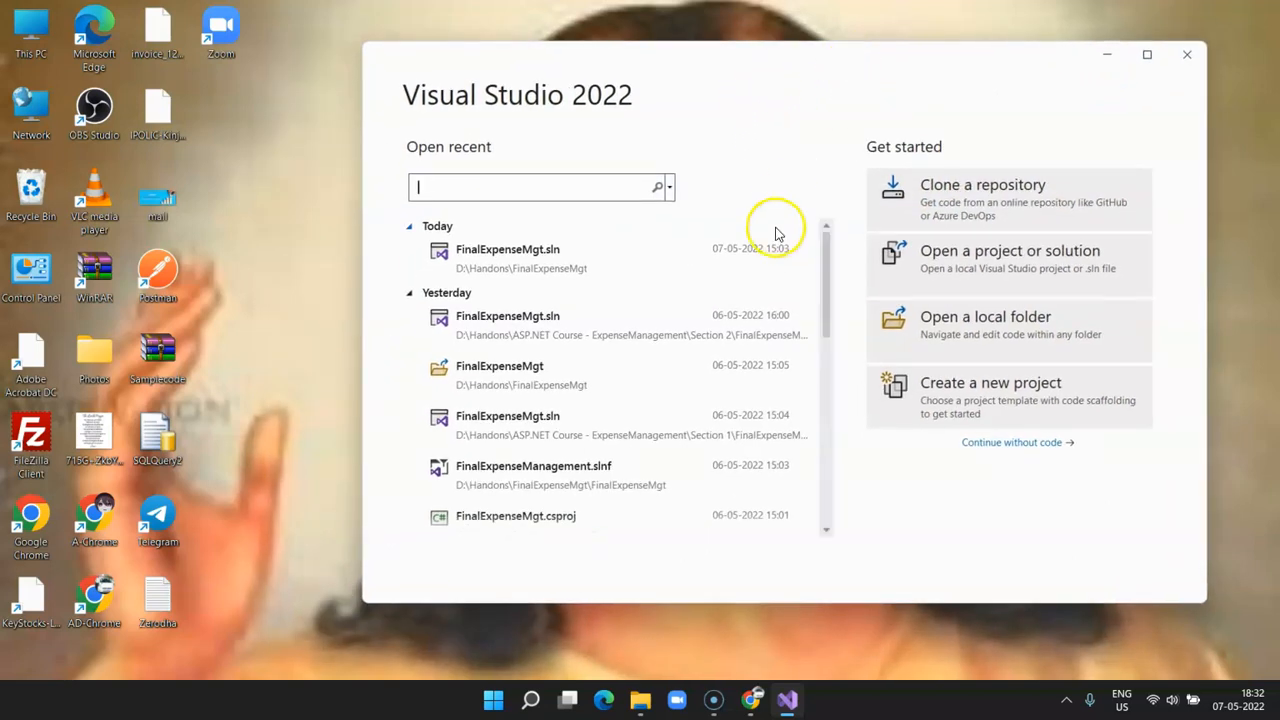
{"action": "mouse_move", "coordinate": [336, 224]}
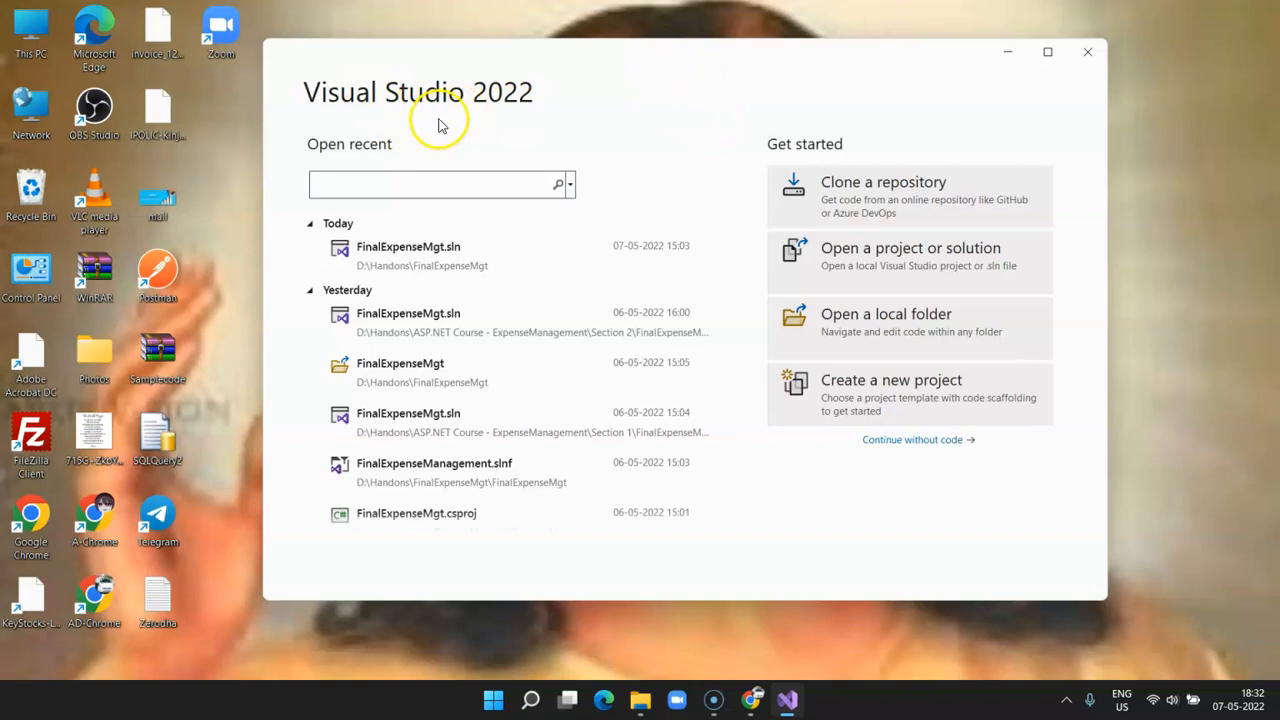
{"action": "left_click", "coordinate": [892, 380]}
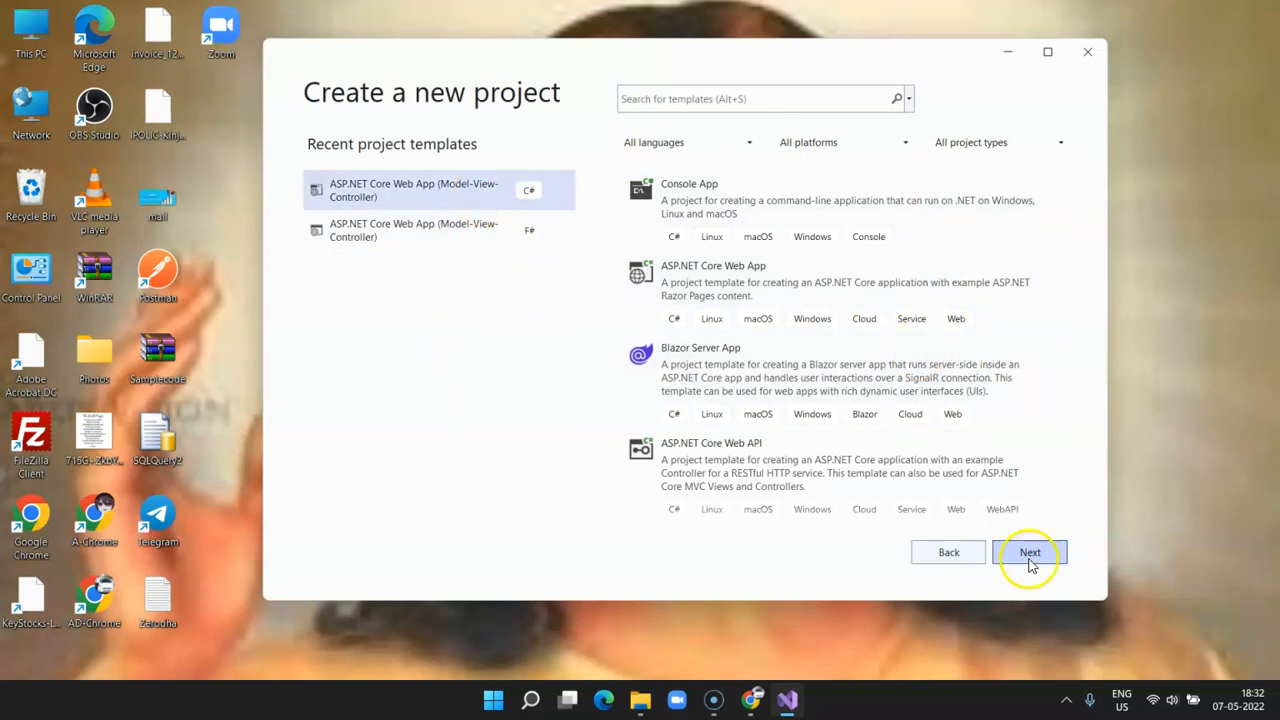
Step: Name the MVC project ExpenseManagement in the D:\Demo folder and continue to additional settings
{"action": "left_click", "coordinate": [1030, 552]}
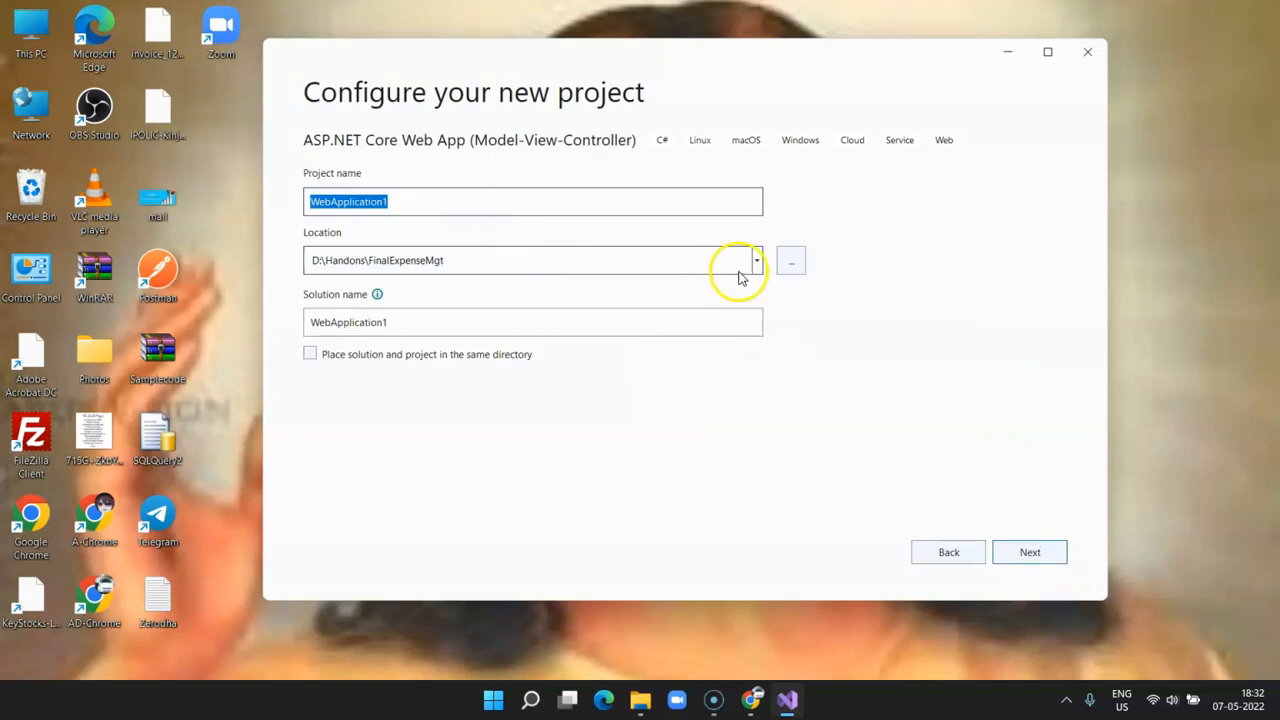
{"action": "left_click", "coordinate": [756, 260]}
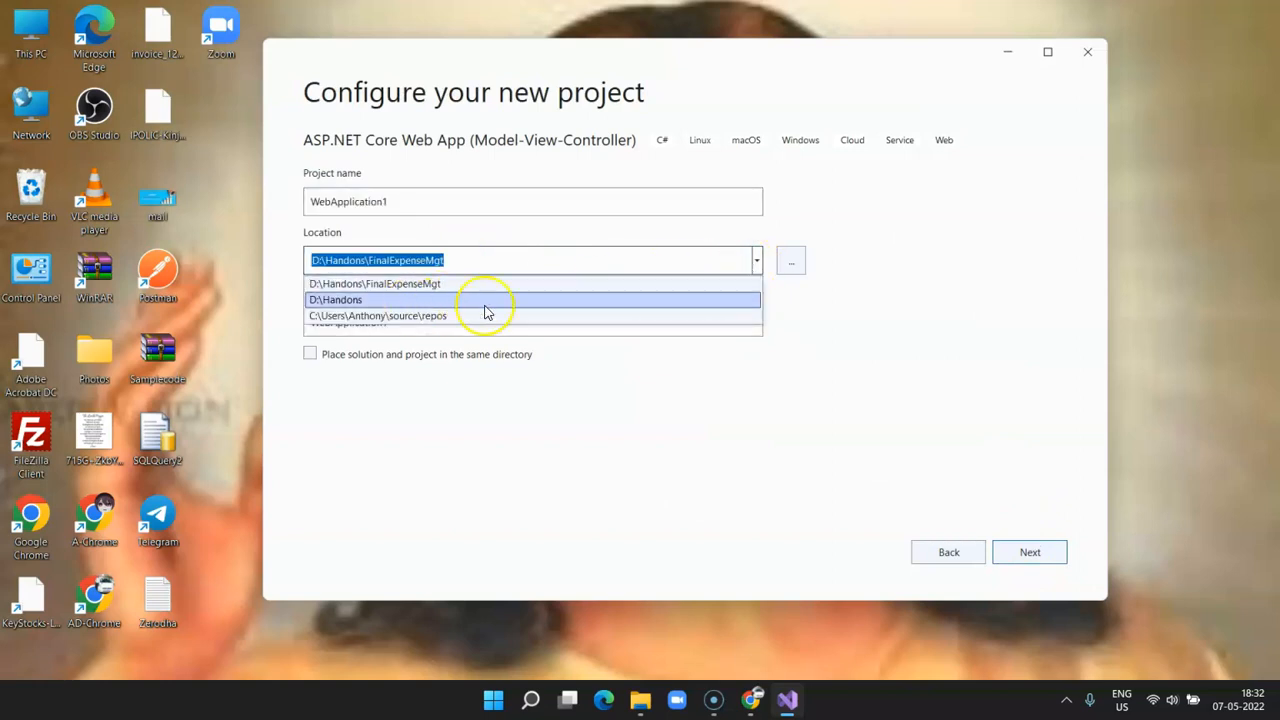
{"action": "left_click", "coordinate": [790, 260]}
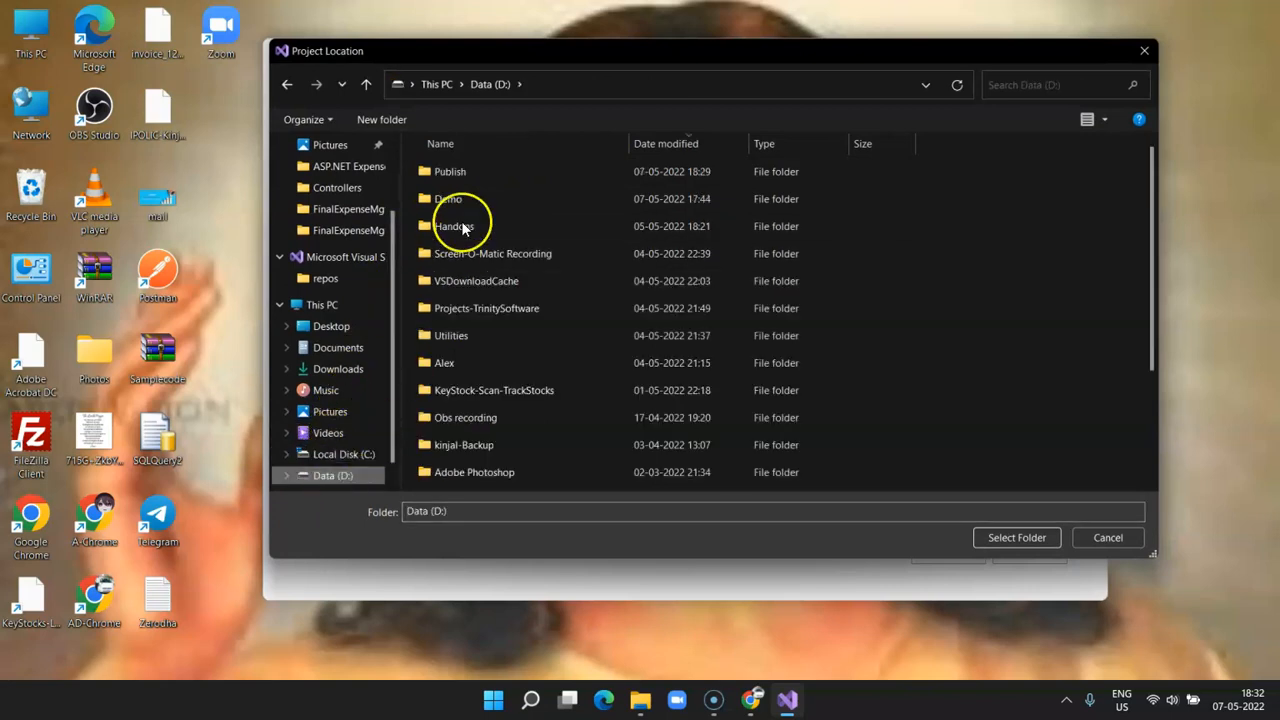
{"action": "left_click", "coordinate": [1016, 536]}
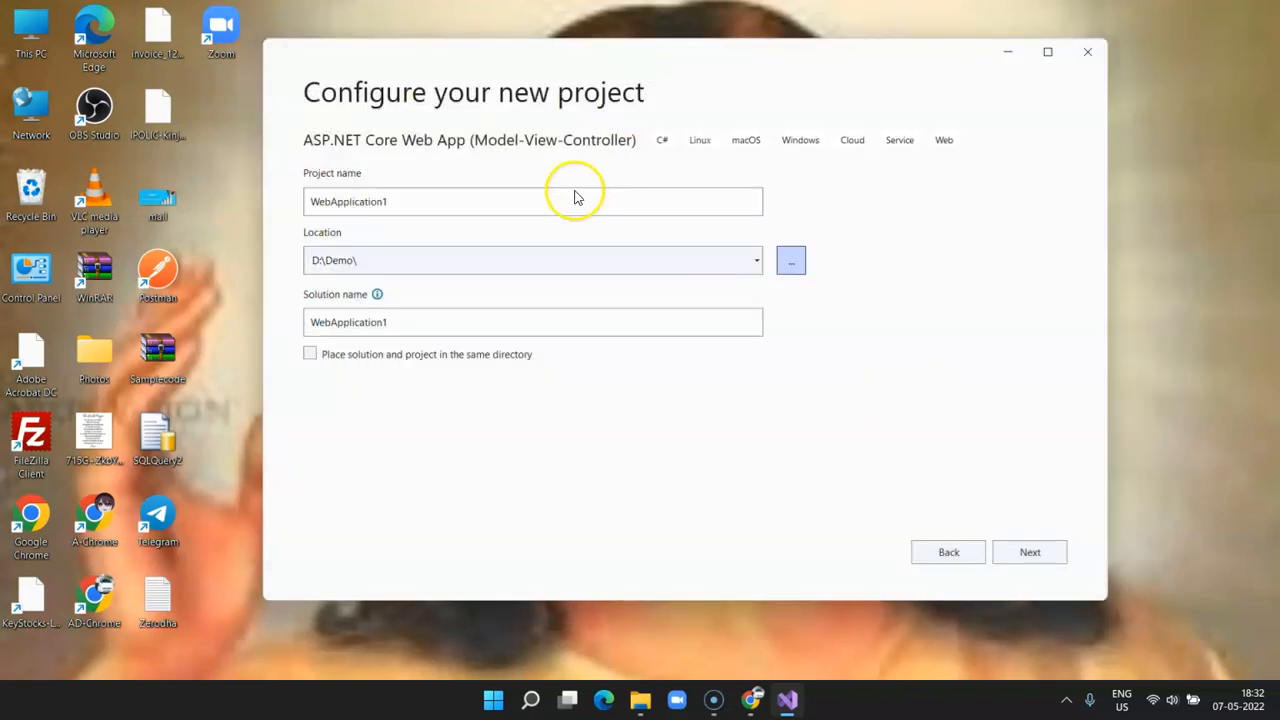
{"action": "type", "text": "E"}
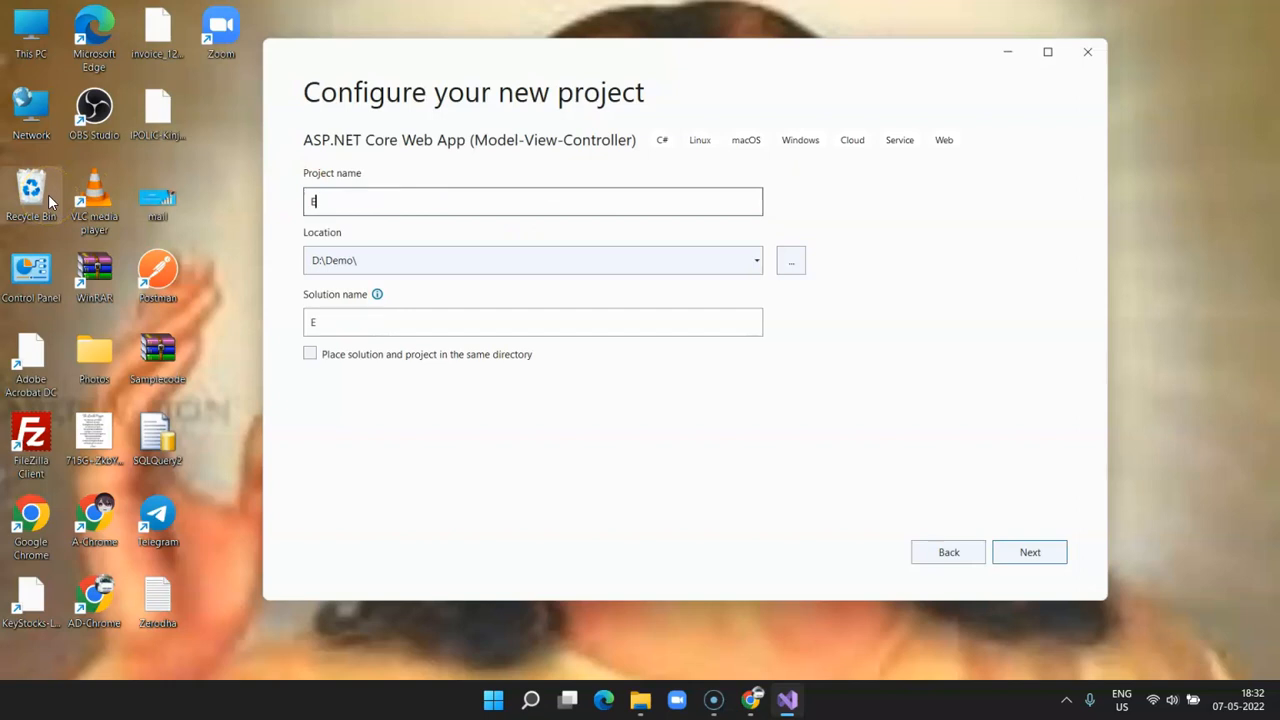
{"action": "type", "text": "xpenseManagement"}
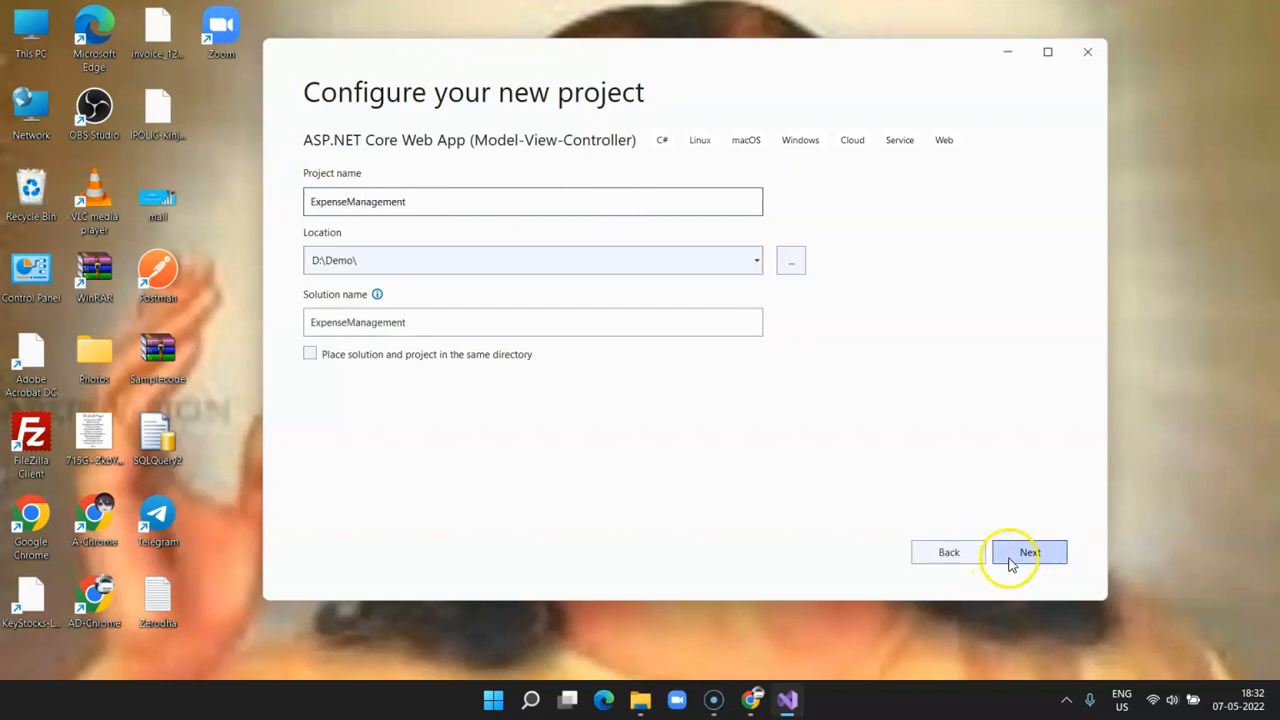
{"action": "left_click", "coordinate": [1028, 552]}
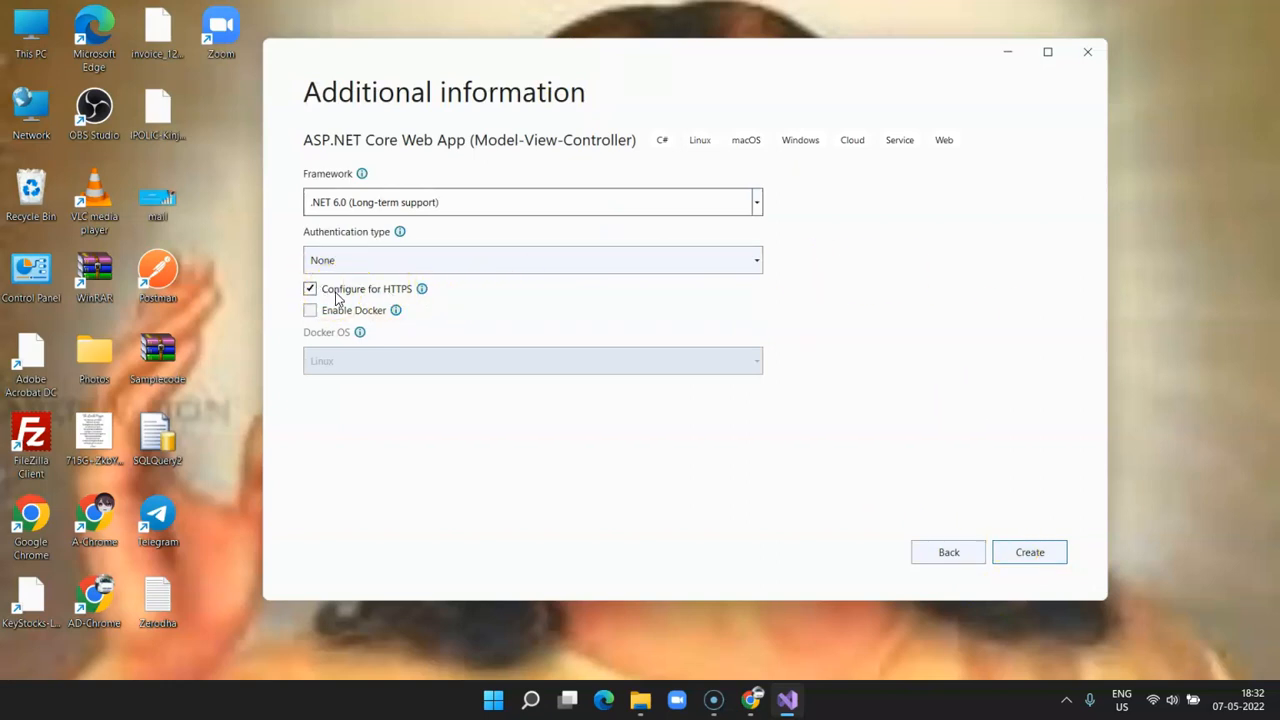
Step: Create the project on .NET 6.0 with Configure for HTTPS unchecked
{"action": "left_click", "coordinate": [310, 288]}
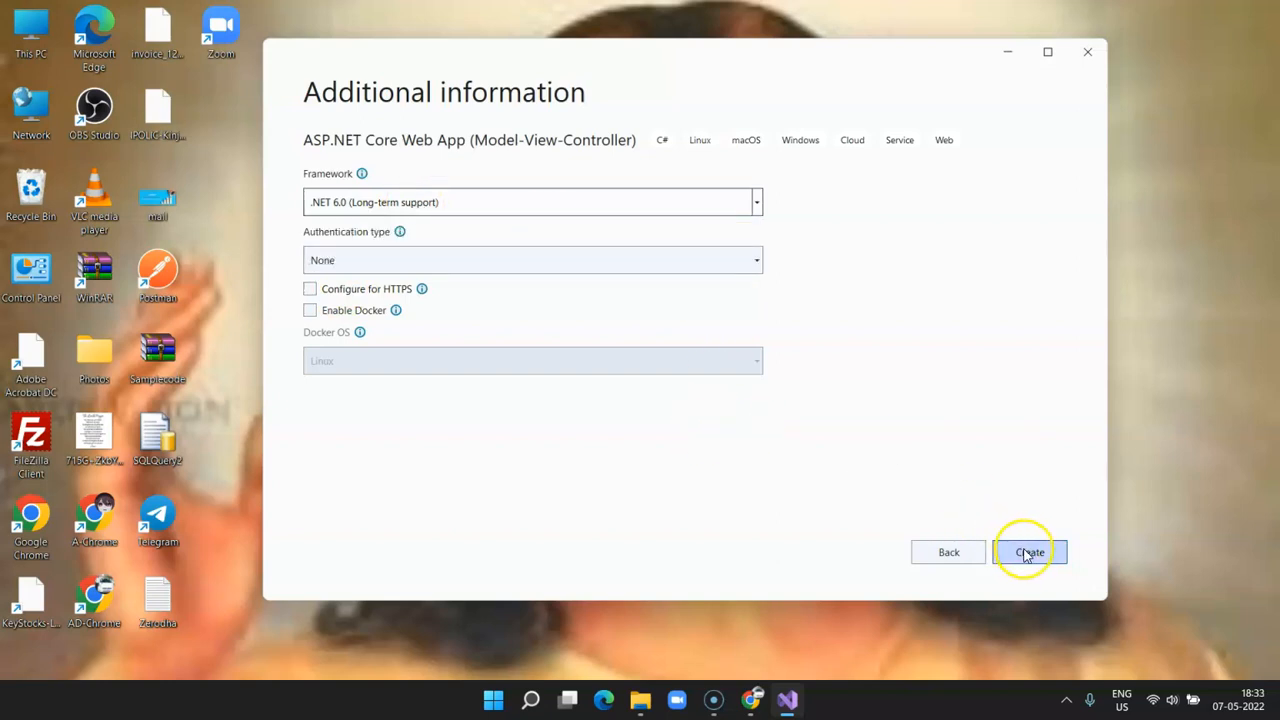
{"action": "left_click", "coordinate": [1030, 552]}
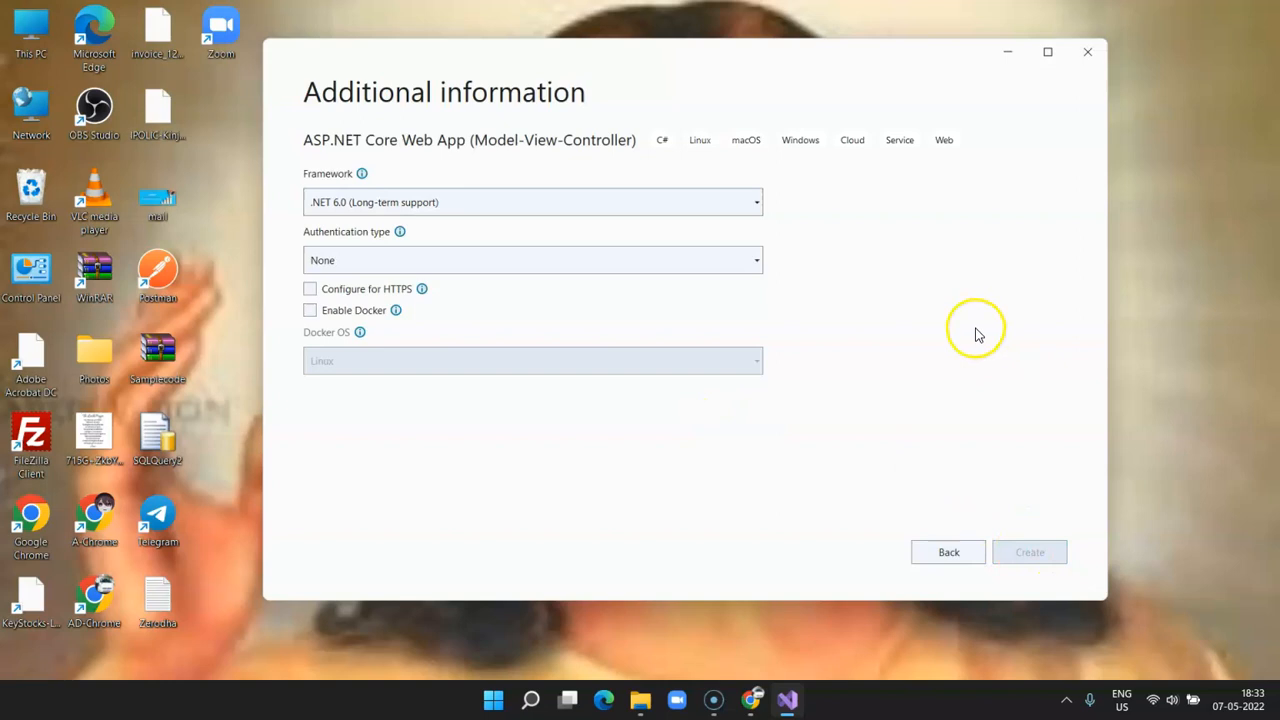
{"action": "left_click", "coordinate": [1028, 552]}
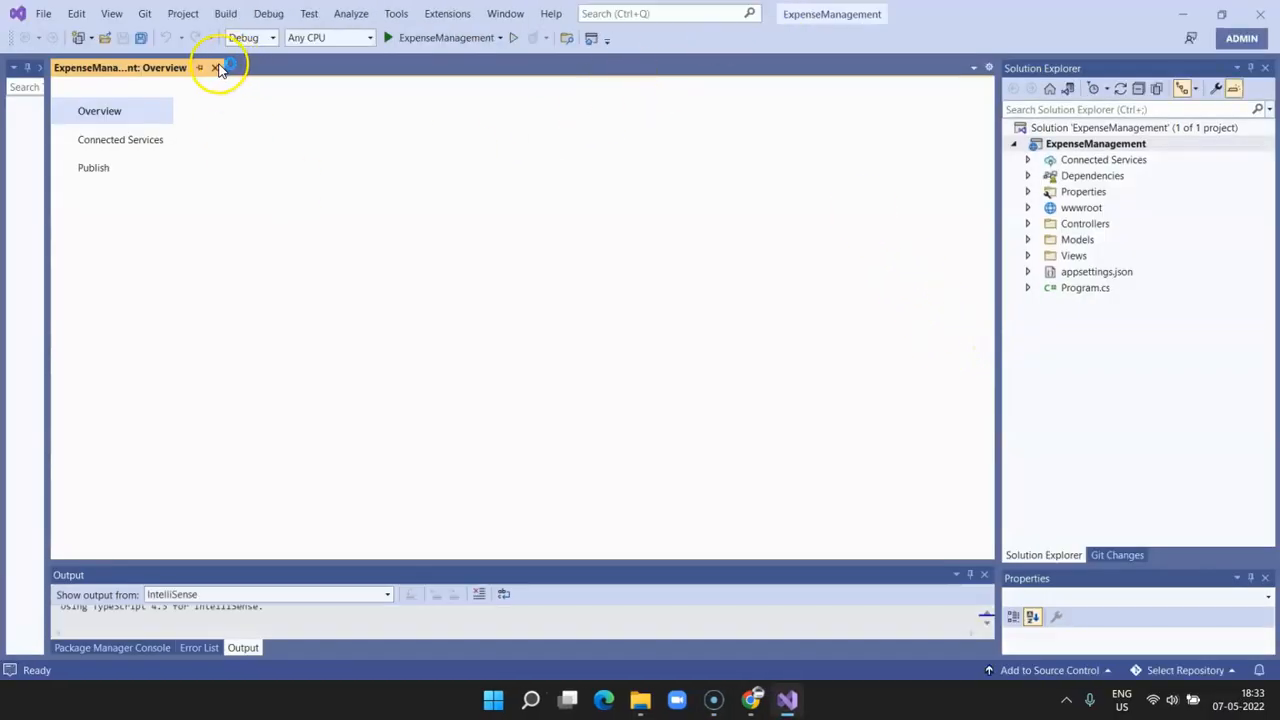
Step: Expand Connected Services, Dependencies, wwwroot, Controllers and Models in Solution Explorer
{"action": "left_click", "coordinate": [216, 68]}
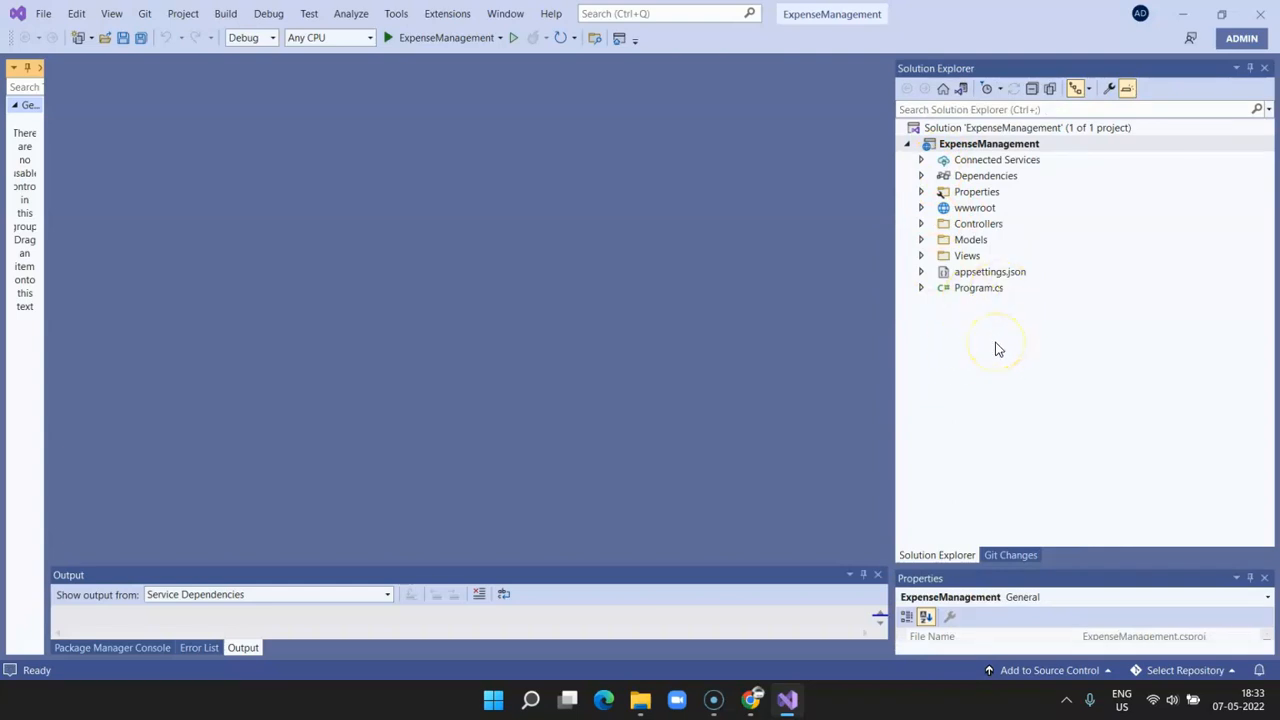
{"action": "mouse_move", "coordinate": [964, 292]}
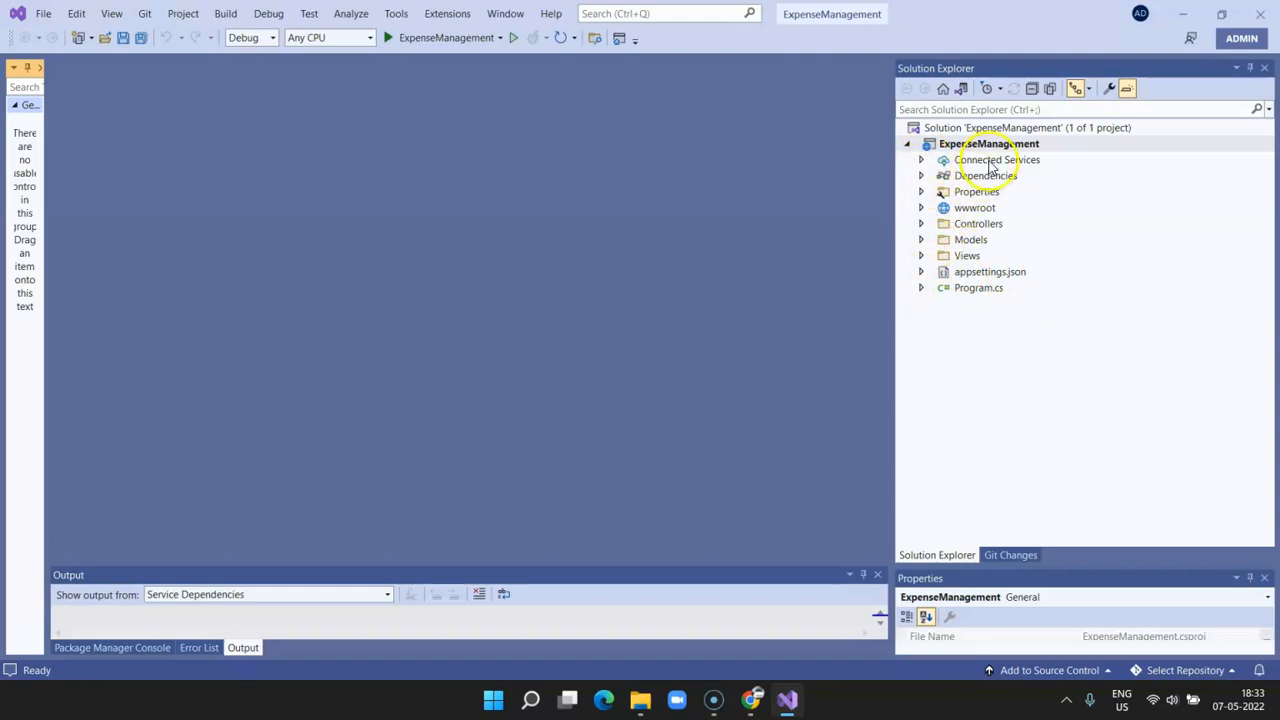
{"action": "left_click", "coordinate": [920, 160]}
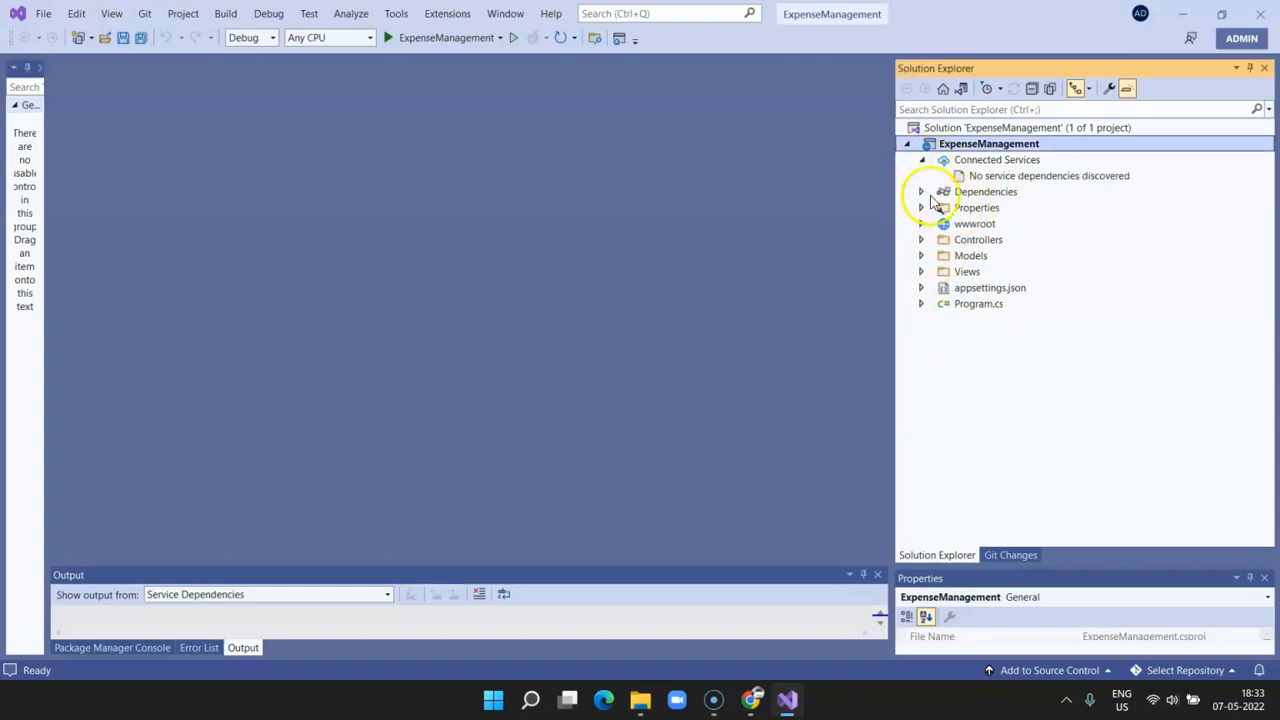
{"action": "left_click", "coordinate": [920, 192]}
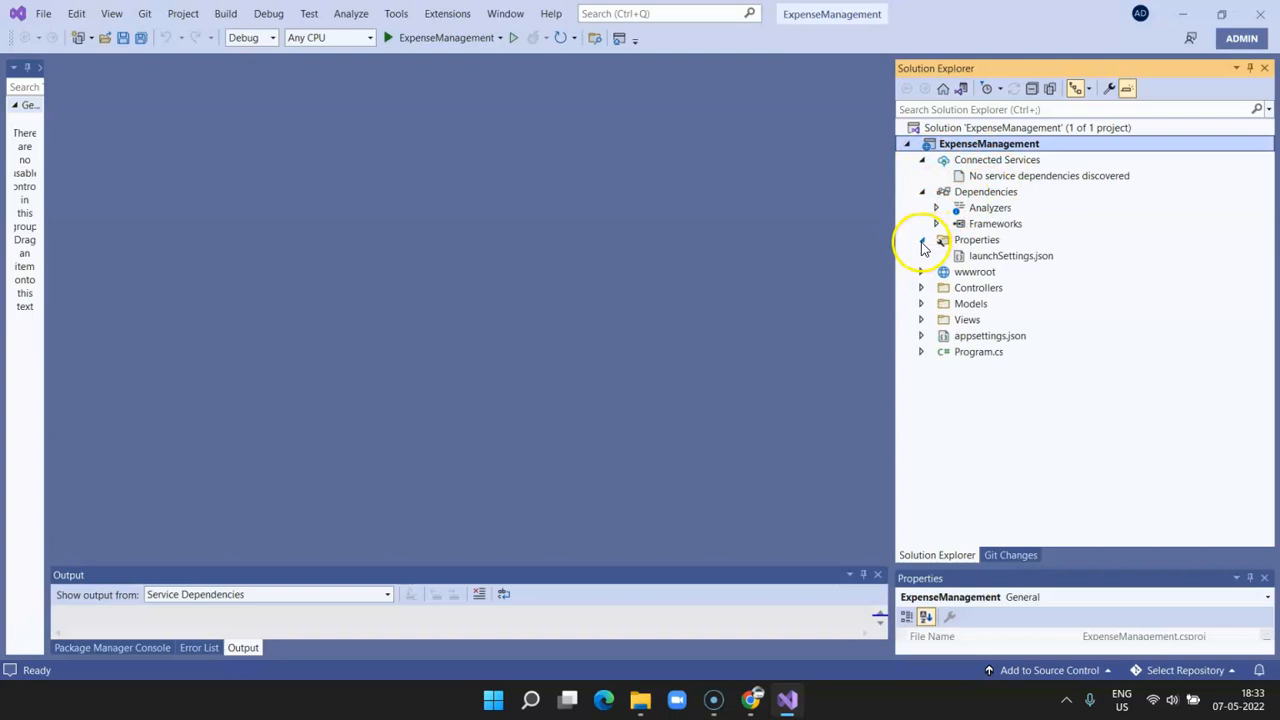
{"action": "left_click", "coordinate": [920, 272]}
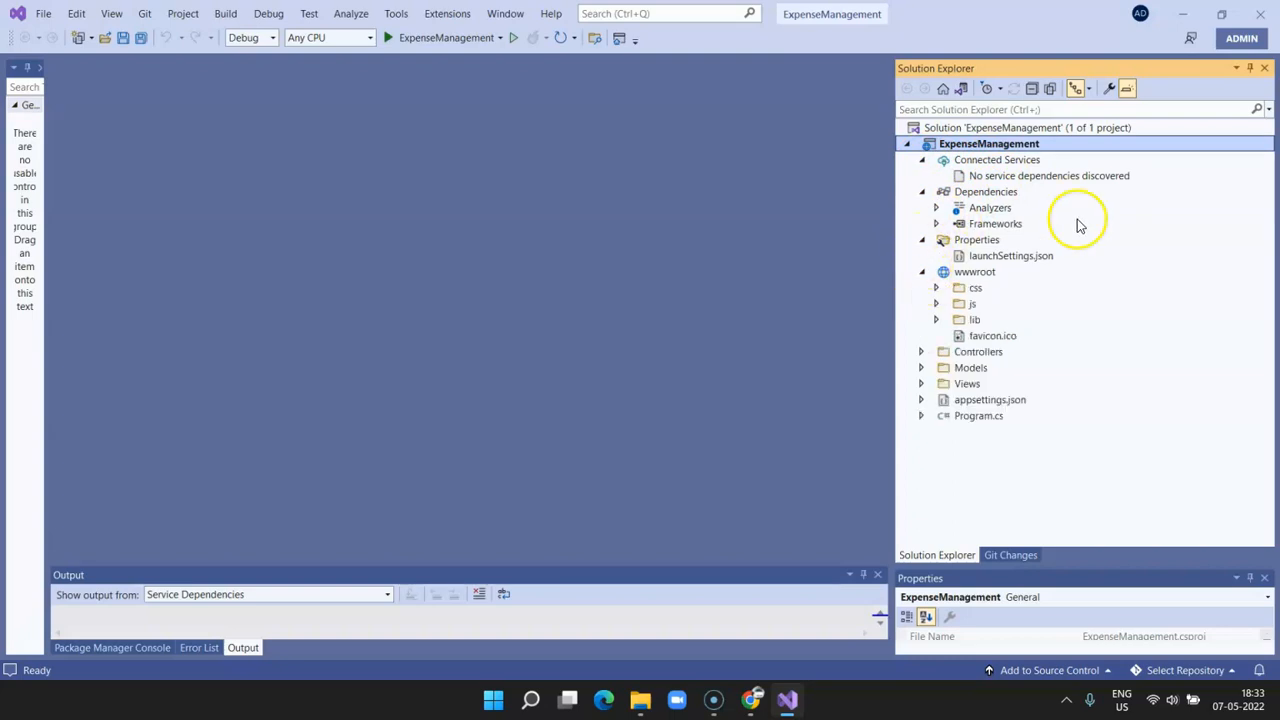
{"action": "left_click", "coordinate": [920, 352]}
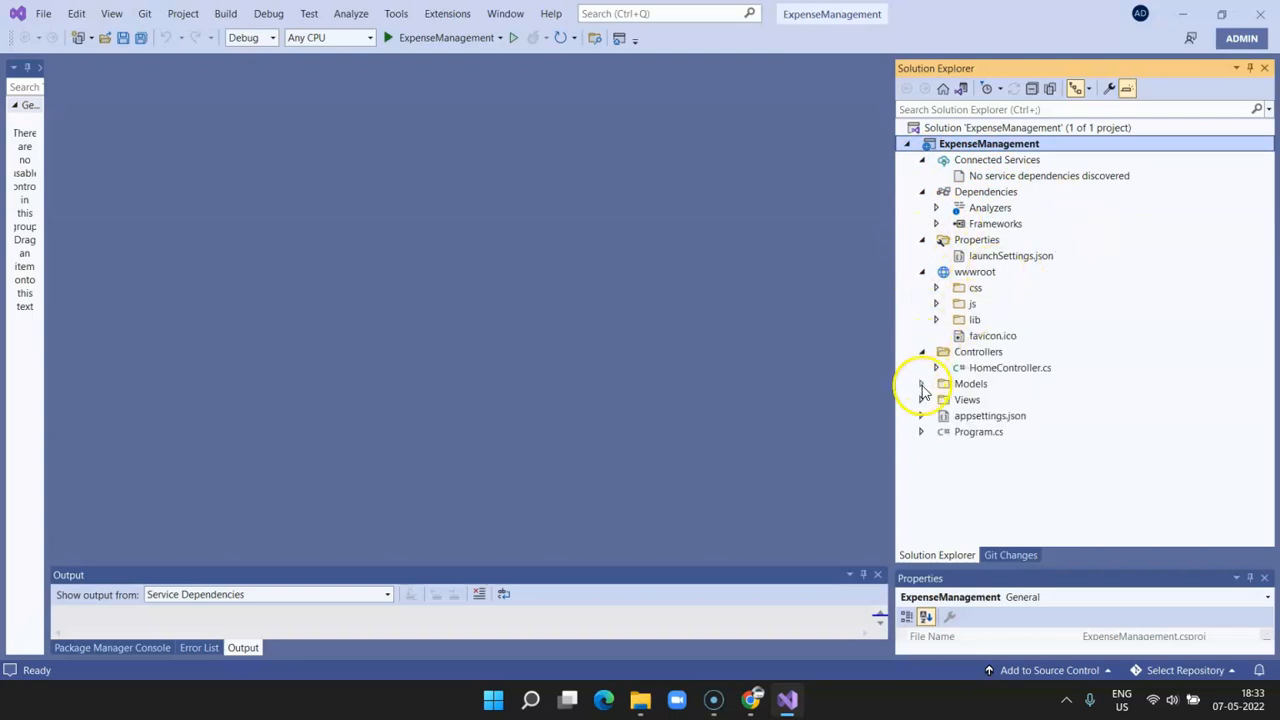
{"action": "left_click", "coordinate": [920, 384]}
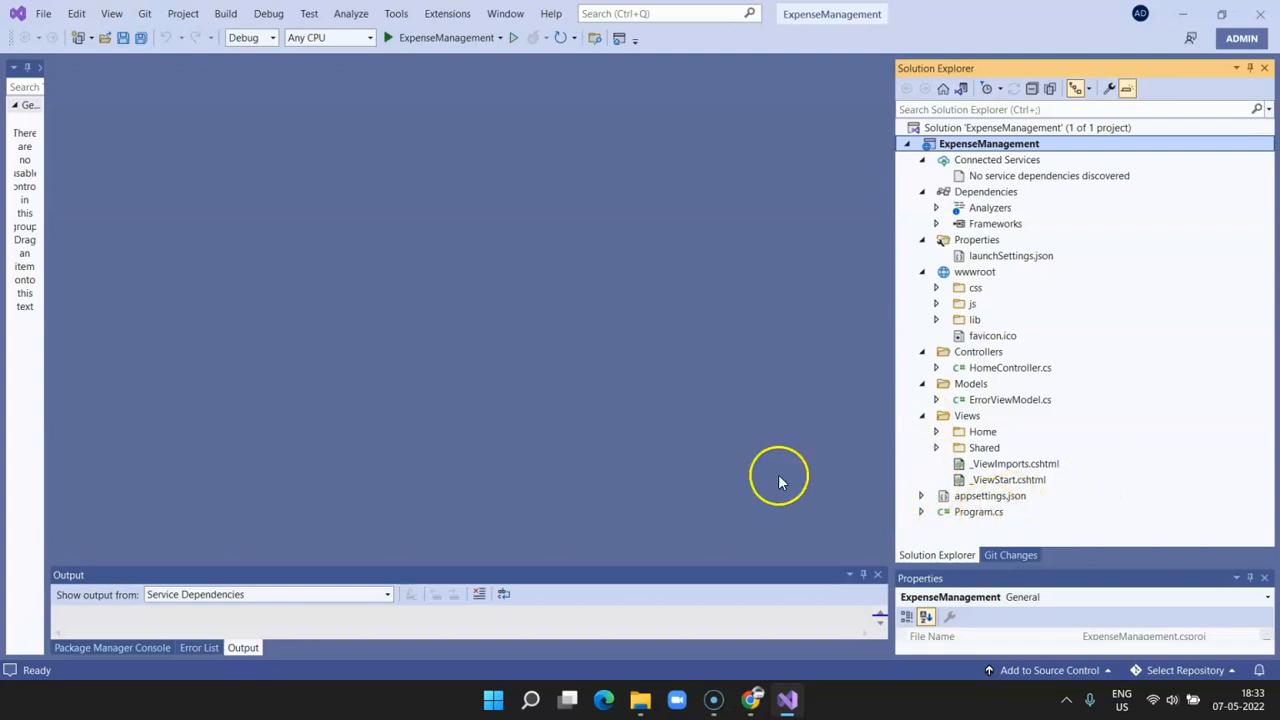
Step: Point out the Controllers and Views folders and open HomeController.cs
{"action": "left_click", "coordinate": [978, 352]}
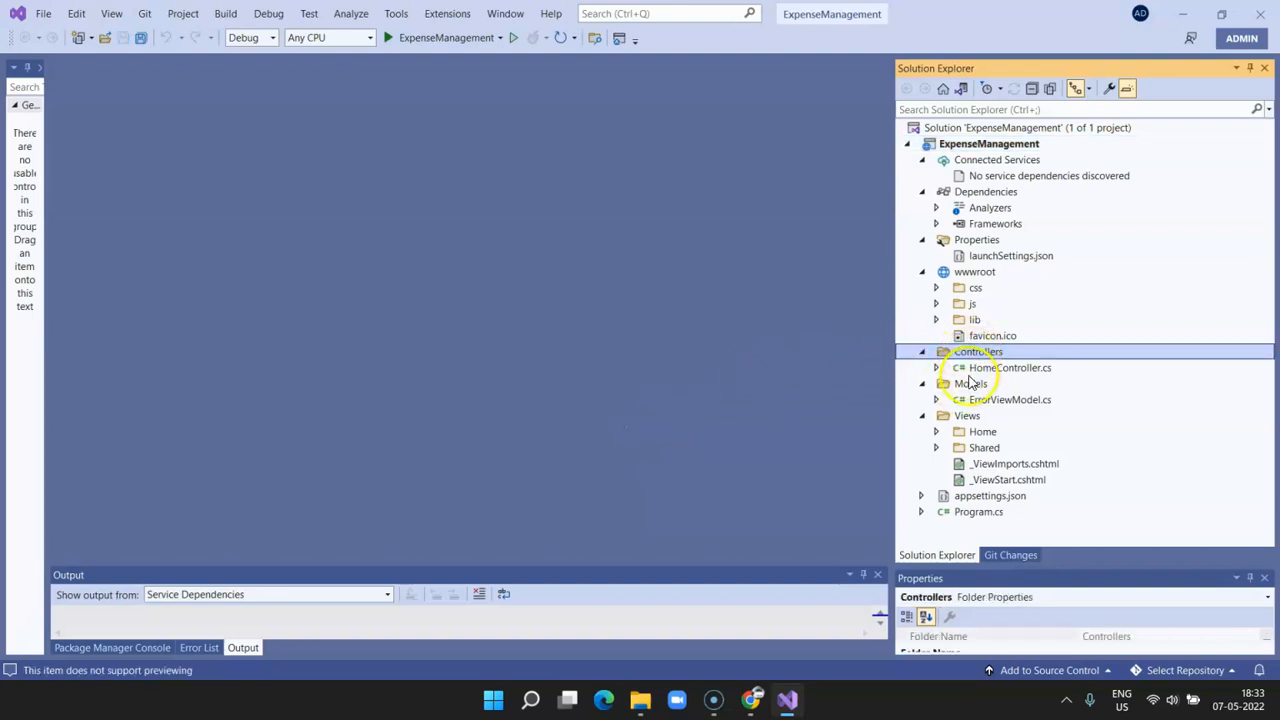
{"action": "left_click", "coordinate": [966, 414]}
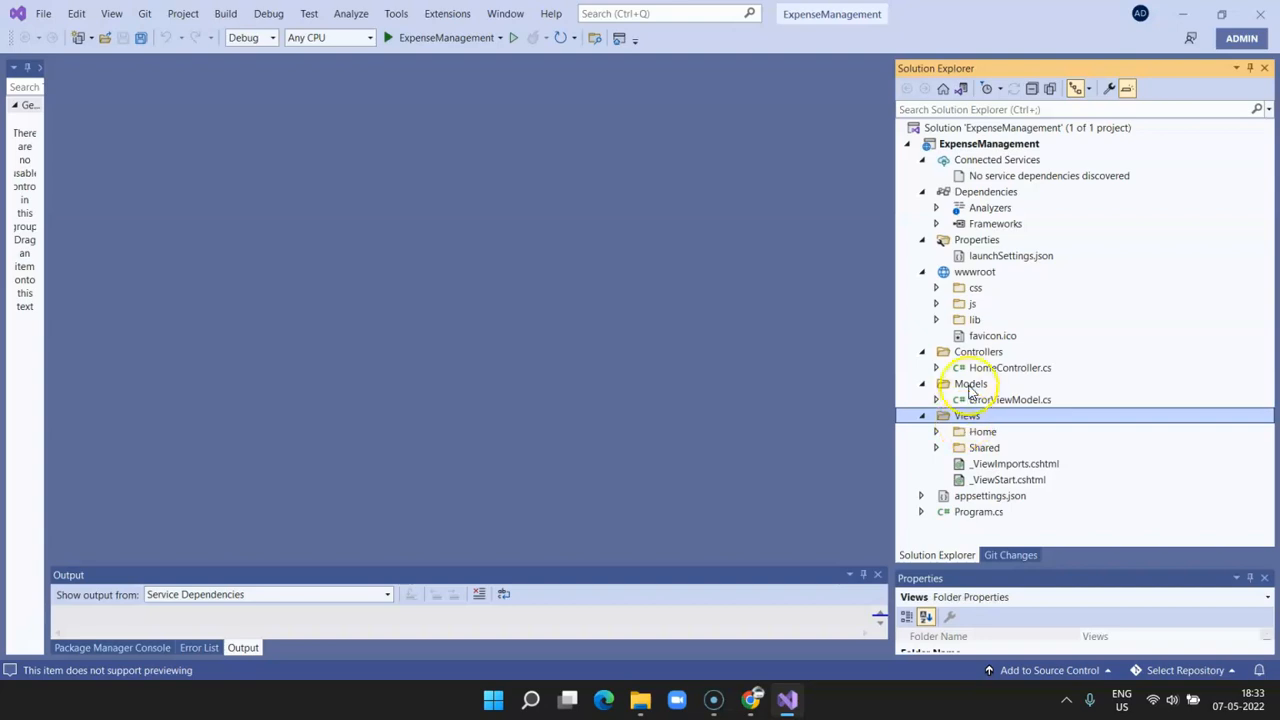
{"action": "mouse_move", "coordinate": [1020, 370]}
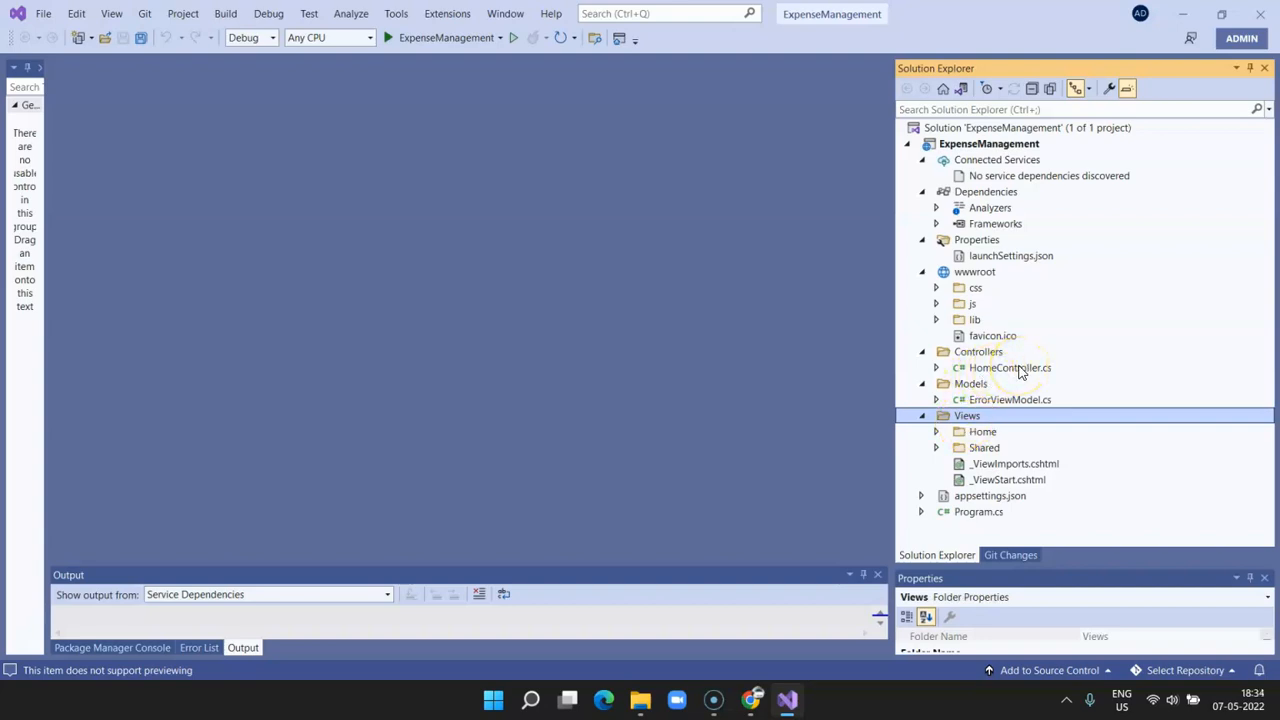
{"action": "left_click", "coordinate": [1010, 368]}
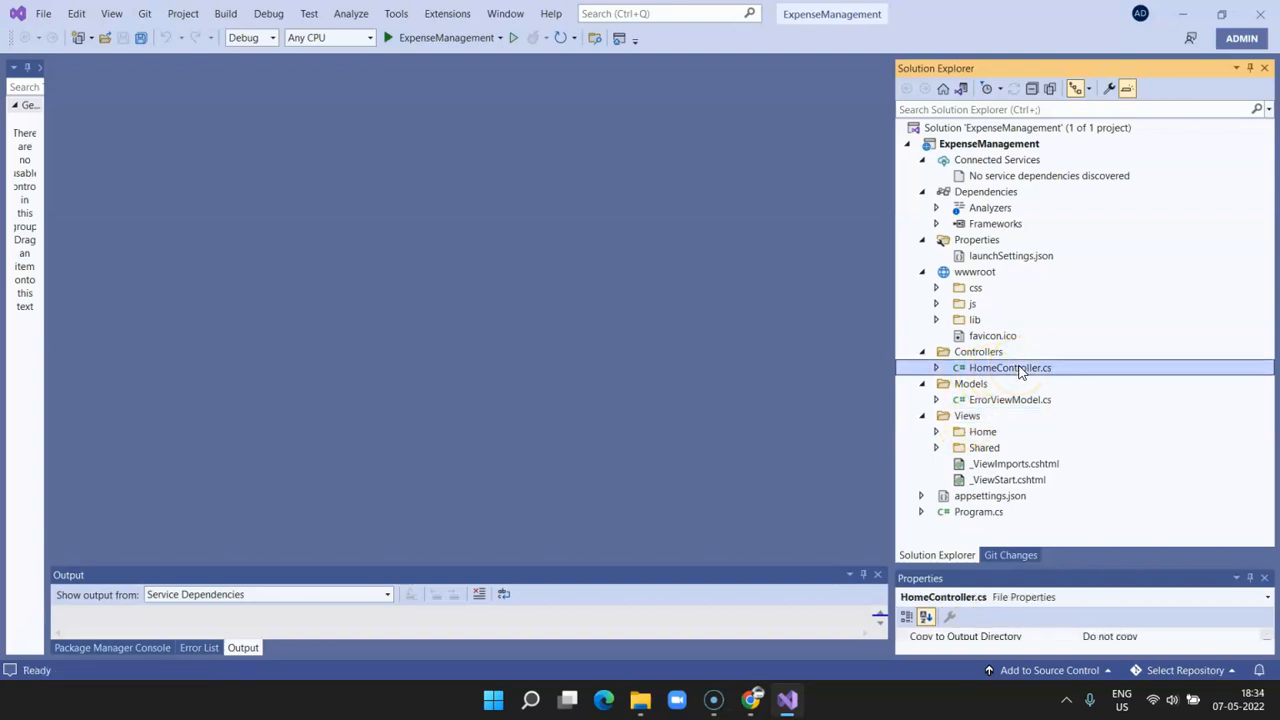
{"action": "double_click", "coordinate": [1010, 368]}
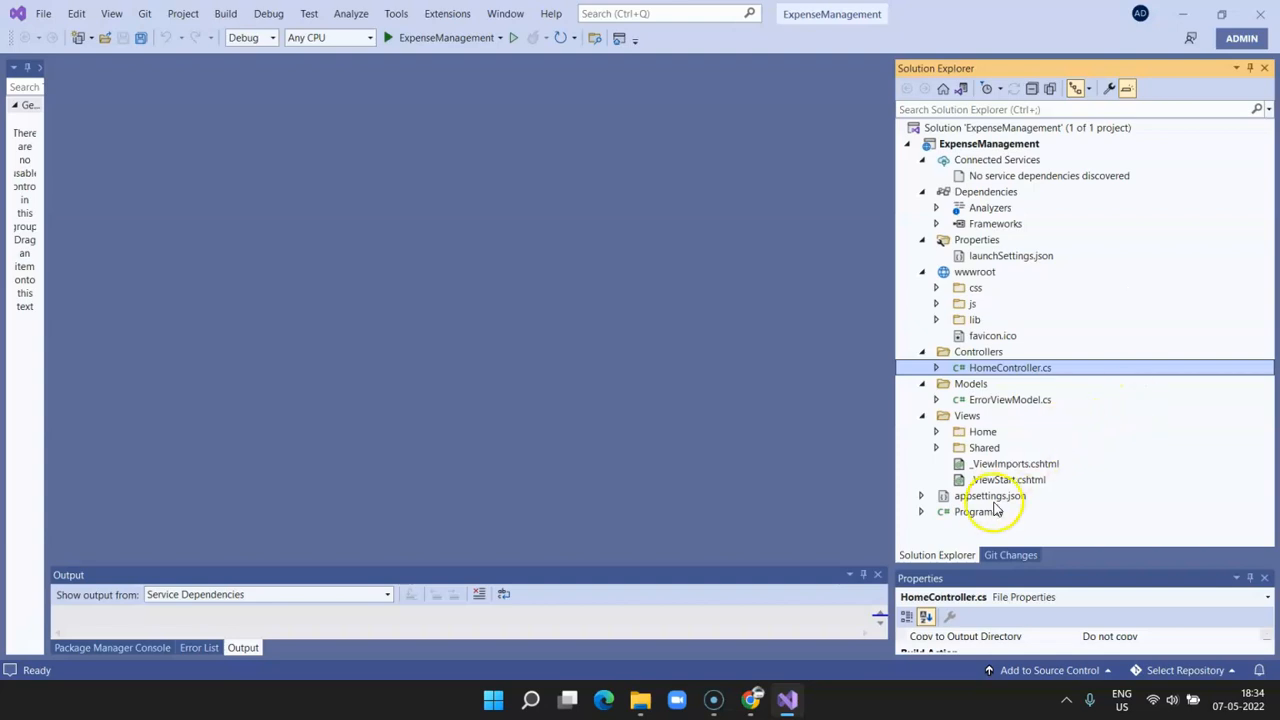
Step: Open appsettings.json and highlight its Logging and AllowedHosts settings
{"action": "double_click", "coordinate": [990, 496]}
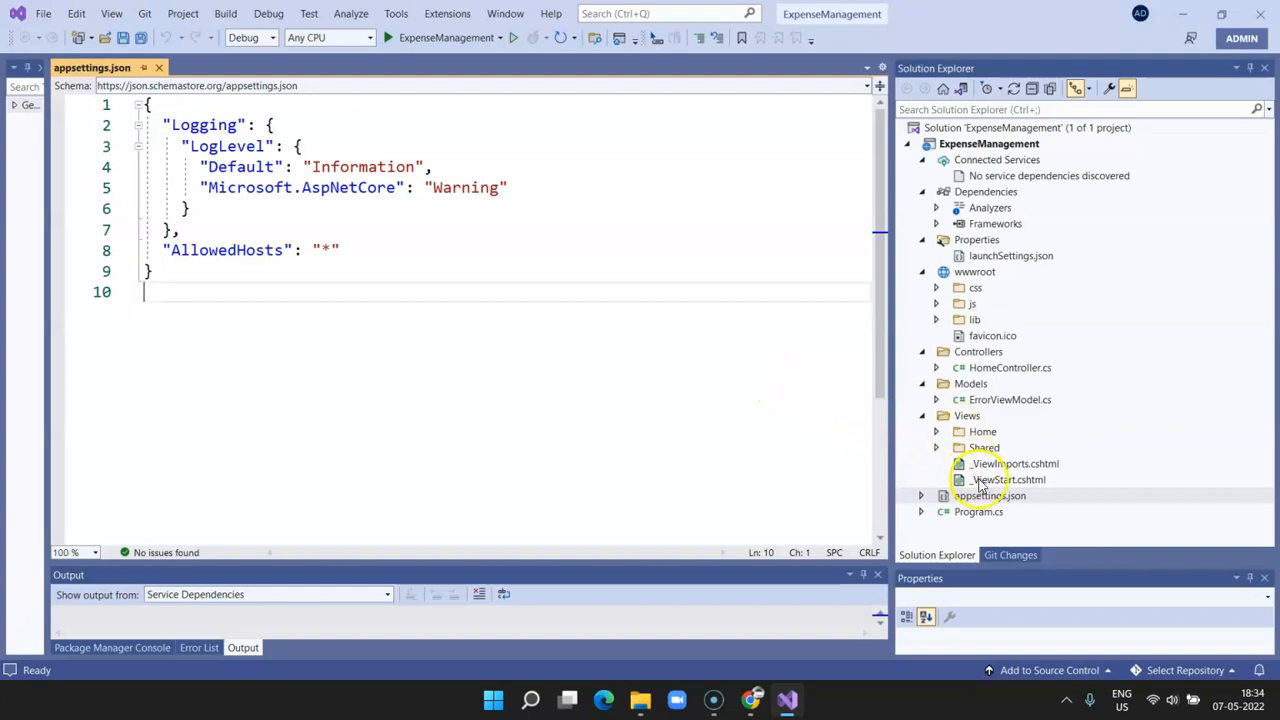
{"action": "left_click", "coordinate": [988, 496]}
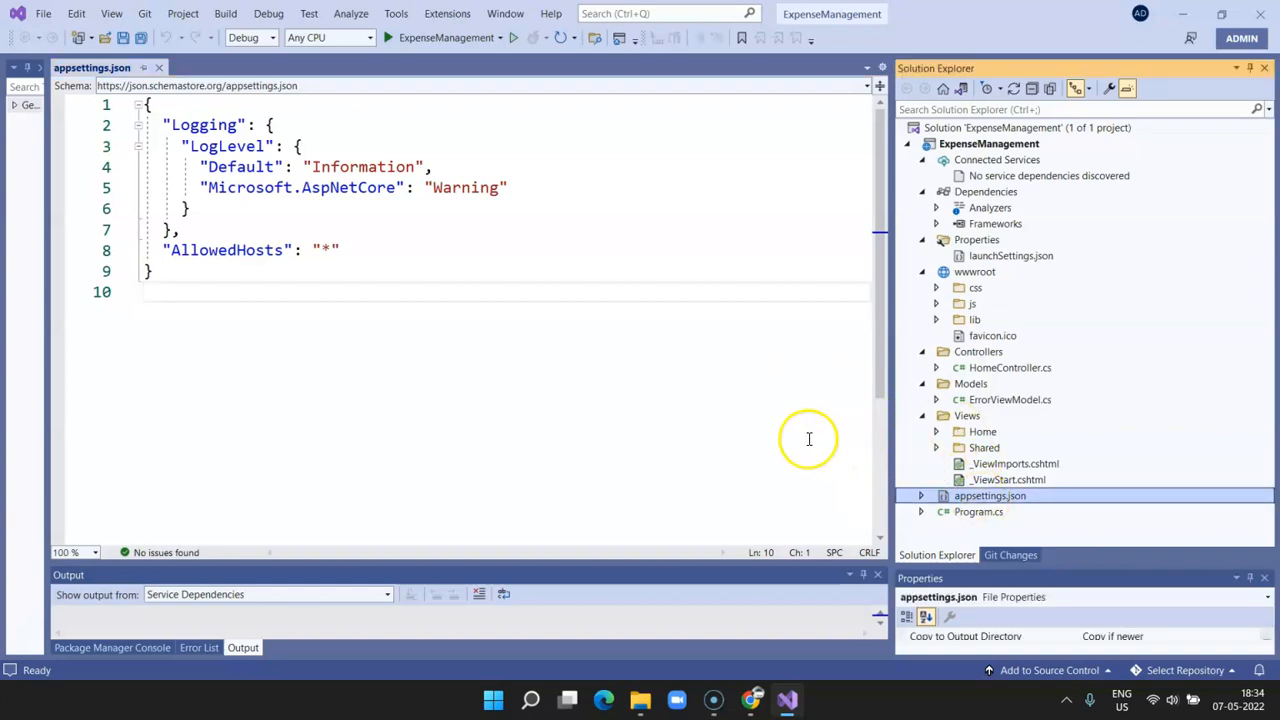
{"action": "key", "text": "ctrl+a"}
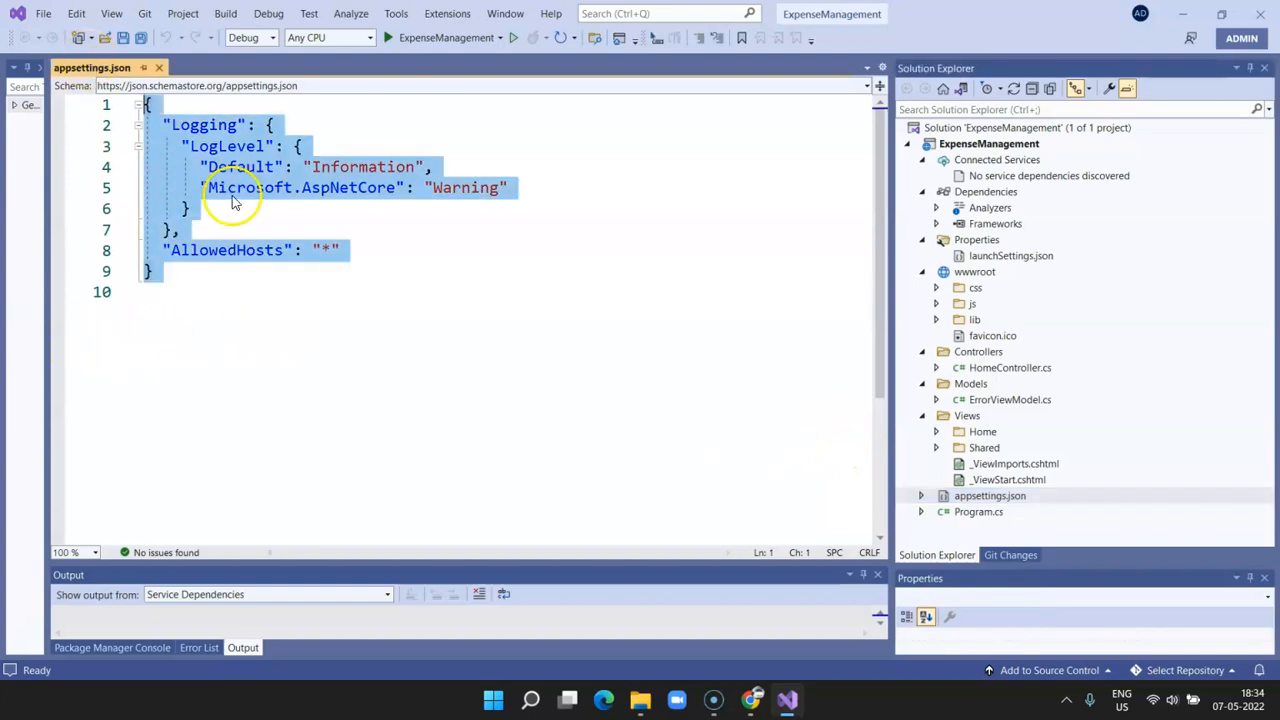
{"action": "left_click", "coordinate": [366, 292]}
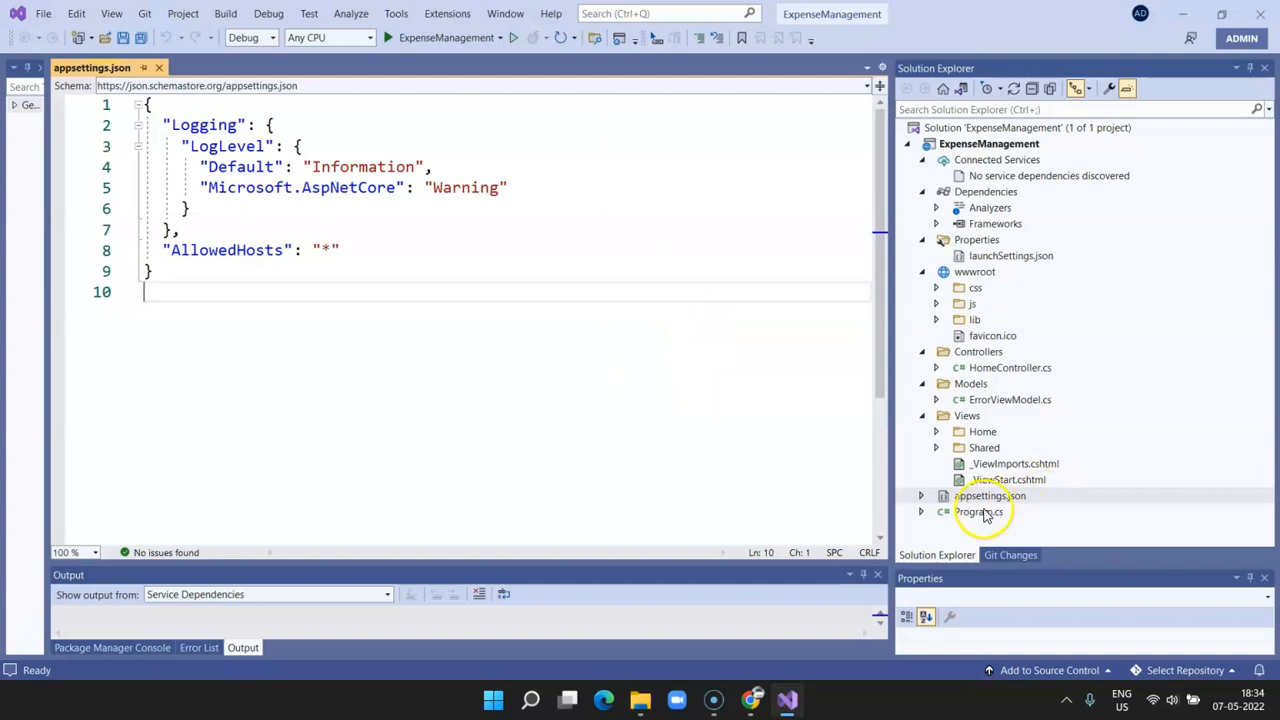
Step: Open Program.cs and highlight the Index action in the default controller route
{"action": "double_click", "coordinate": [978, 512]}
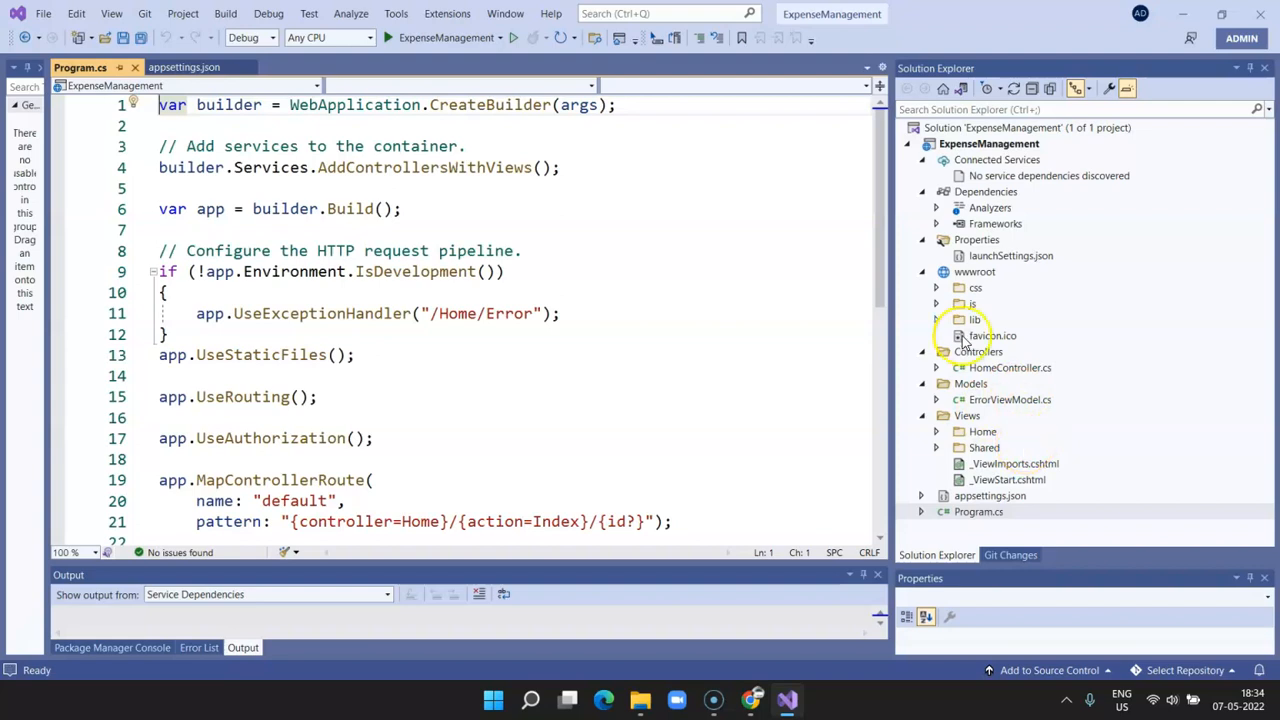
{"action": "mouse_move", "coordinate": [838, 388]}
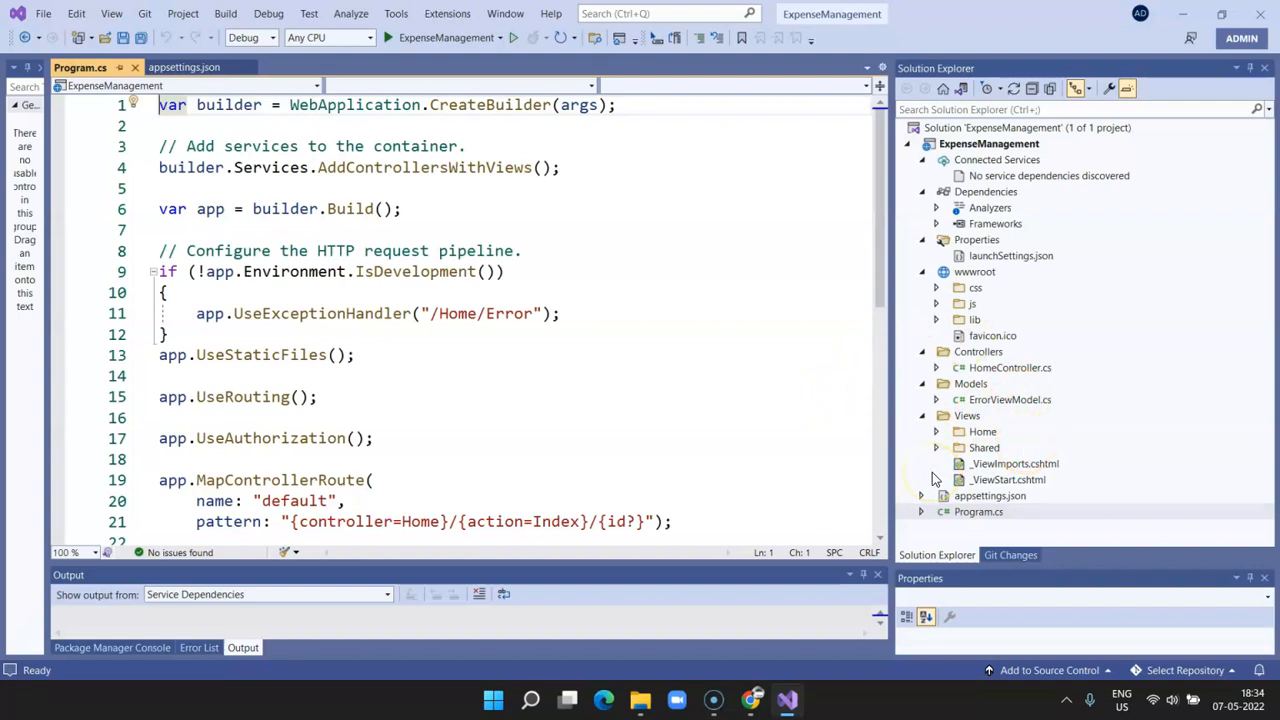
{"action": "left_click", "coordinate": [978, 512]}
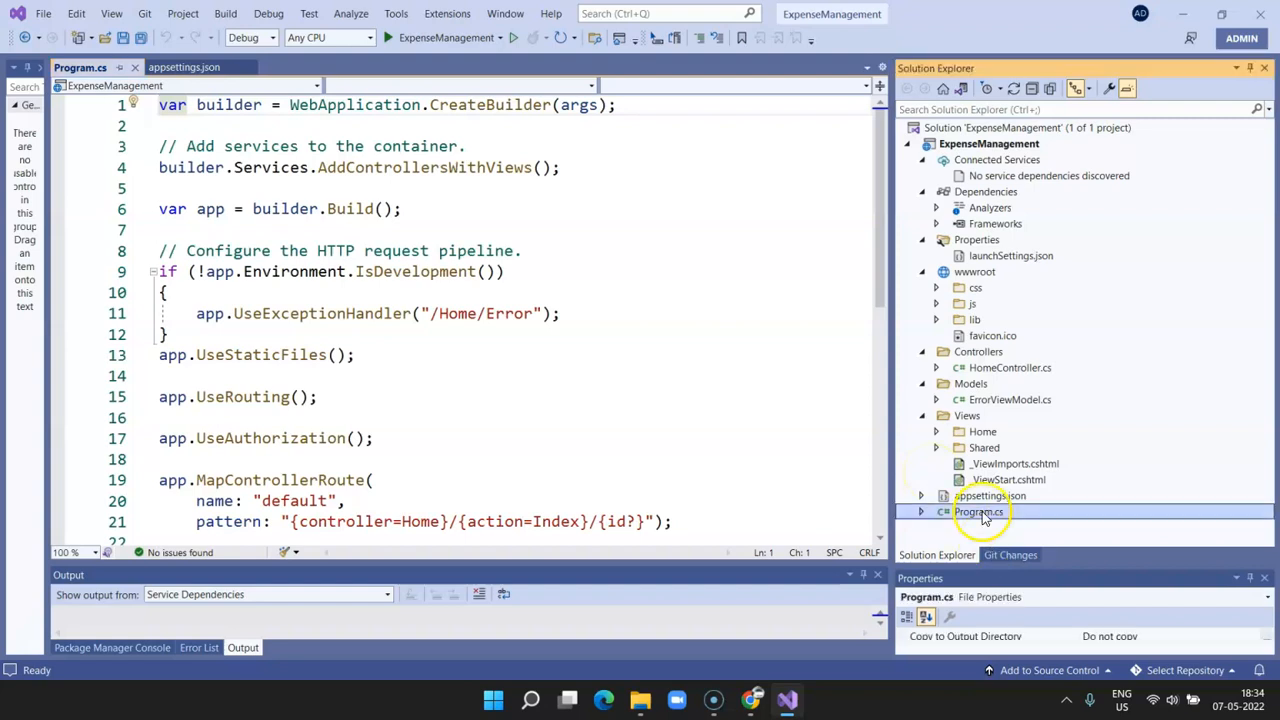
{"action": "mouse_move", "coordinate": [900, 220]}
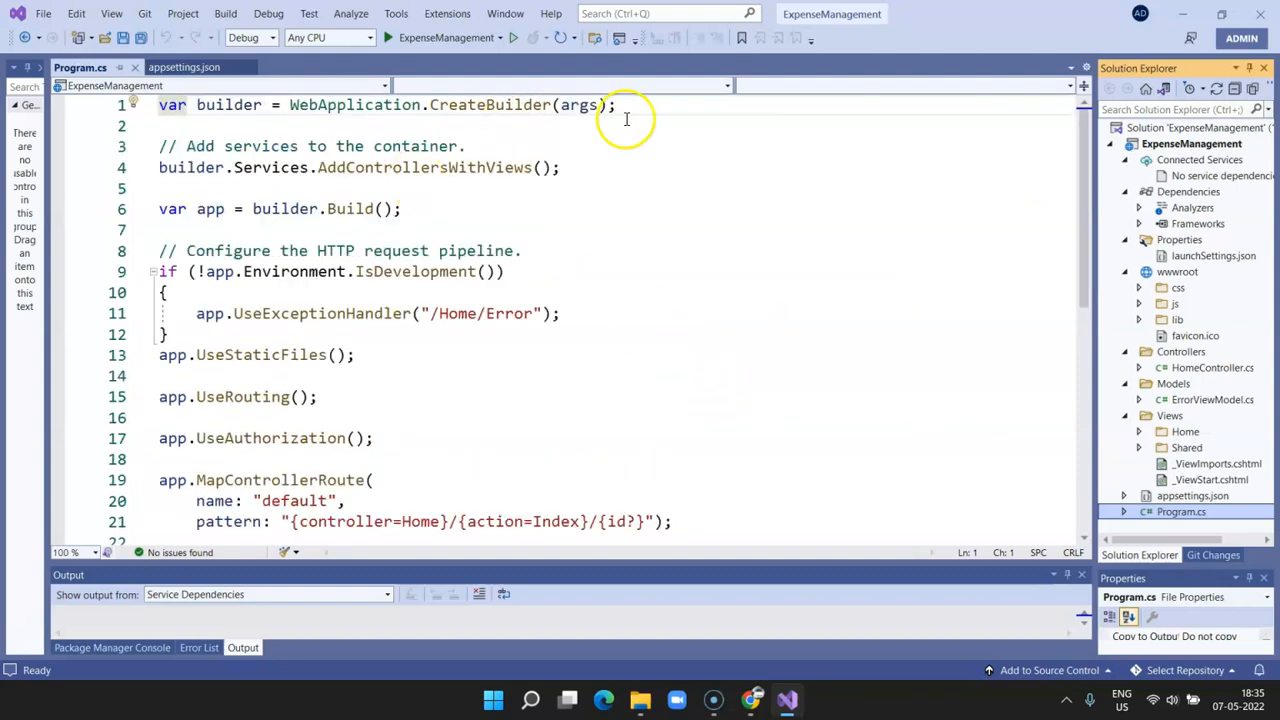
{"action": "left_click", "coordinate": [624, 292]}
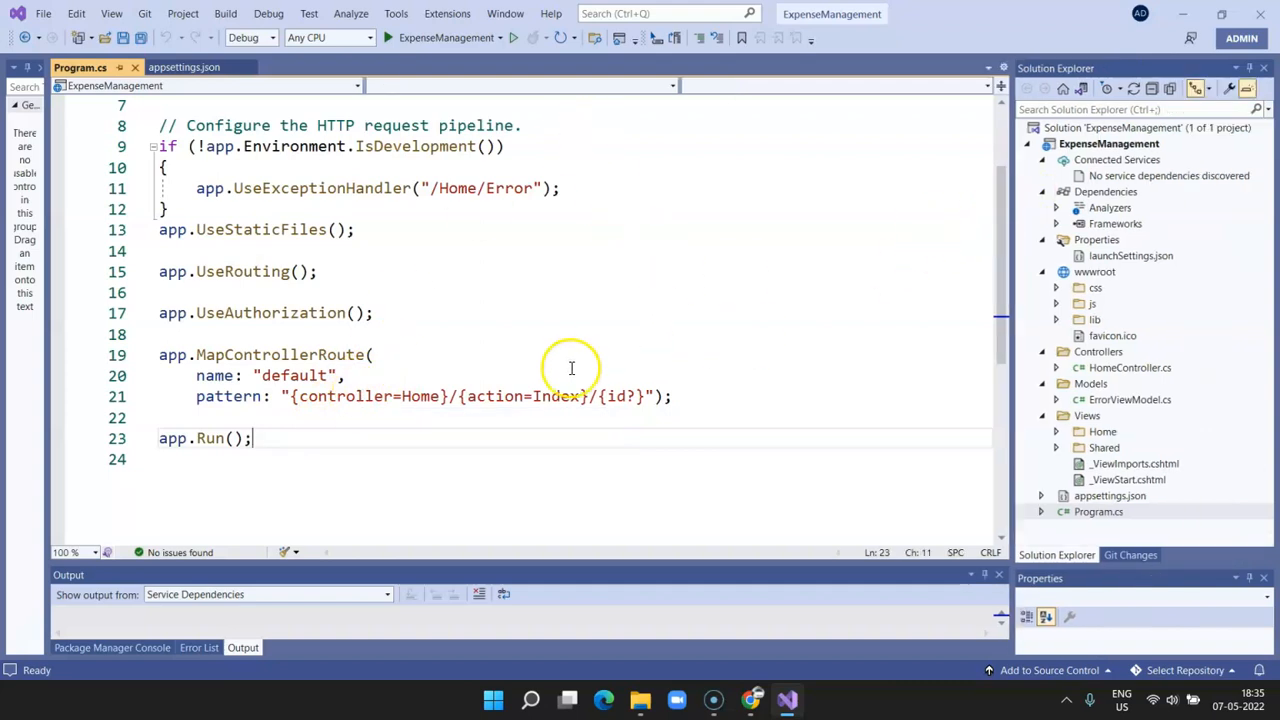
{"action": "double_click", "coordinate": [420, 396]}
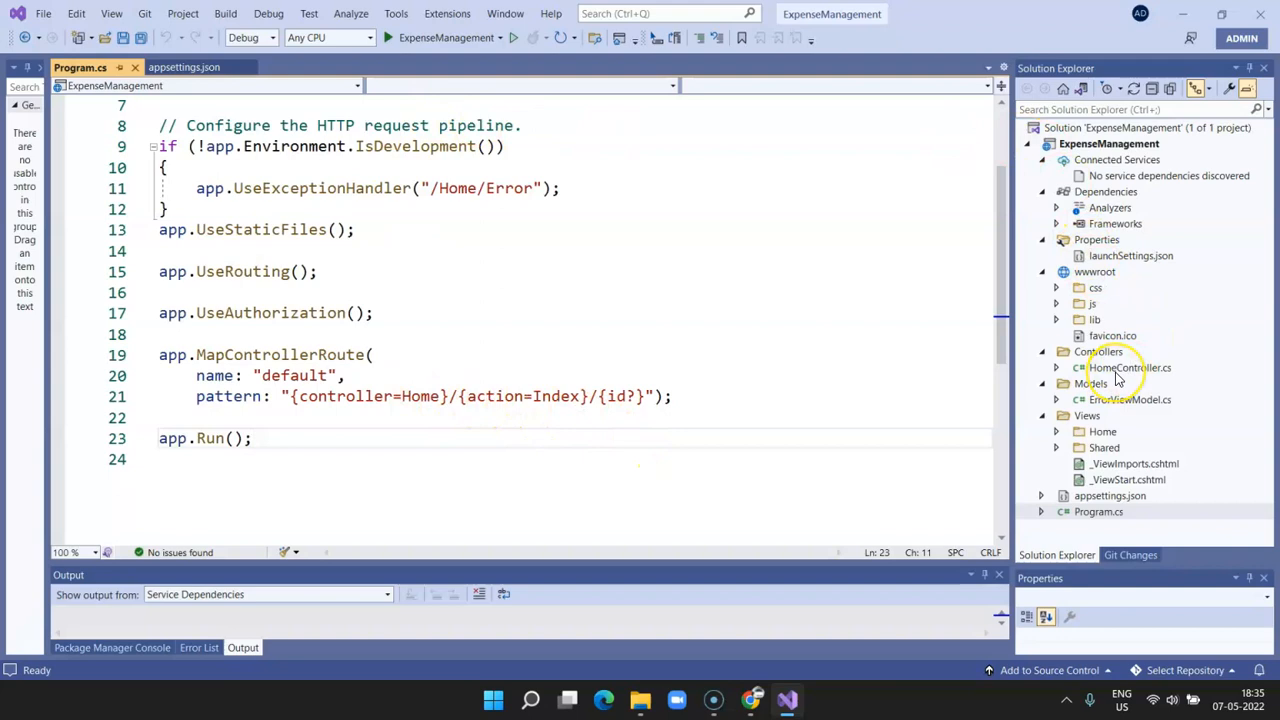
Step: Open HomeController.cs, expand the Home views folder and bring up the Controllers folder options
{"action": "double_click", "coordinate": [1130, 368]}
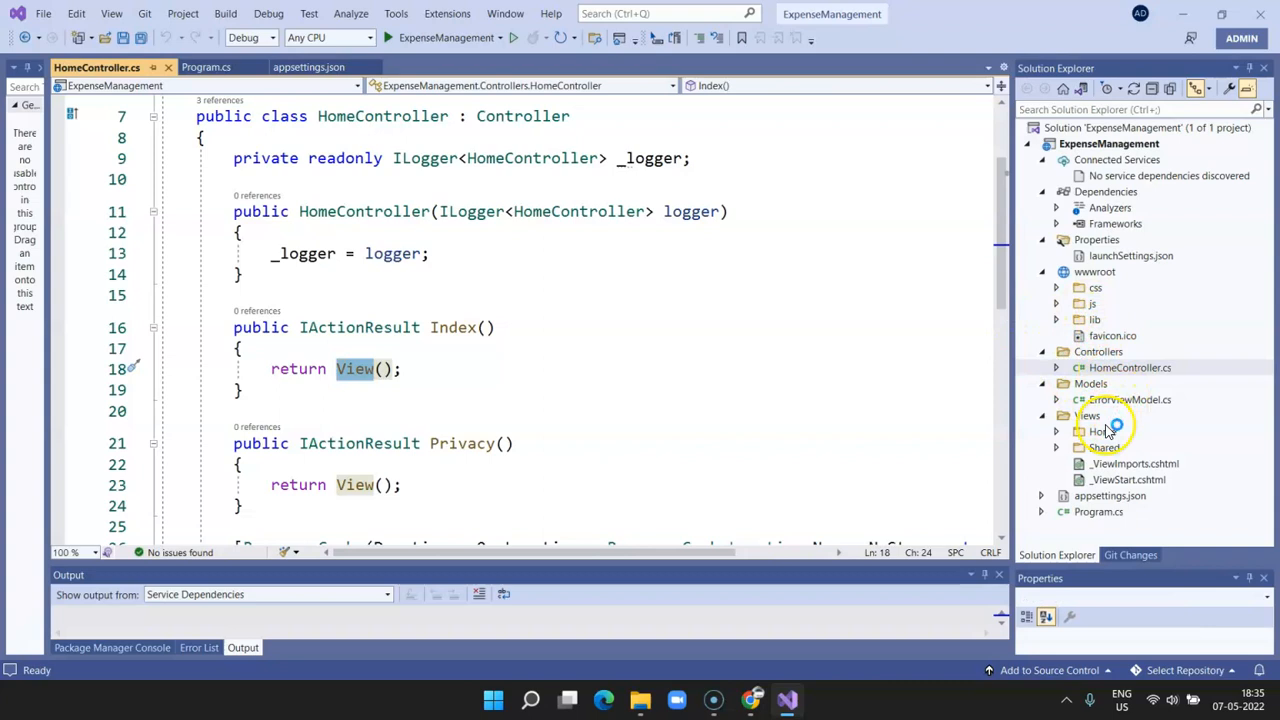
{"action": "left_click", "coordinate": [1102, 432]}
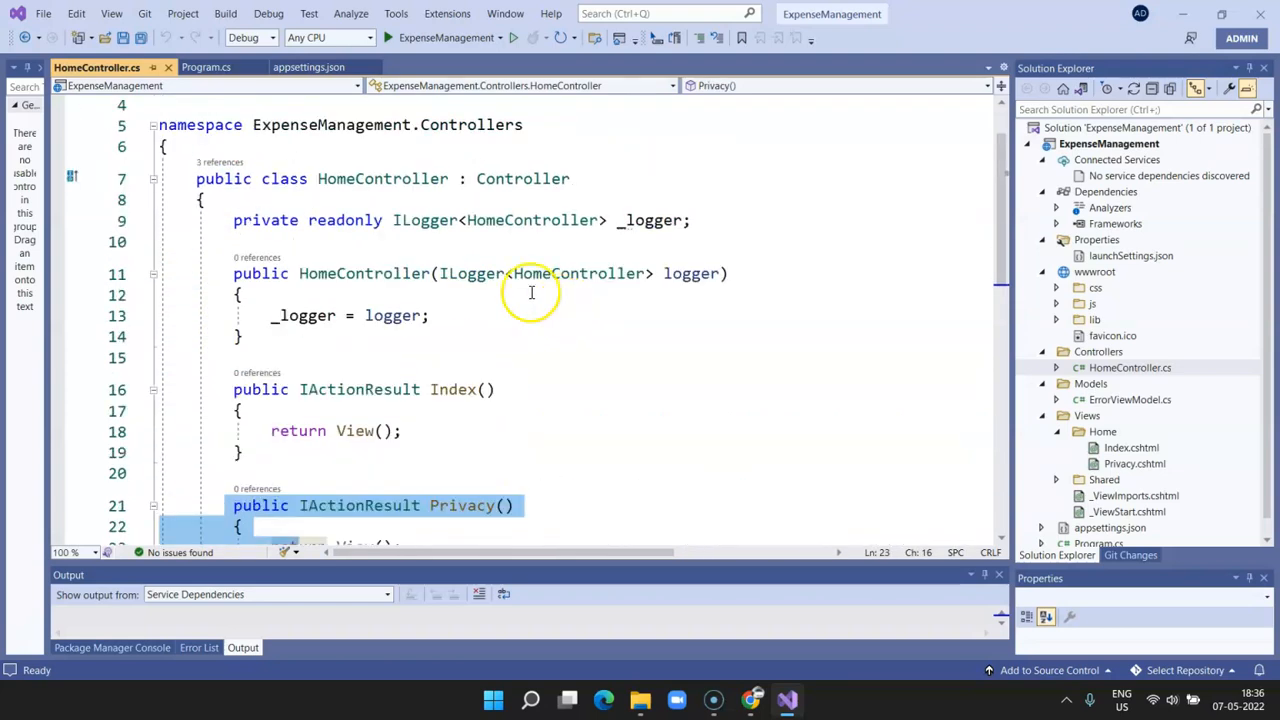
{"action": "left_click", "coordinate": [1092, 384]}
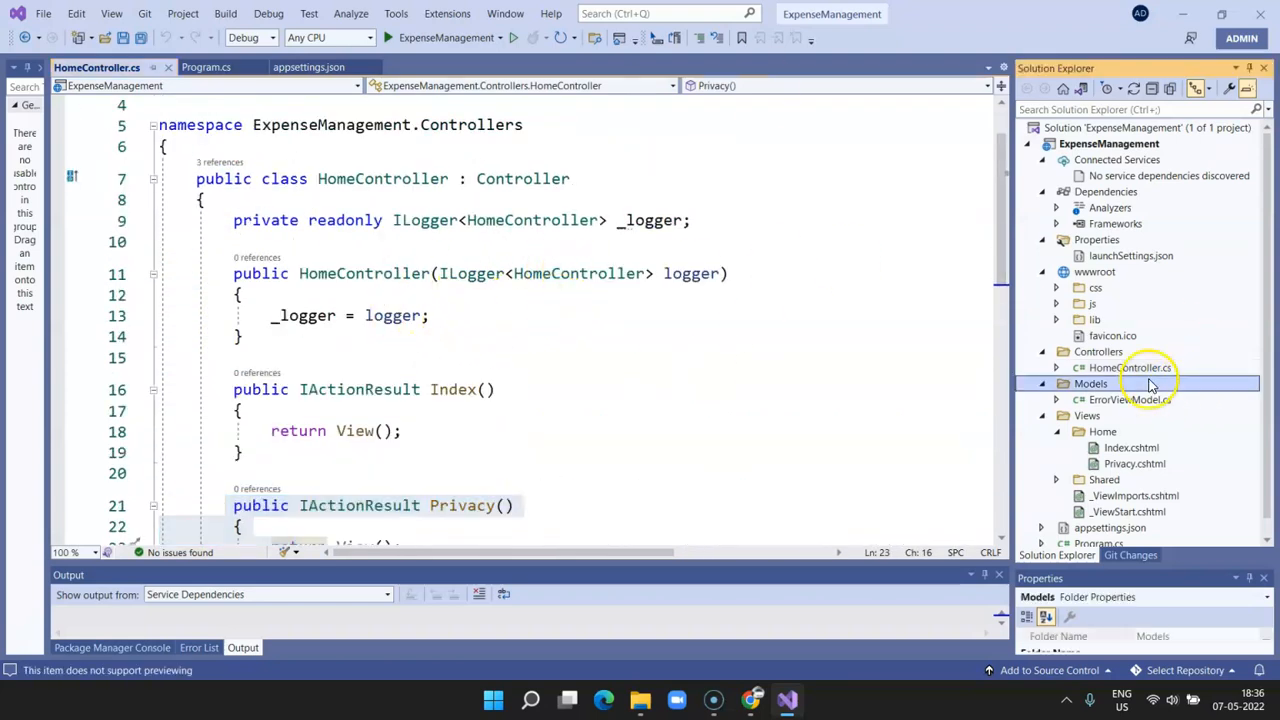
{"action": "left_click", "coordinate": [338, 178]}
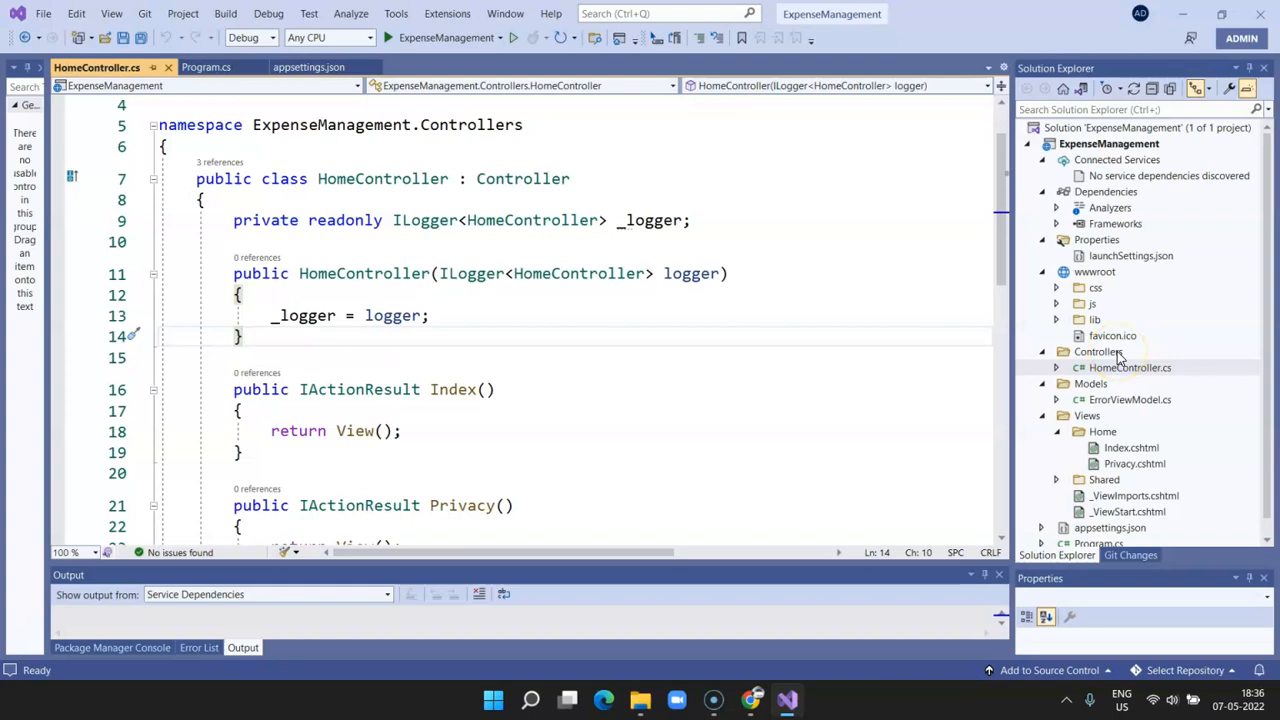
{"action": "right_click", "coordinate": [1098, 352]}
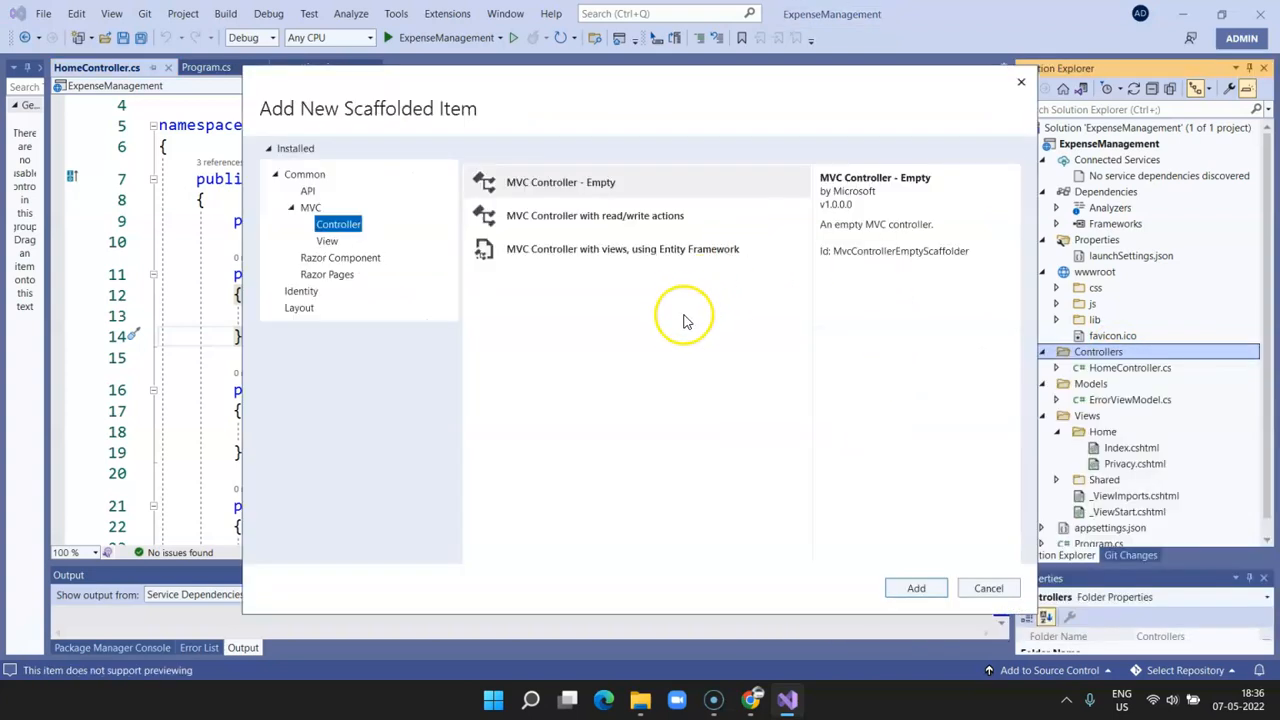
{"action": "left_click", "coordinate": [988, 588]}
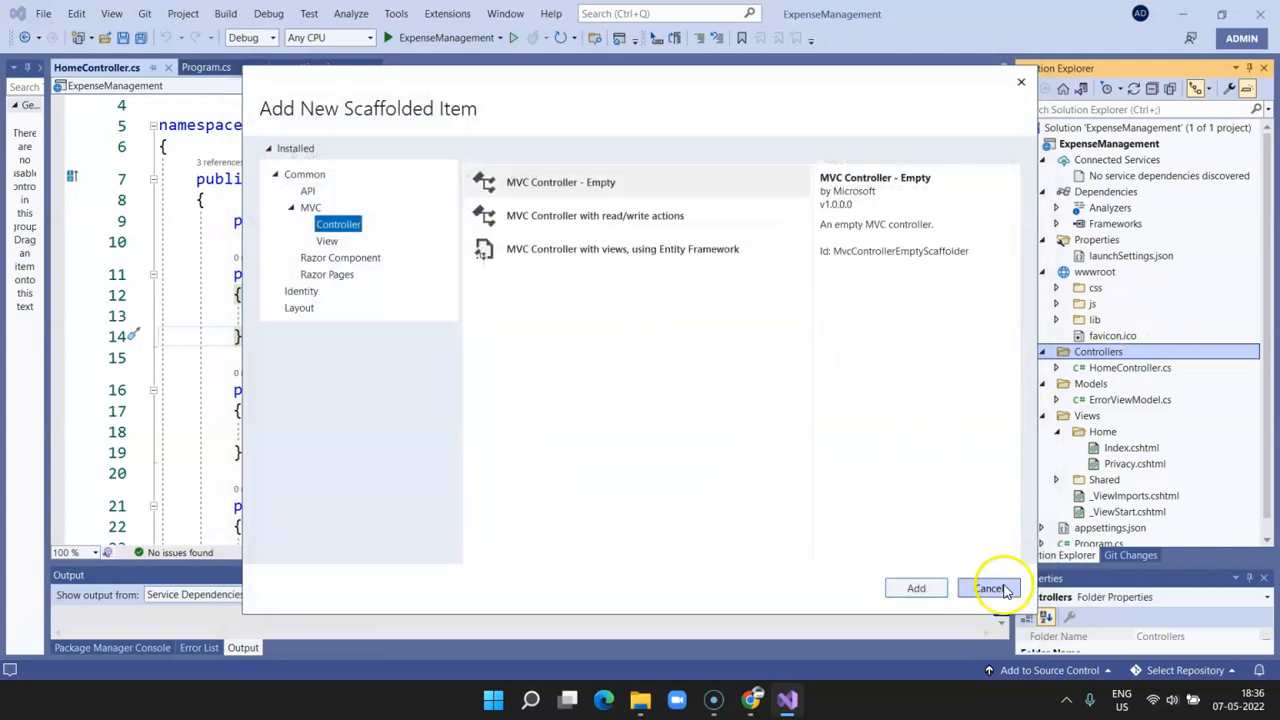
{"action": "left_click", "coordinate": [990, 588]}
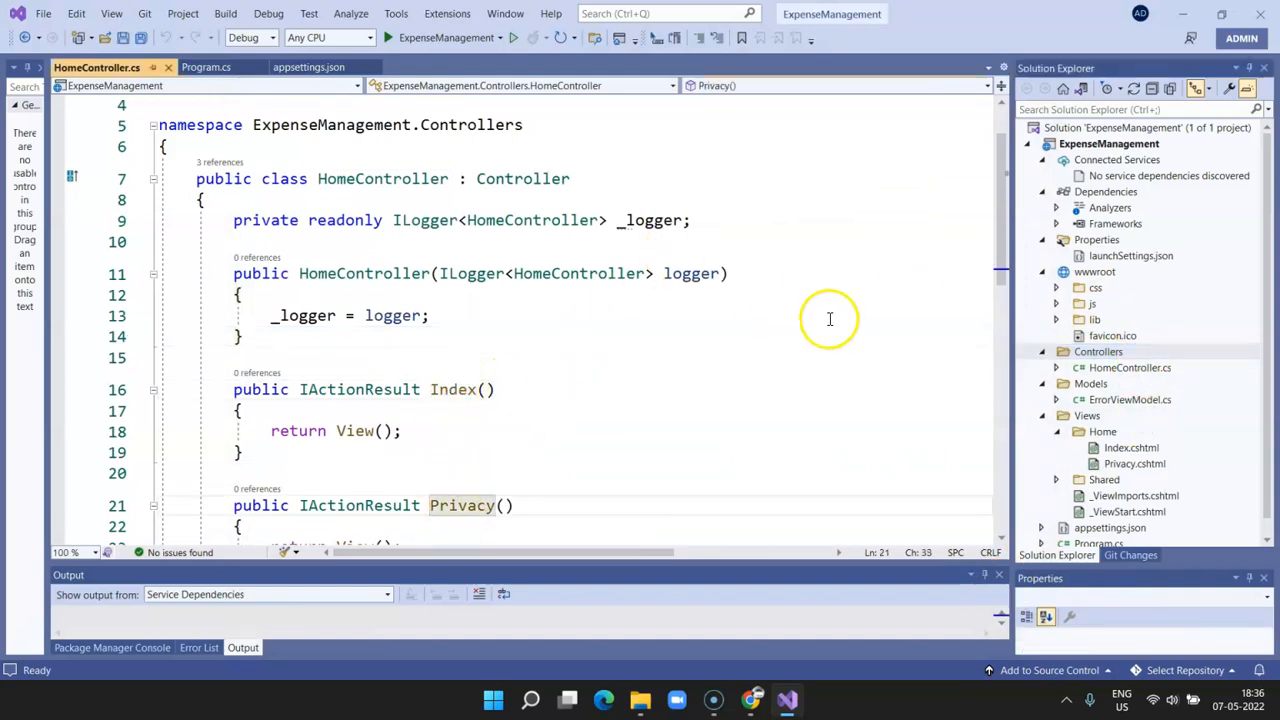
Step: Run the project, then view the Welcome markup in Index.cshtml
{"action": "left_click", "coordinate": [388, 36]}
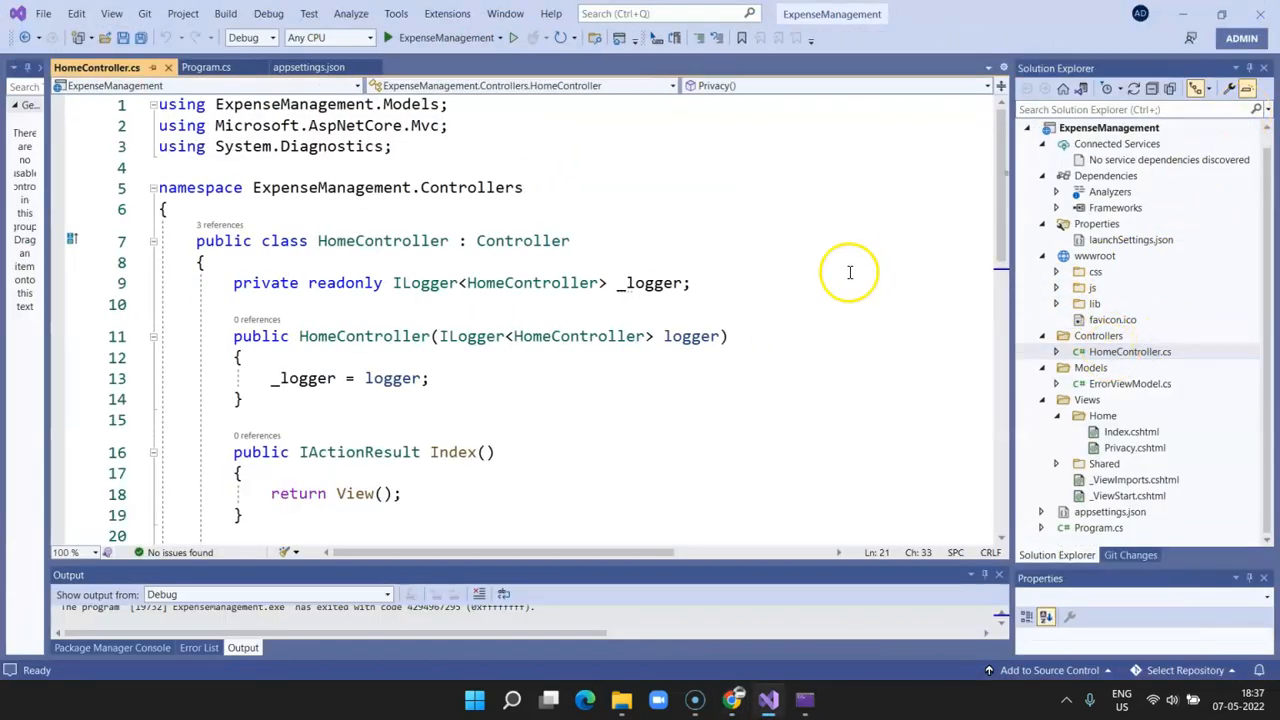
{"action": "scroll", "scroll_direction": "down", "scroll_amount": 3}
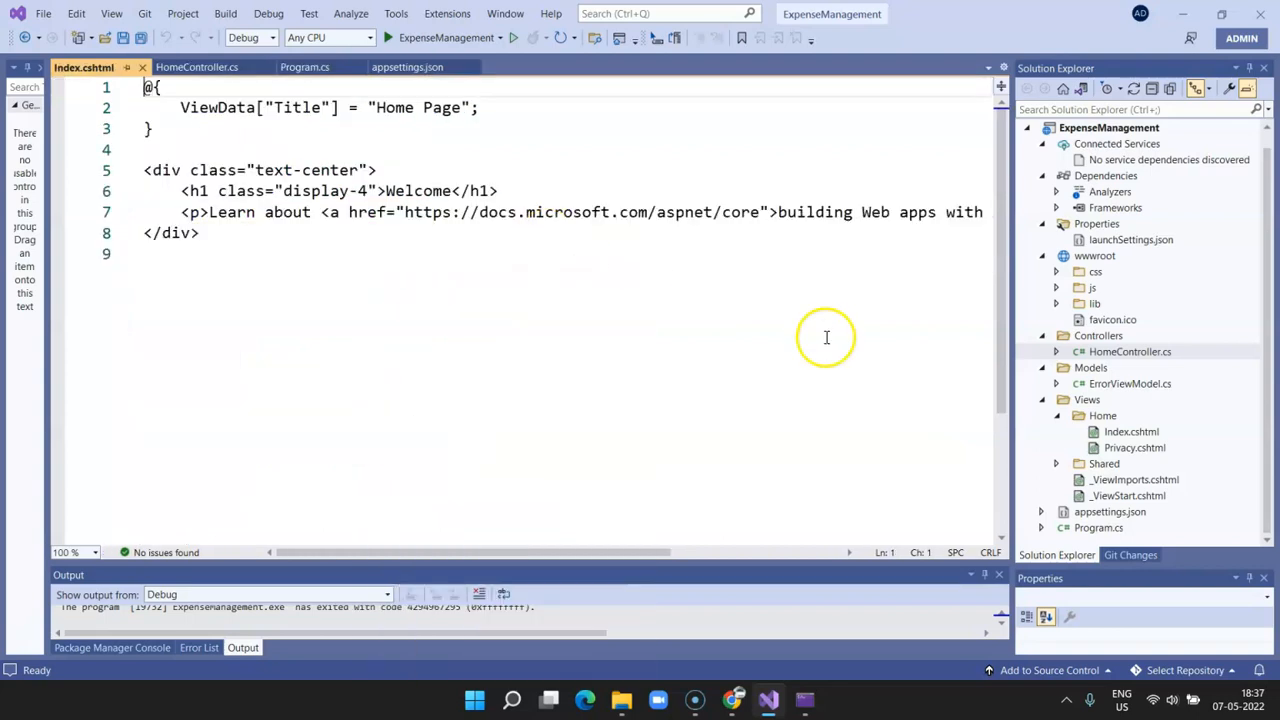
Step: Replace the home page paragraph text with 'Expense Management System'
{"action": "key", "text": "ctrl+a"}
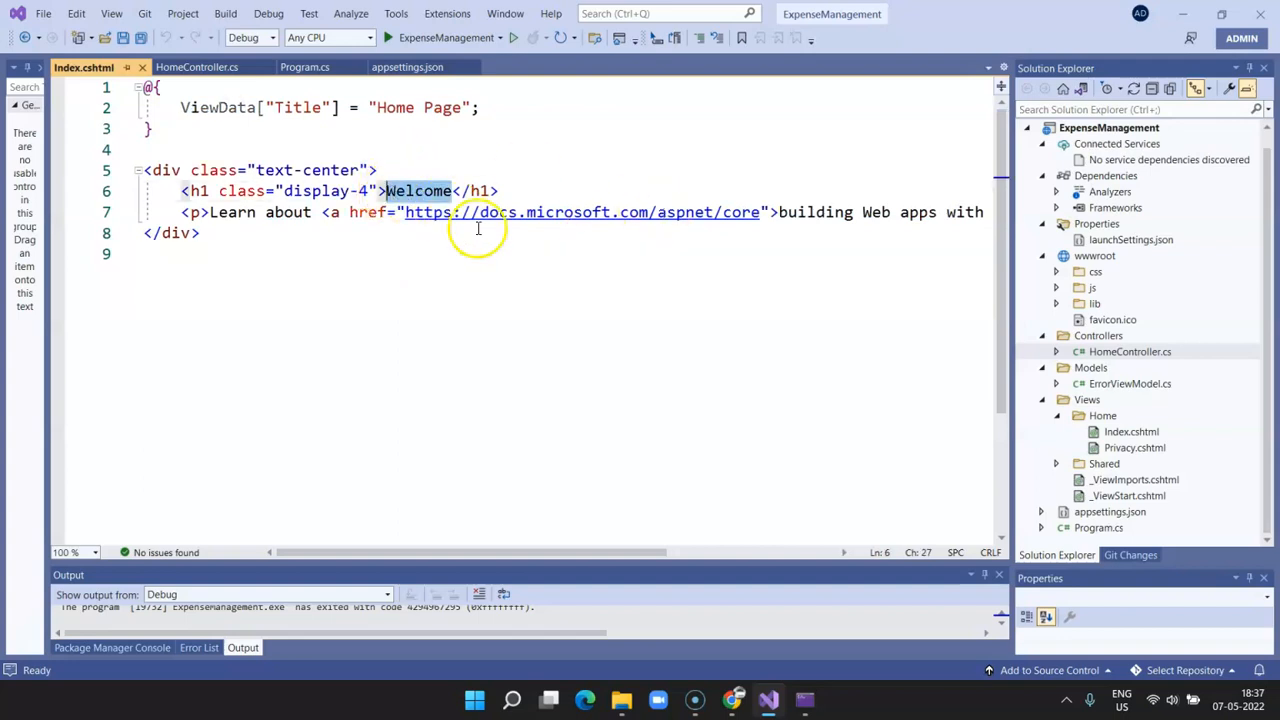
{"action": "mouse_move", "coordinate": [1016, 224]}
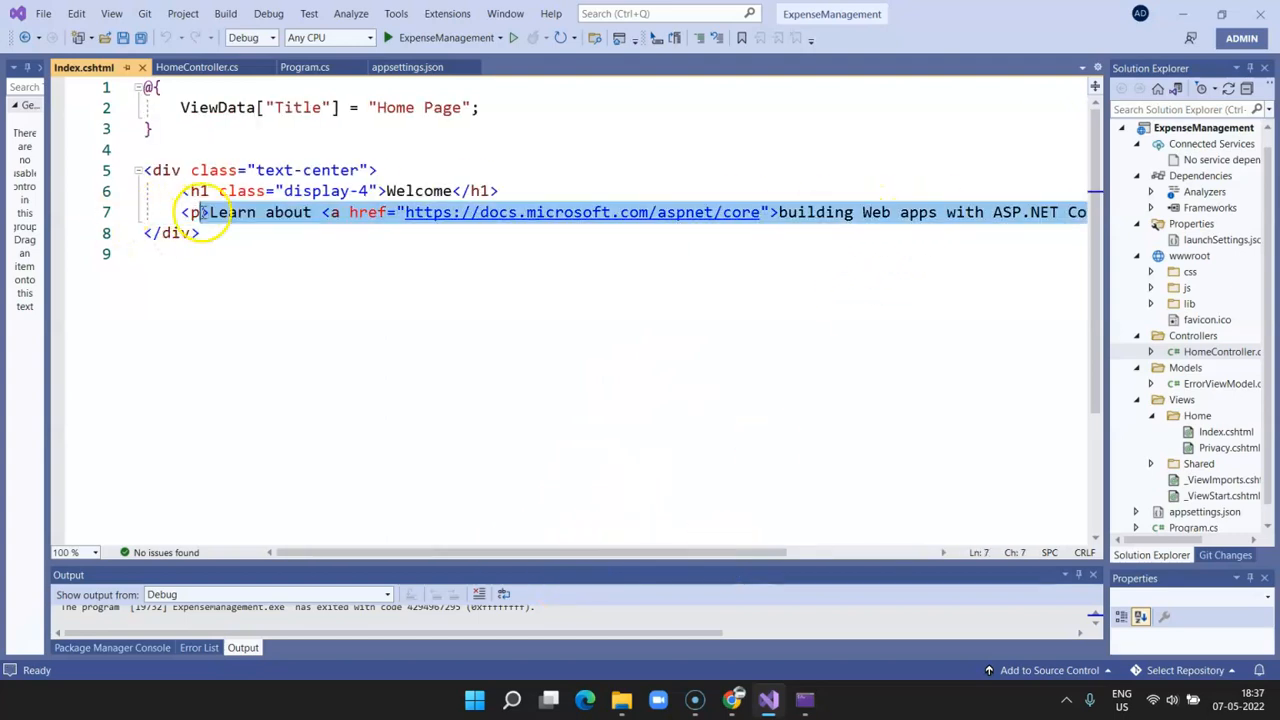
{"action": "type", "text": "Expense Management </p>"}
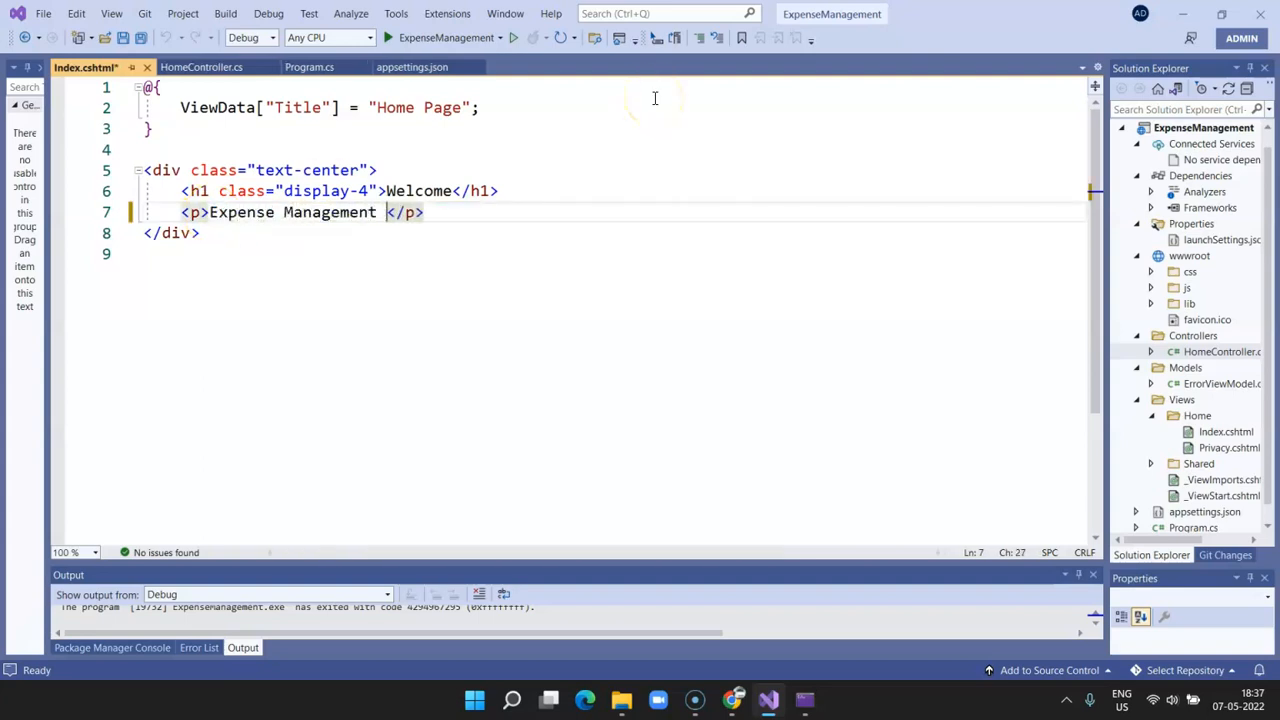
{"action": "type", "text": "System"}
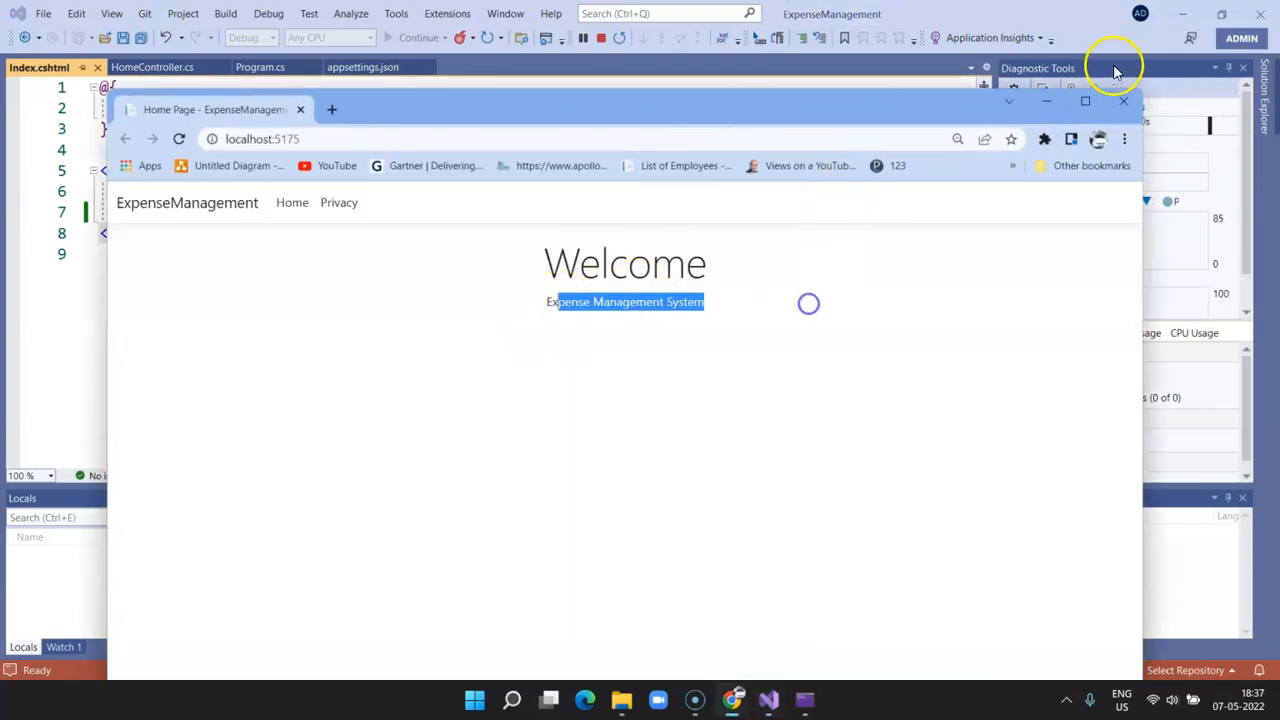
Step: Close the running app's Chrome window to return to HomeController.cs
{"action": "left_click", "coordinate": [1122, 100]}
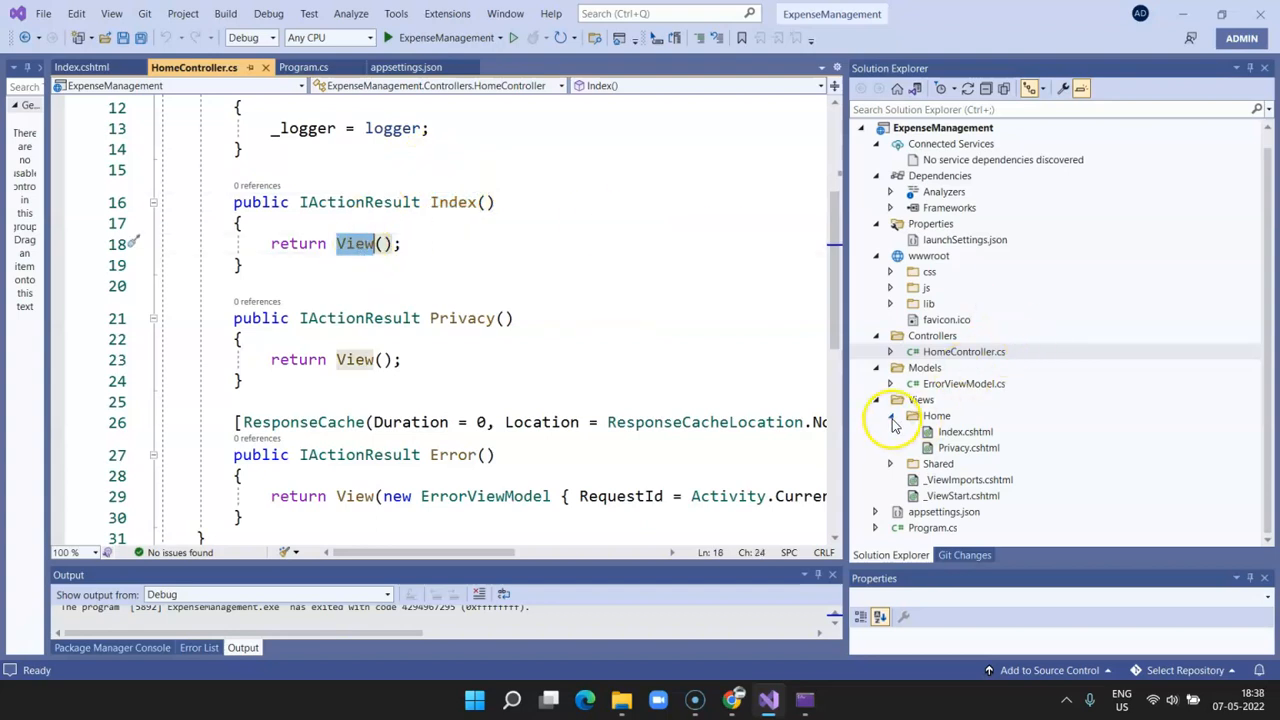
Step: Review HomeController's Privacy action and the Views/Home folder contents
{"action": "left_click", "coordinate": [964, 368]}
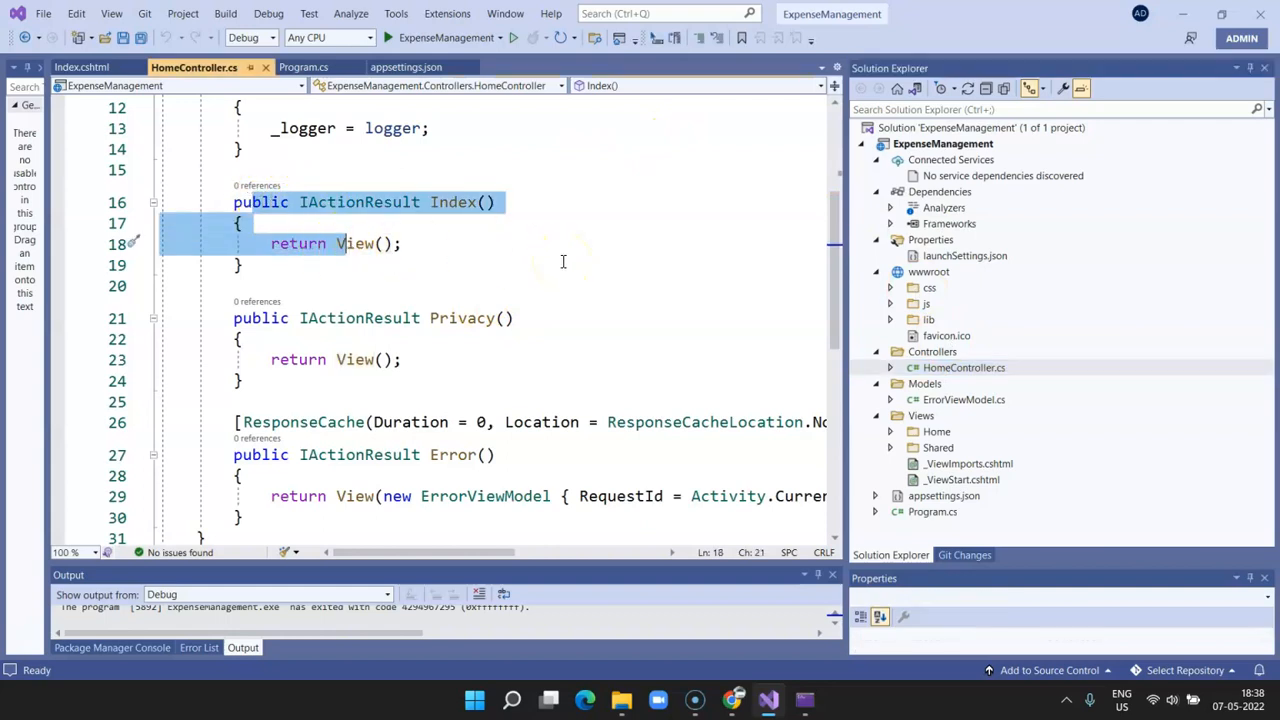
{"action": "left_click", "coordinate": [400, 244]}
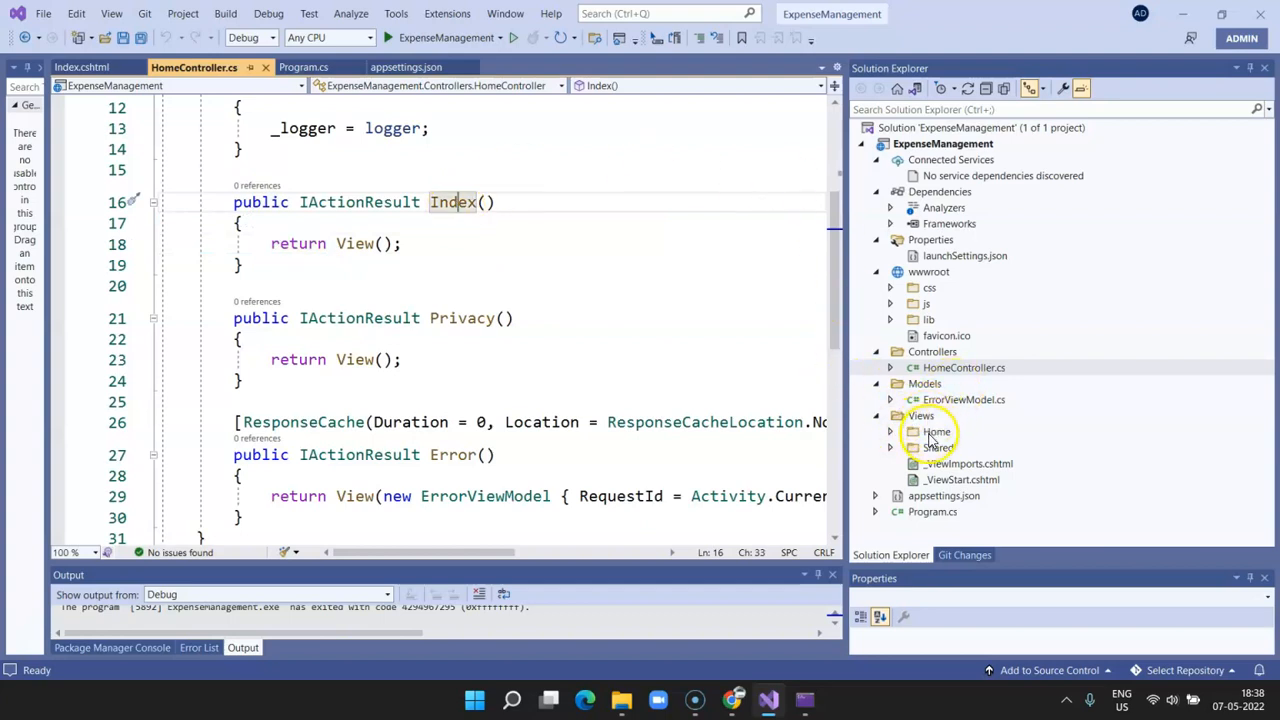
{"action": "left_click", "coordinate": [936, 432]}
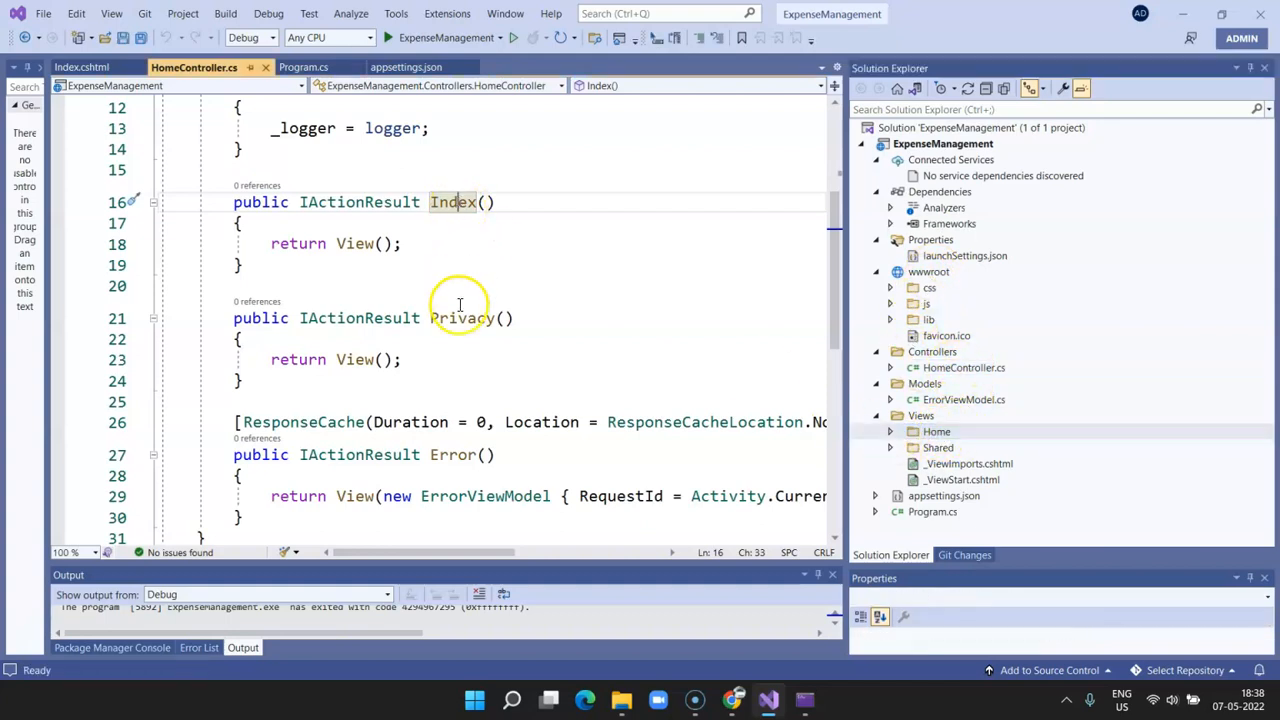
{"action": "double_click", "coordinate": [460, 318]}
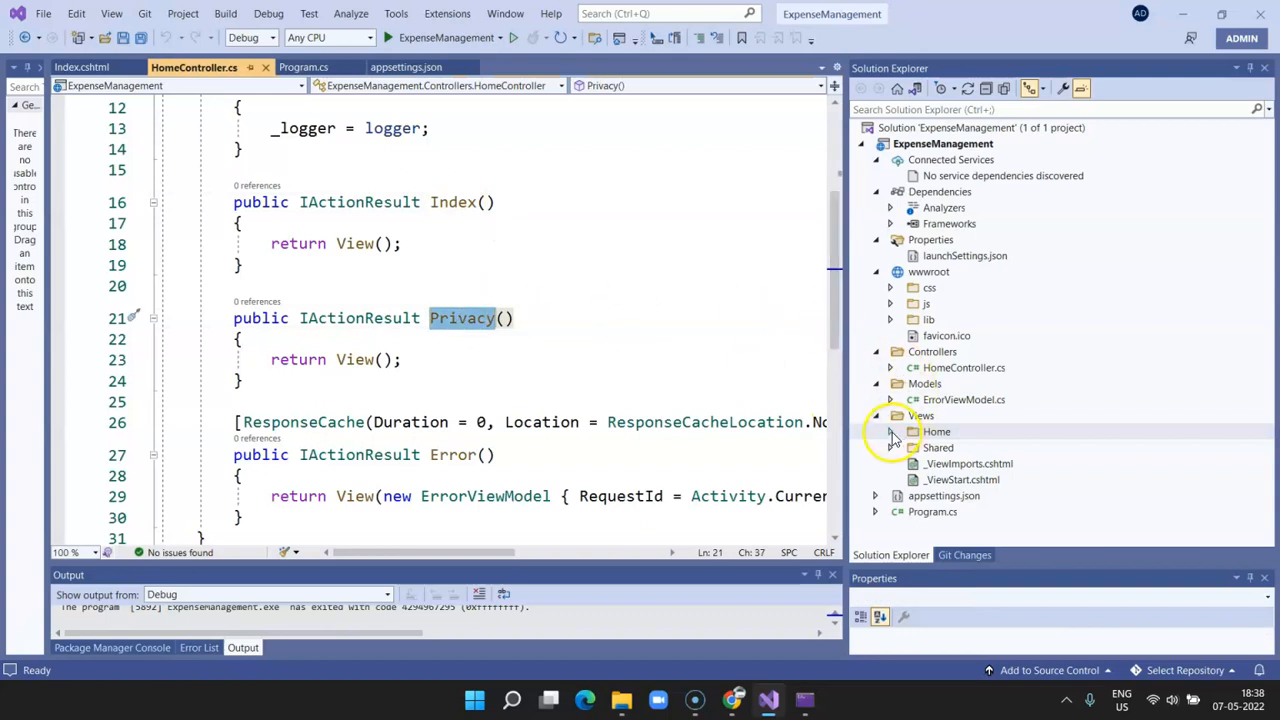
{"action": "double_click", "coordinate": [968, 464]}
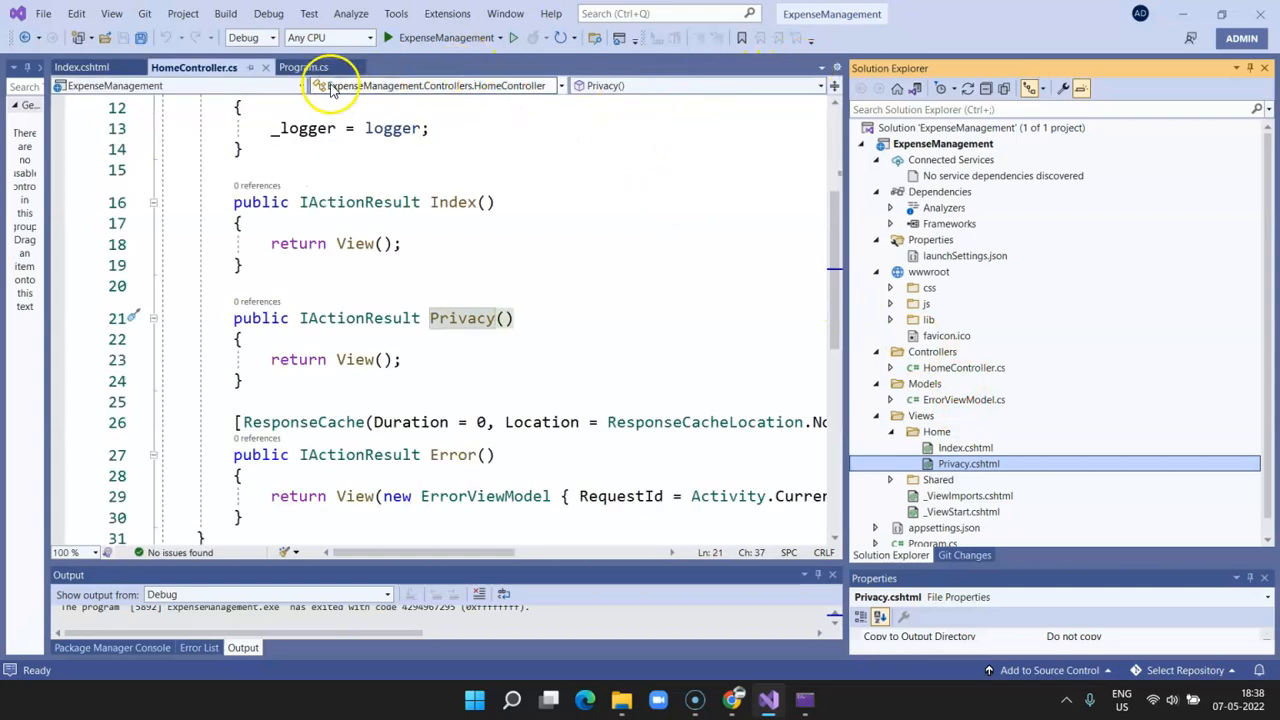
Step: Start adding a new controller, choosing the MVC Controller - Empty template
{"action": "left_click", "coordinate": [82, 68]}
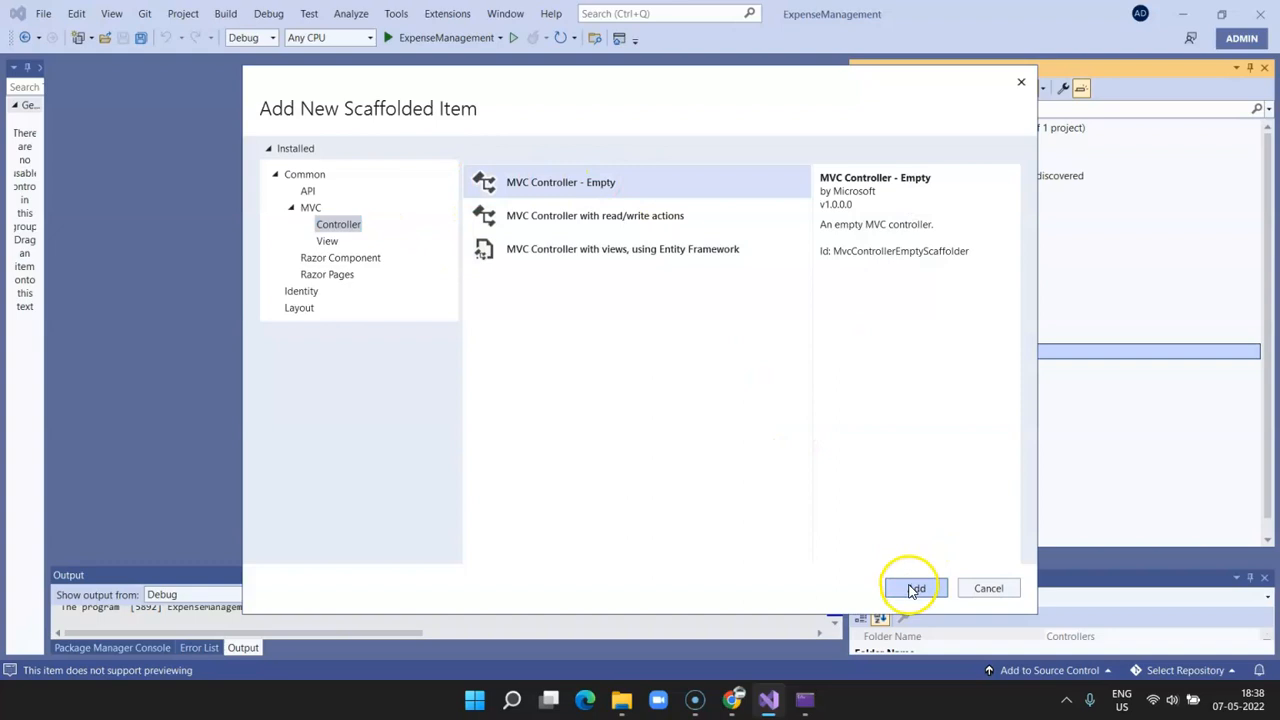
Step: Add the empty controller, renaming HomeController1.cs to DemoController.cs
{"action": "left_click", "coordinate": [916, 588]}
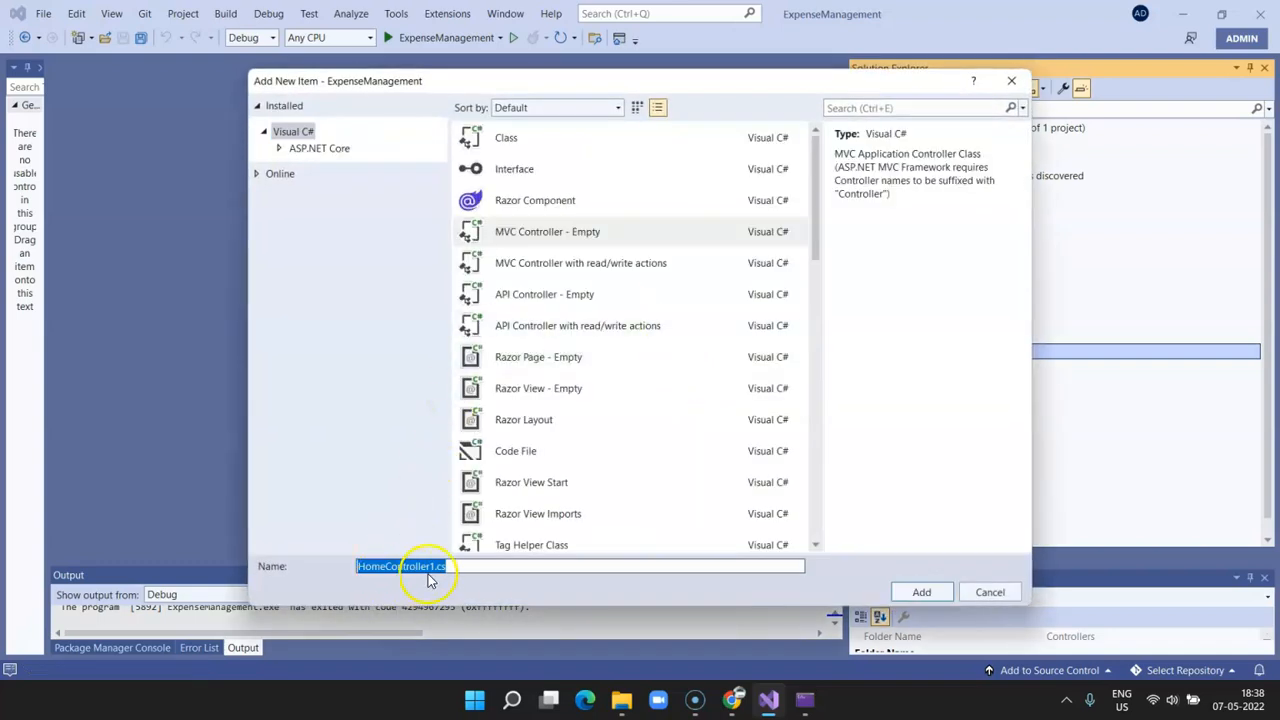
{"action": "left_click", "coordinate": [428, 566]}
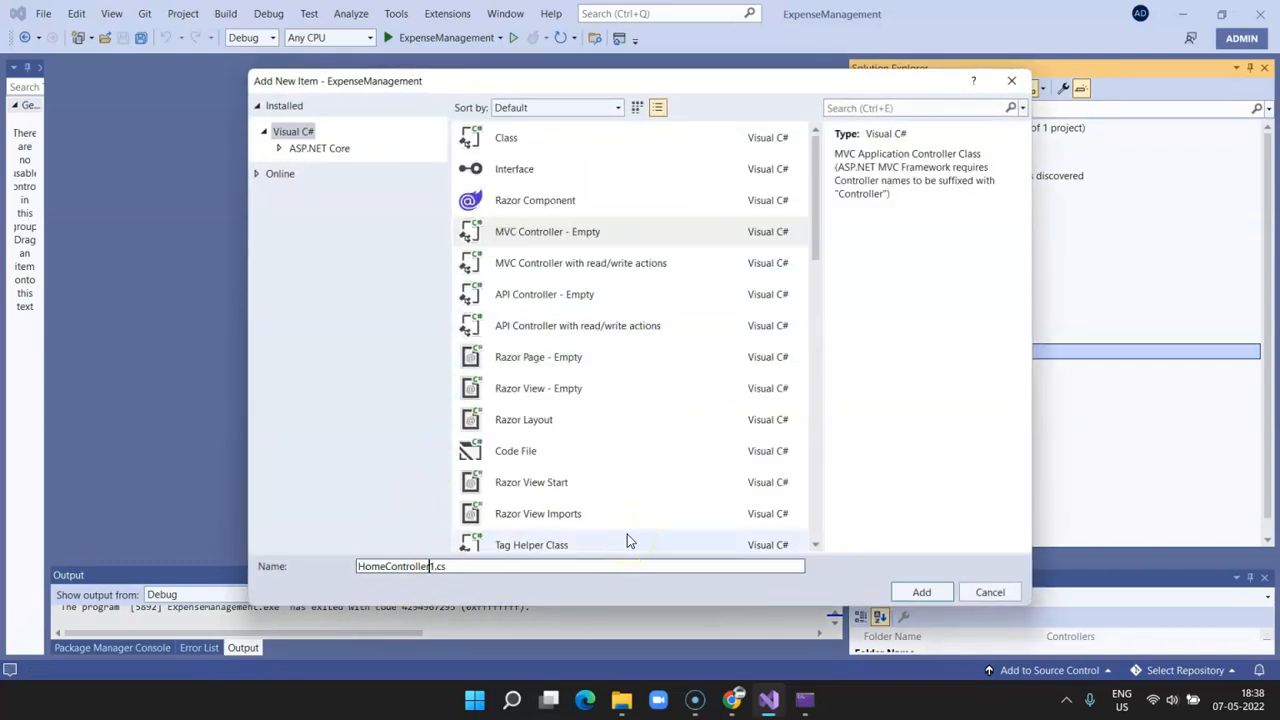
{"action": "key", "text": "Backspace"}
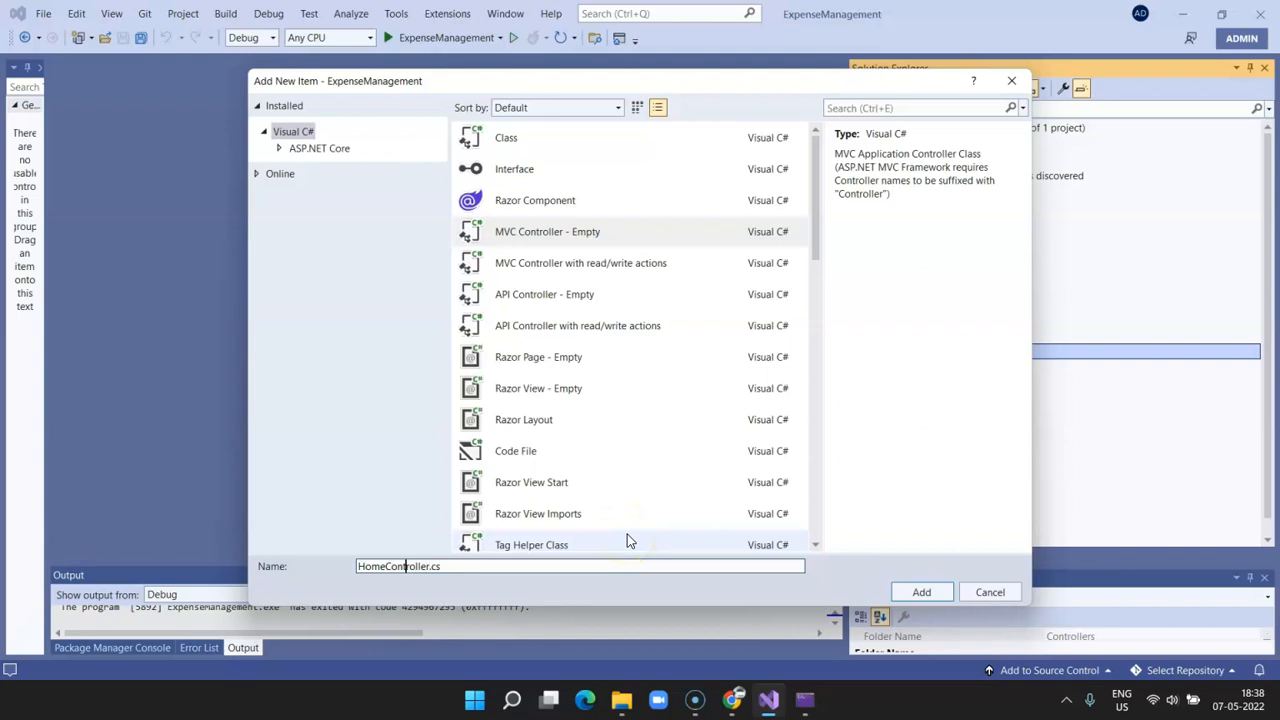
{"action": "double_click", "coordinate": [372, 566]}
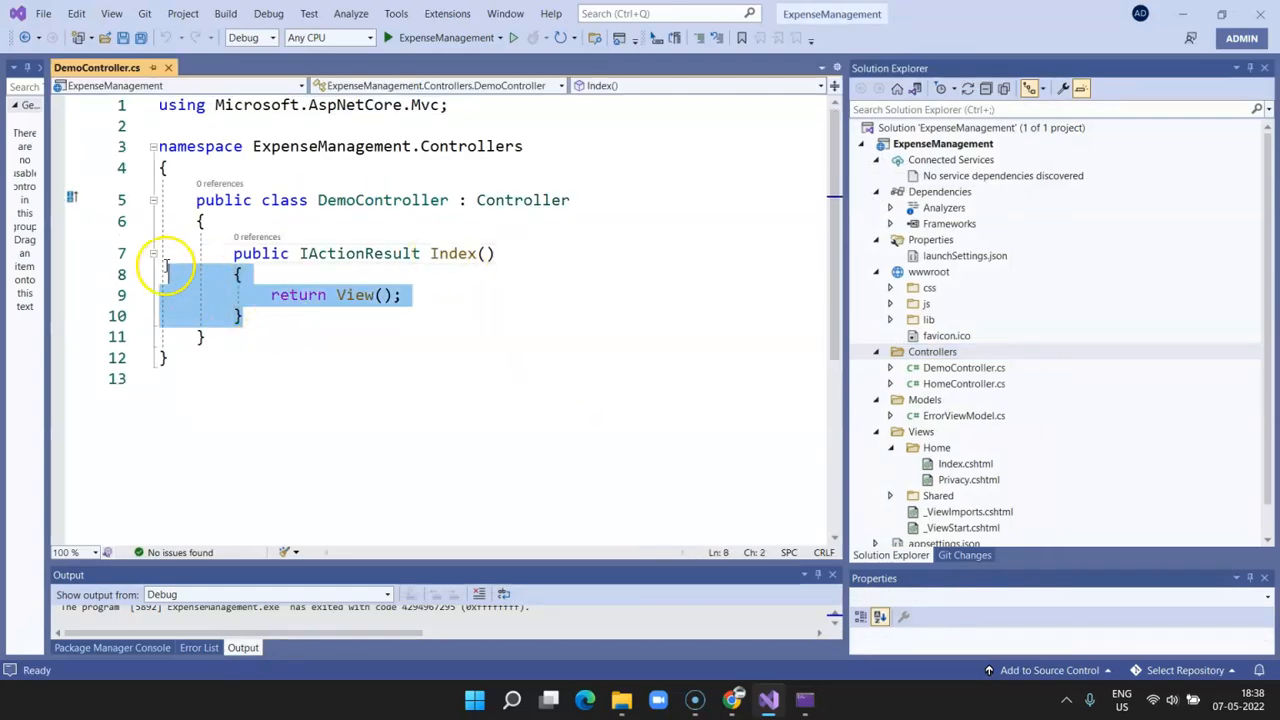
Step: Paste a copy of the Index action below it and begin renaming it ShowMeDemo
{"action": "left_click", "coordinate": [356, 316]}
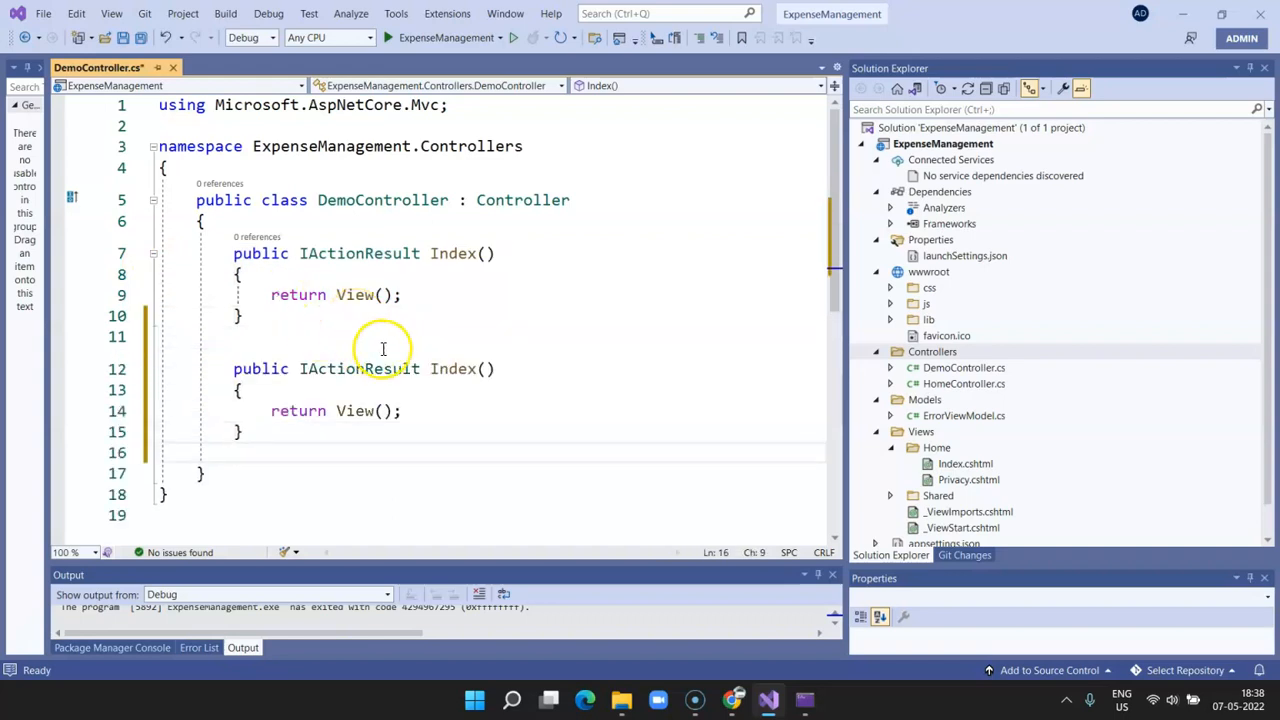
{"action": "type", "text": "ShowMeDemo"}
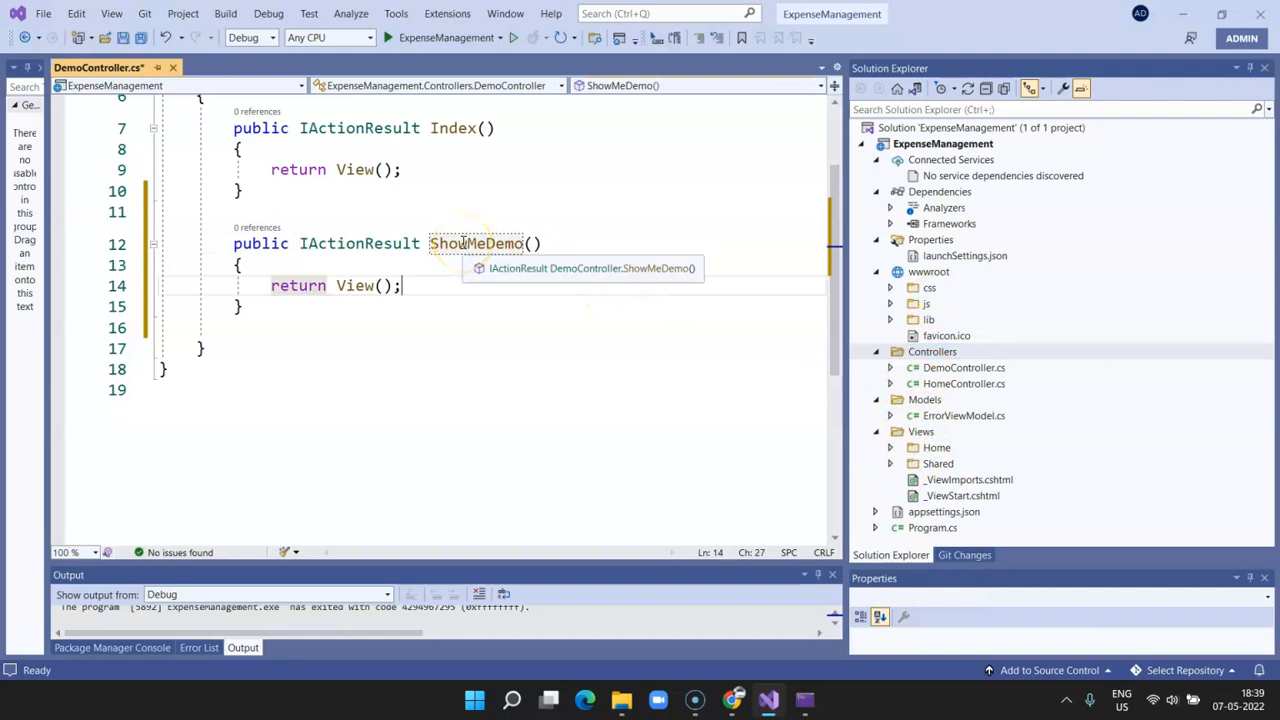
{"action": "mouse_move", "coordinate": [528, 266]}
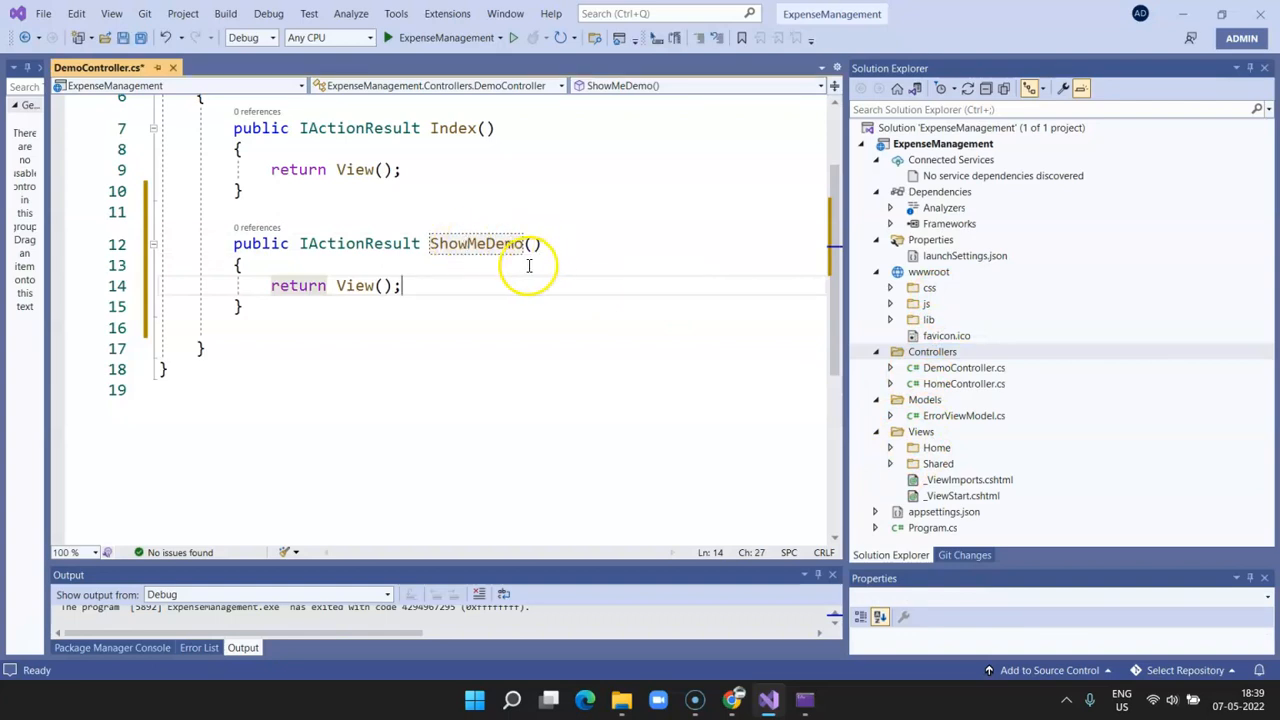
{"action": "mouse_move", "coordinate": [476, 244]}
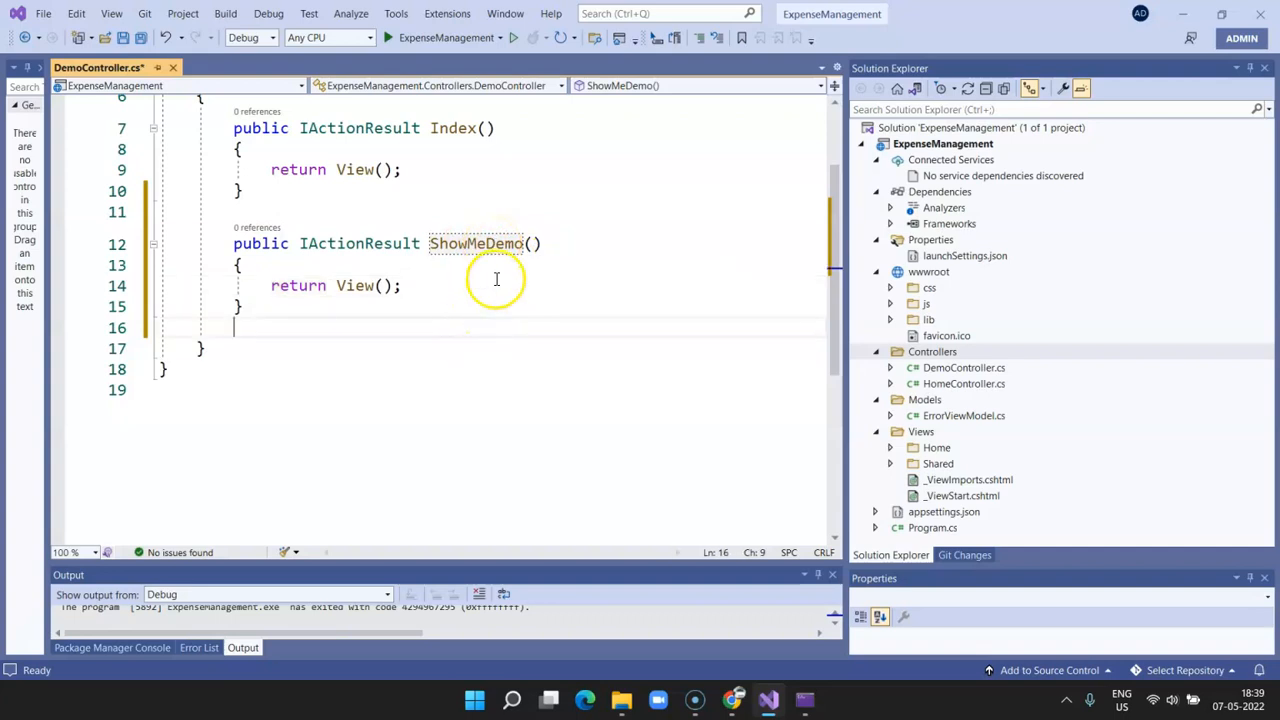
Step: Add an empty Razor view named ShowMeDemo.cshtml for the ShowMeDemo action
{"action": "right_click", "coordinate": [490, 244]}
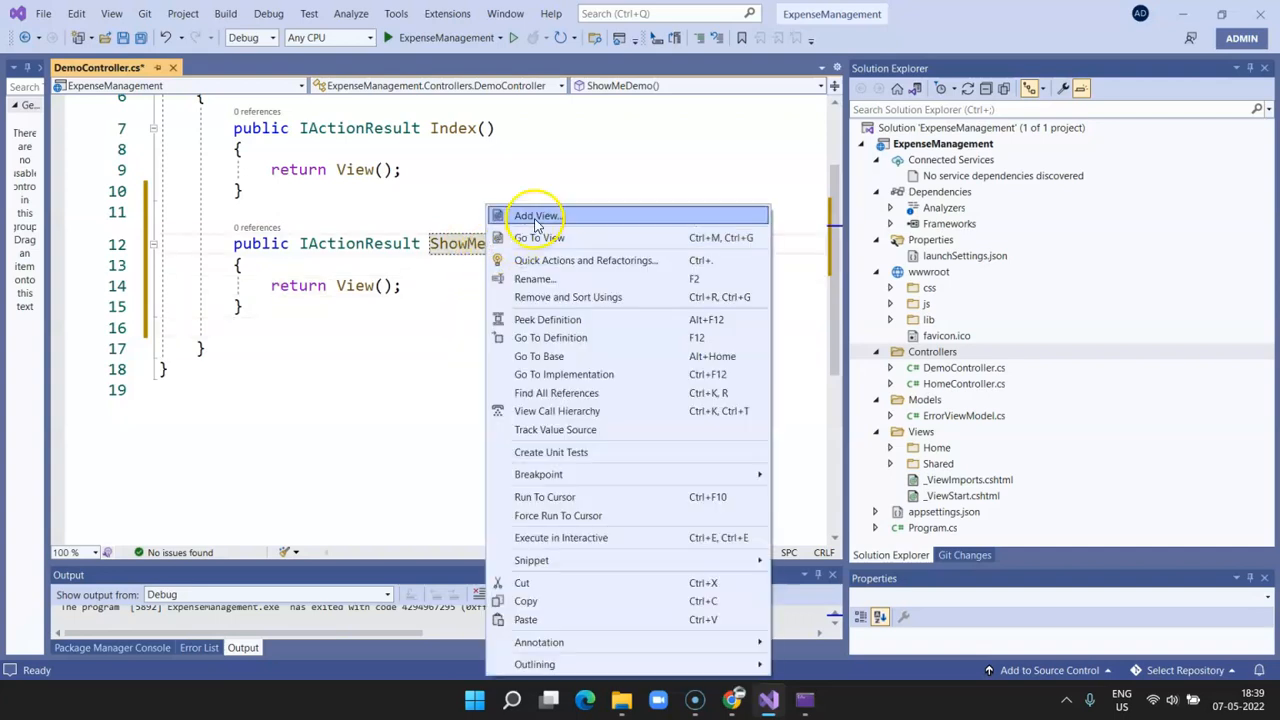
{"action": "left_click", "coordinate": [536, 216]}
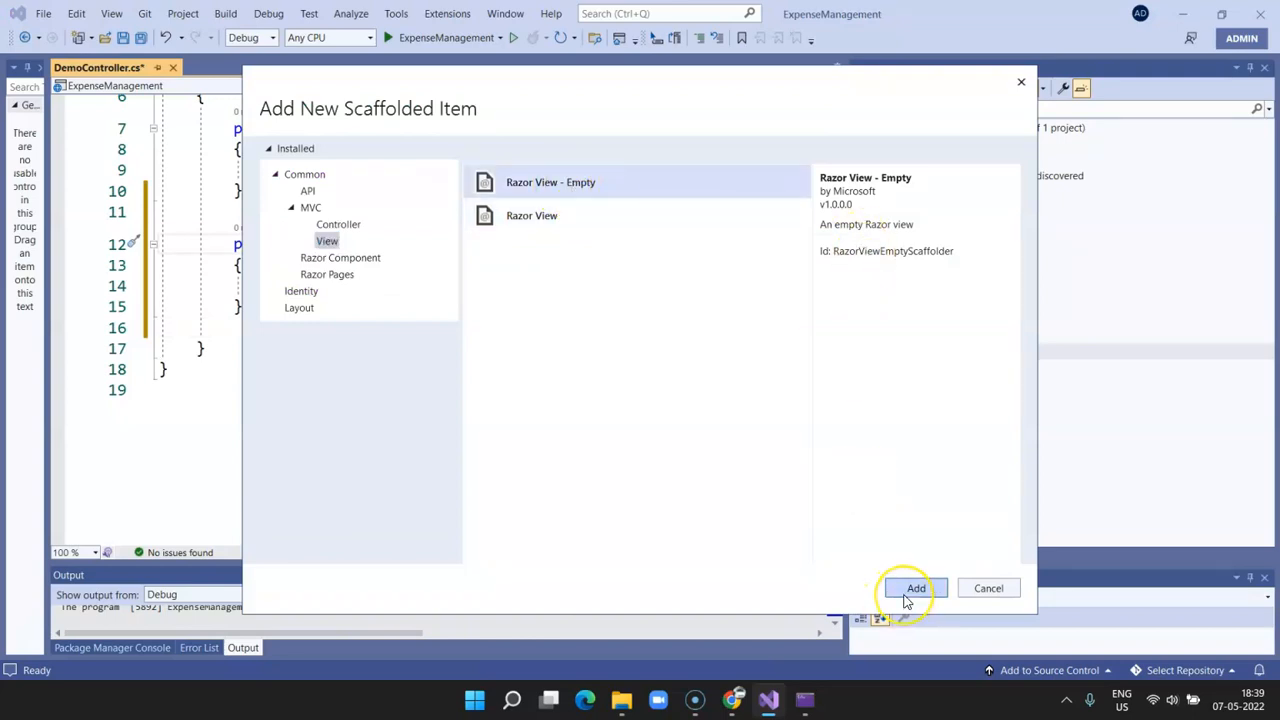
{"action": "left_click", "coordinate": [916, 588]}
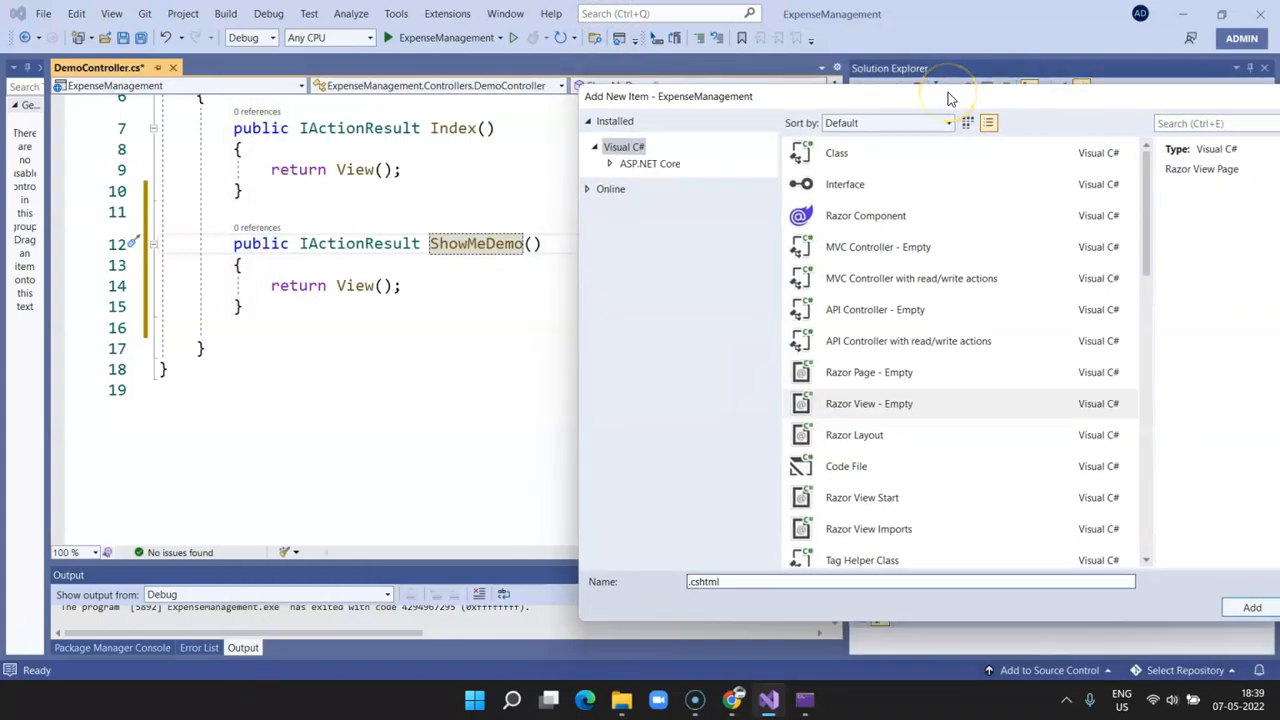
{"action": "type", "text": "ShowMe"}
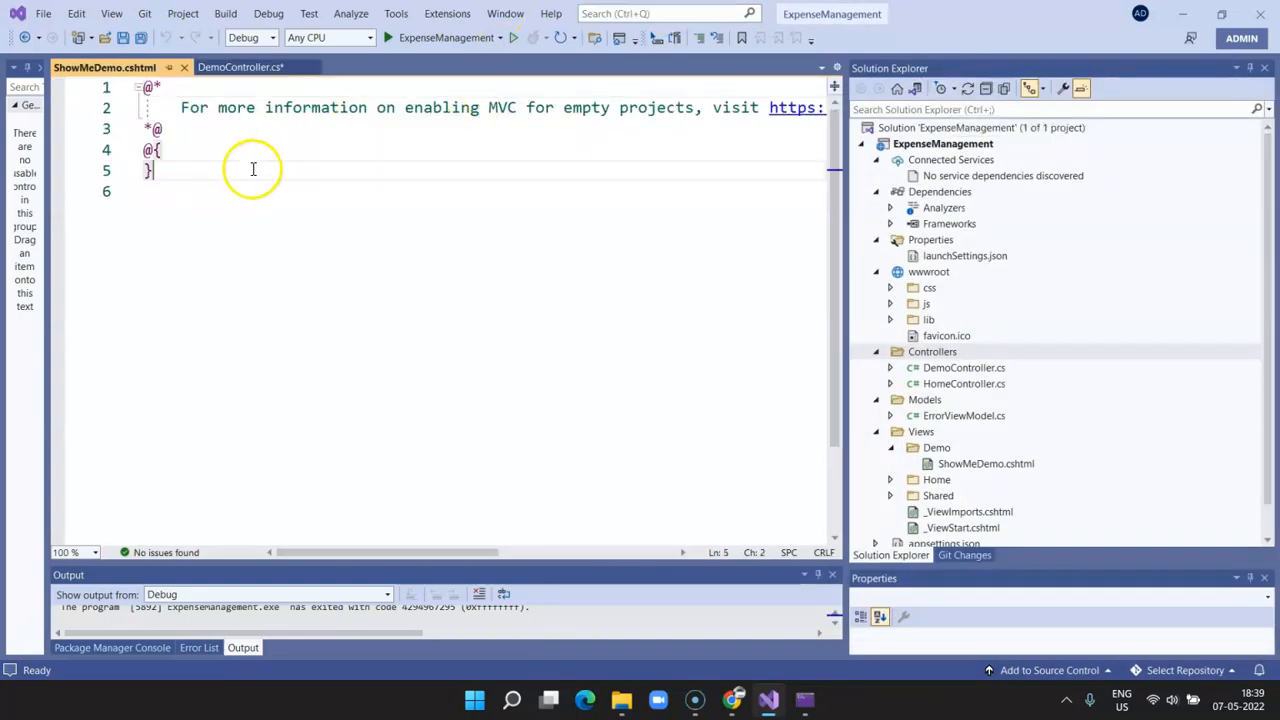
Step: Write an <h1>My First View</h1> heading below the Razor code block
{"action": "key", "text": "enter"}
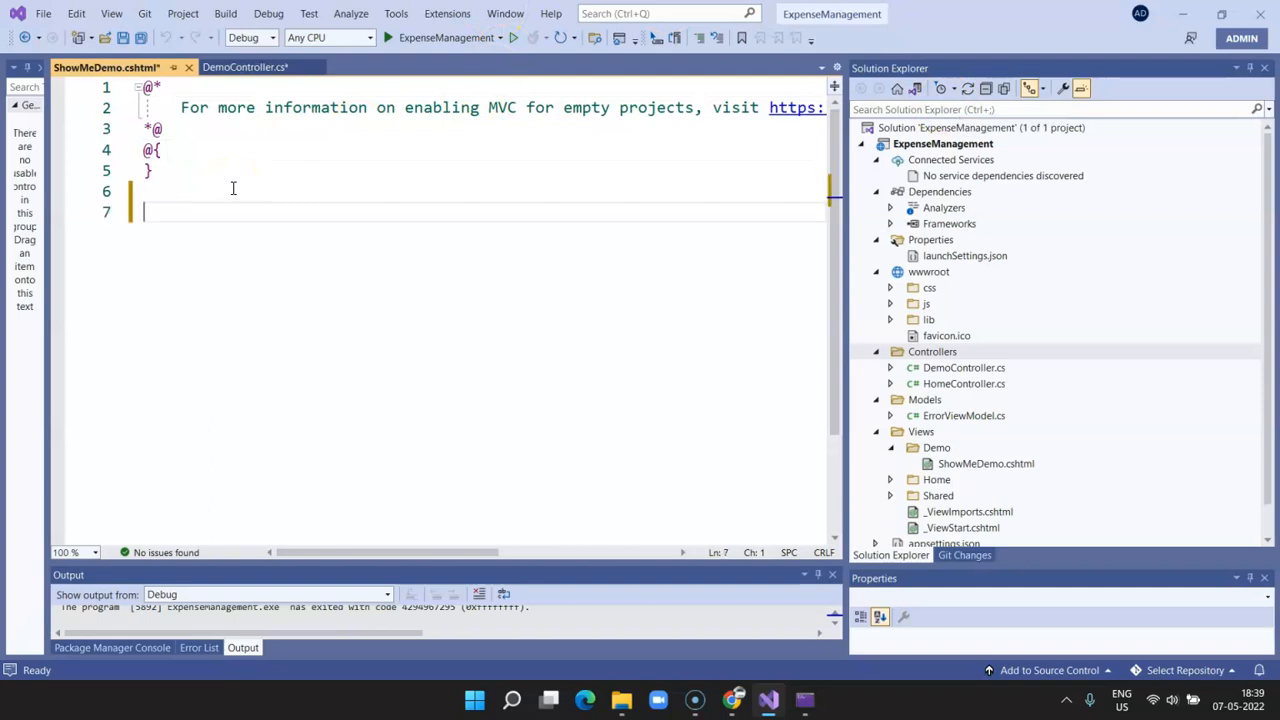
{"action": "type", "text": "<h1></h1>"}
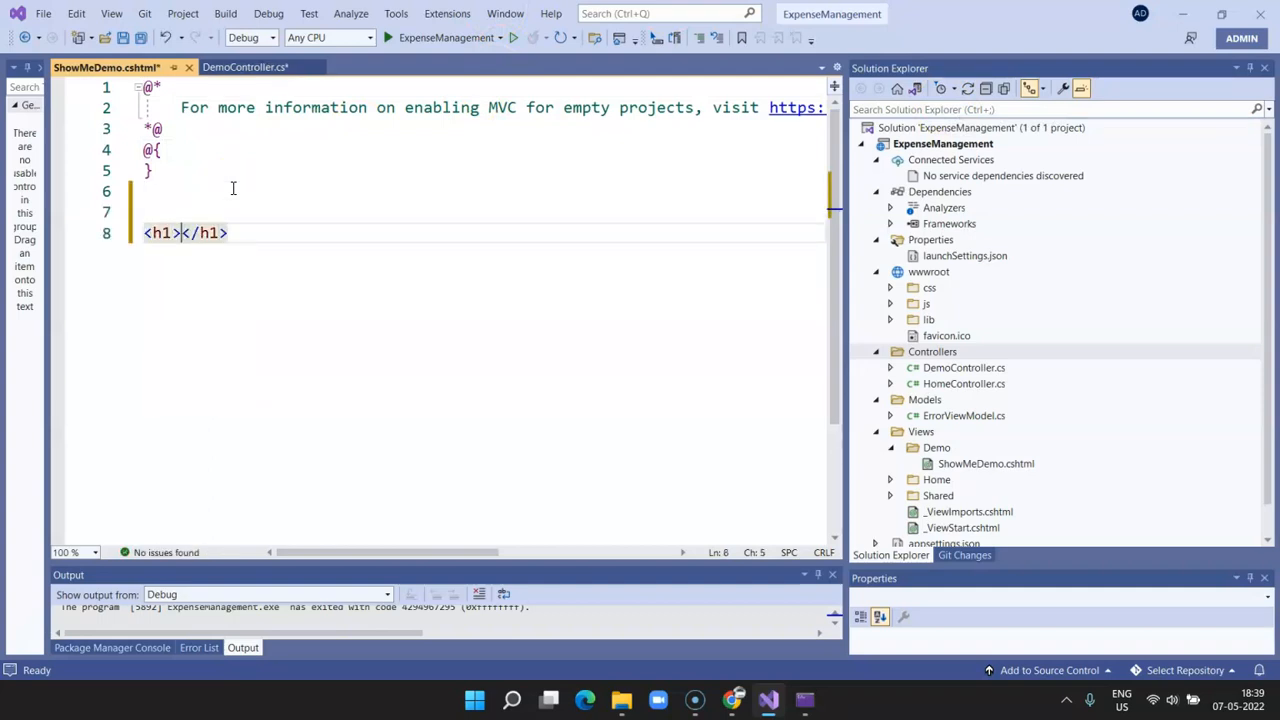
{"action": "type", "text": "My First W"}
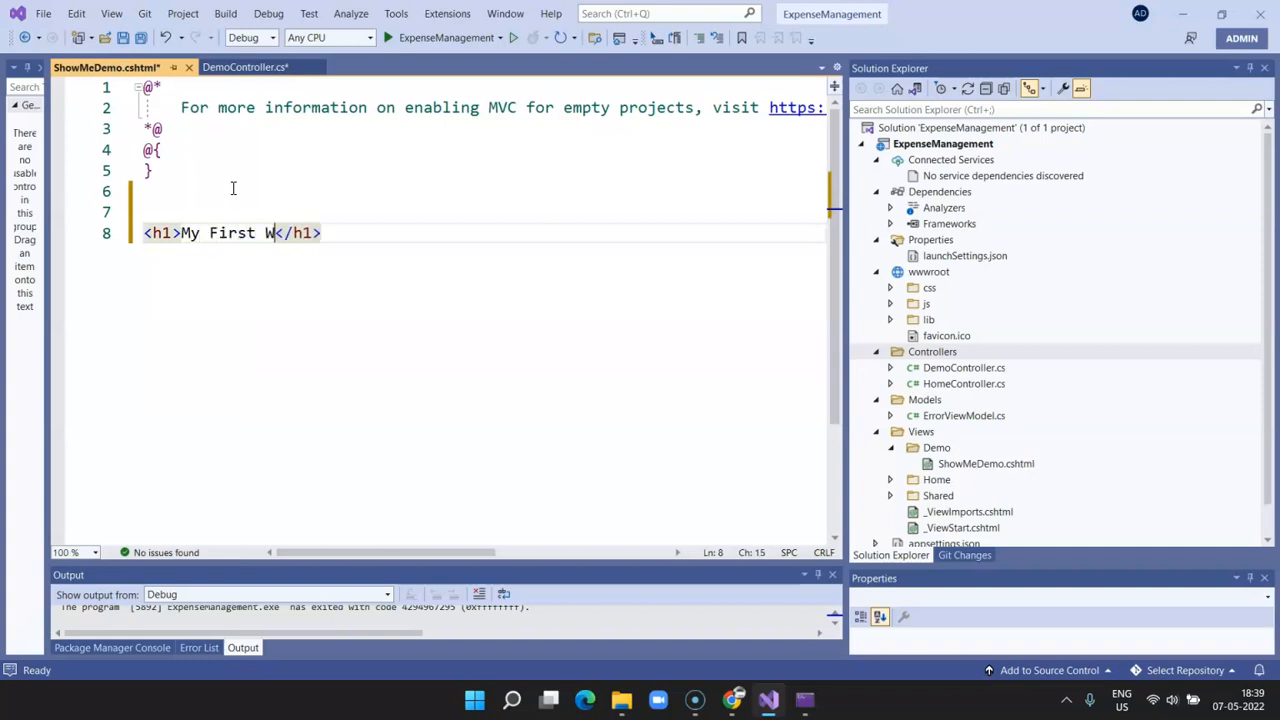
{"action": "type", "text": "iew"}
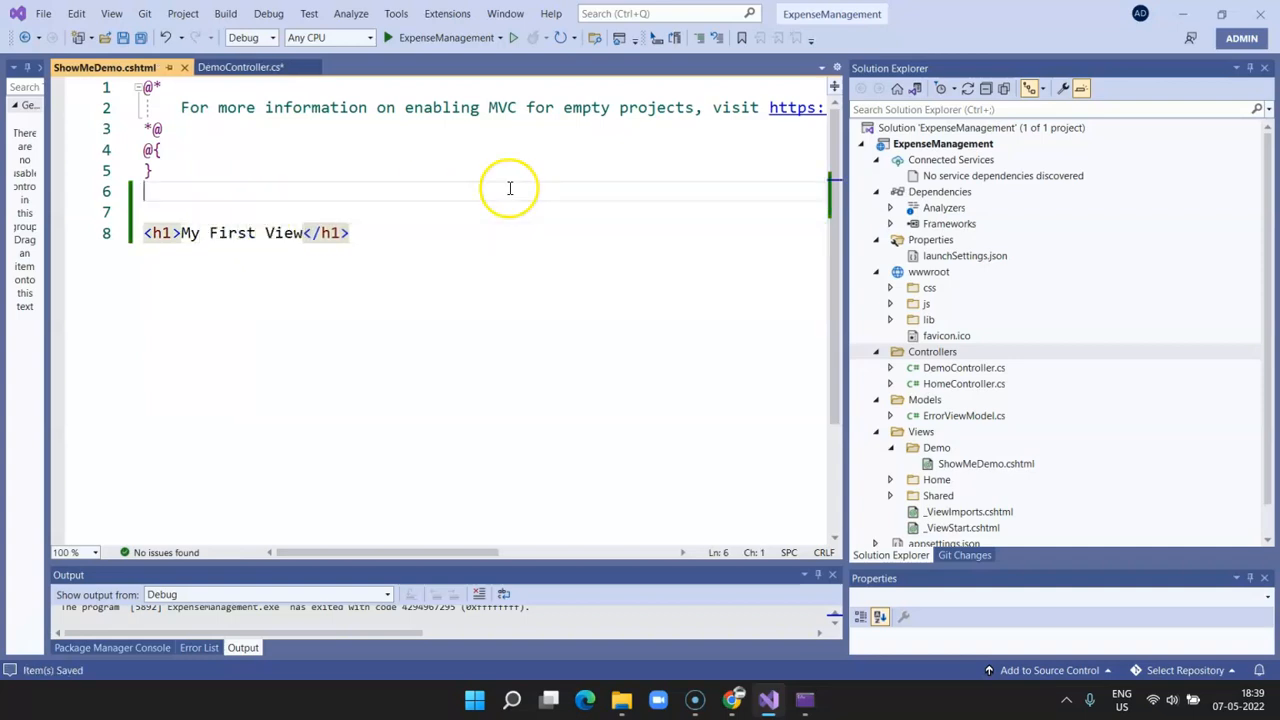
{"action": "left_click", "coordinate": [964, 368]}
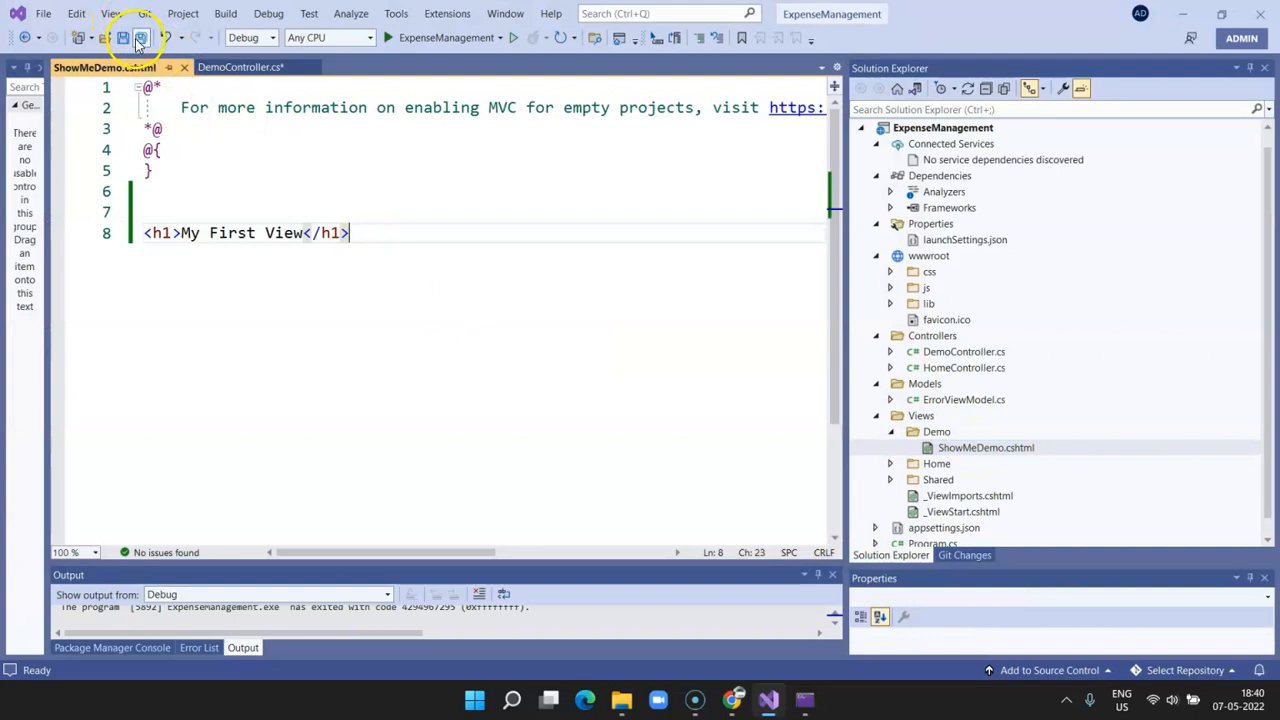
Step: Save all, run the app and enter localhost:5175/Demo/ShowMeDemo in Chrome
{"action": "left_click", "coordinate": [140, 36]}
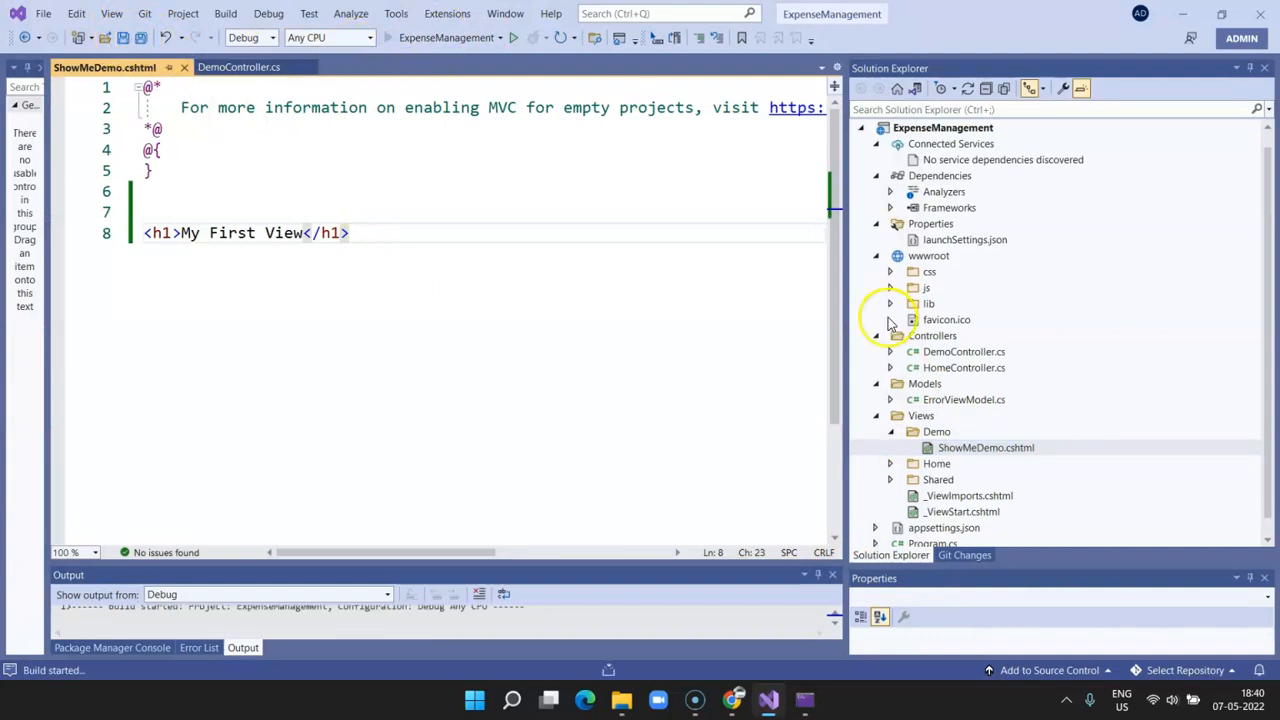
{"action": "left_click", "coordinate": [512, 36]}
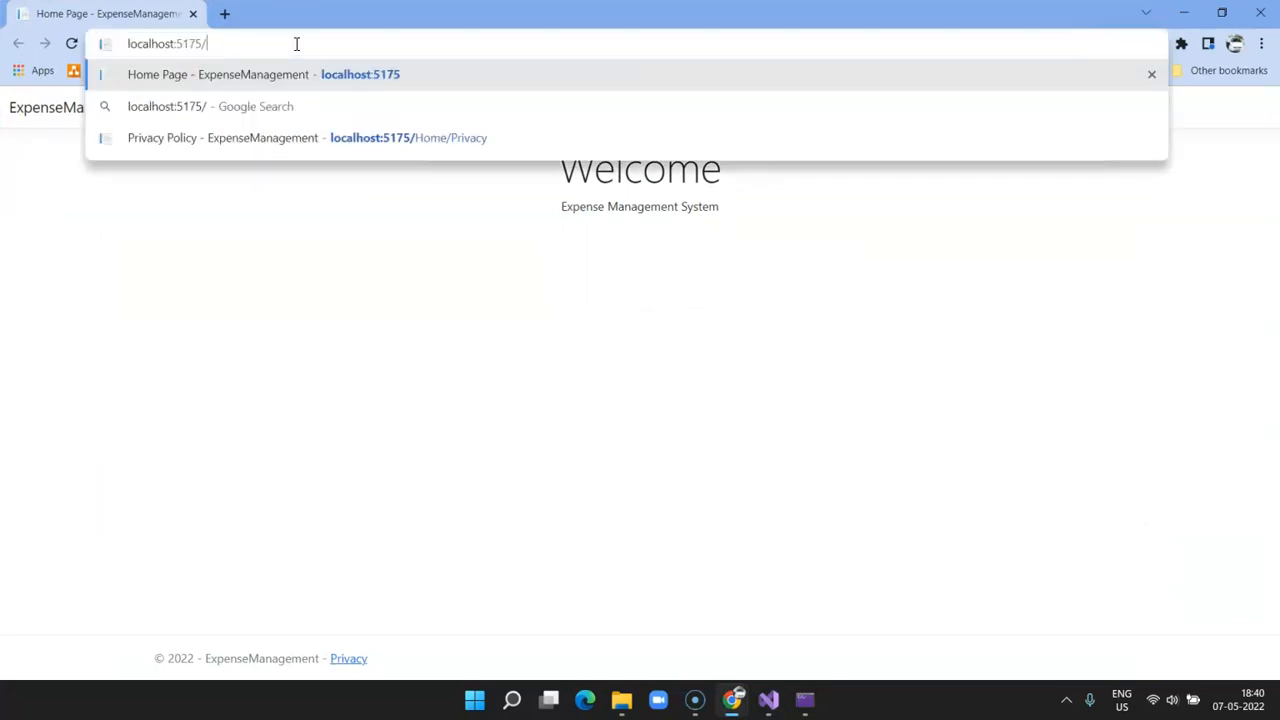
{"action": "type", "text": "Demo"}
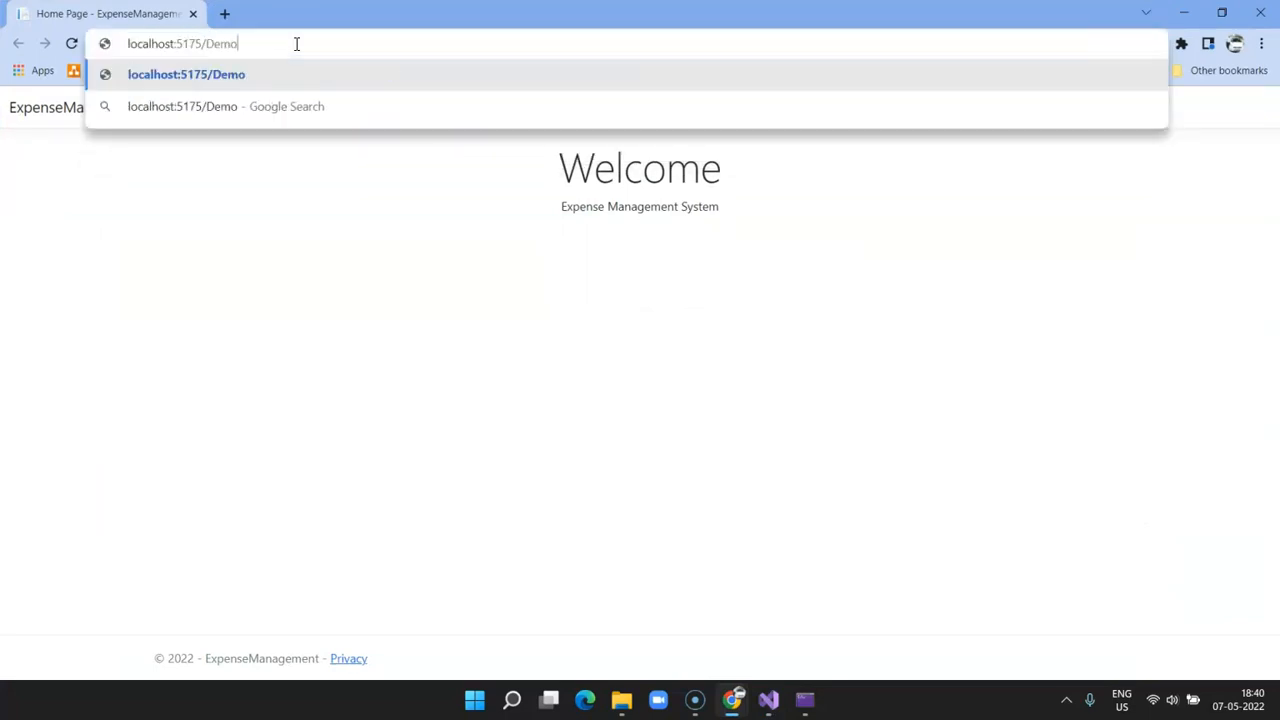
{"action": "type", "text": "/"}
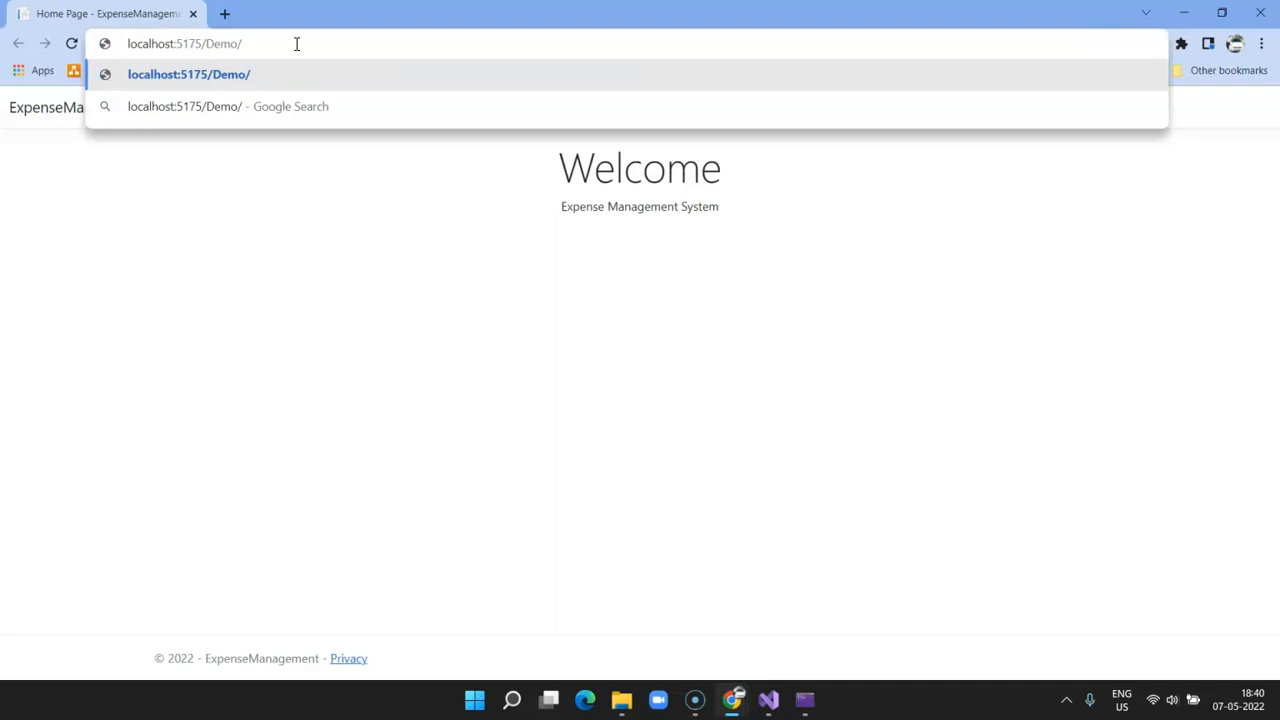
{"action": "type", "text": "ShowMeDm"}
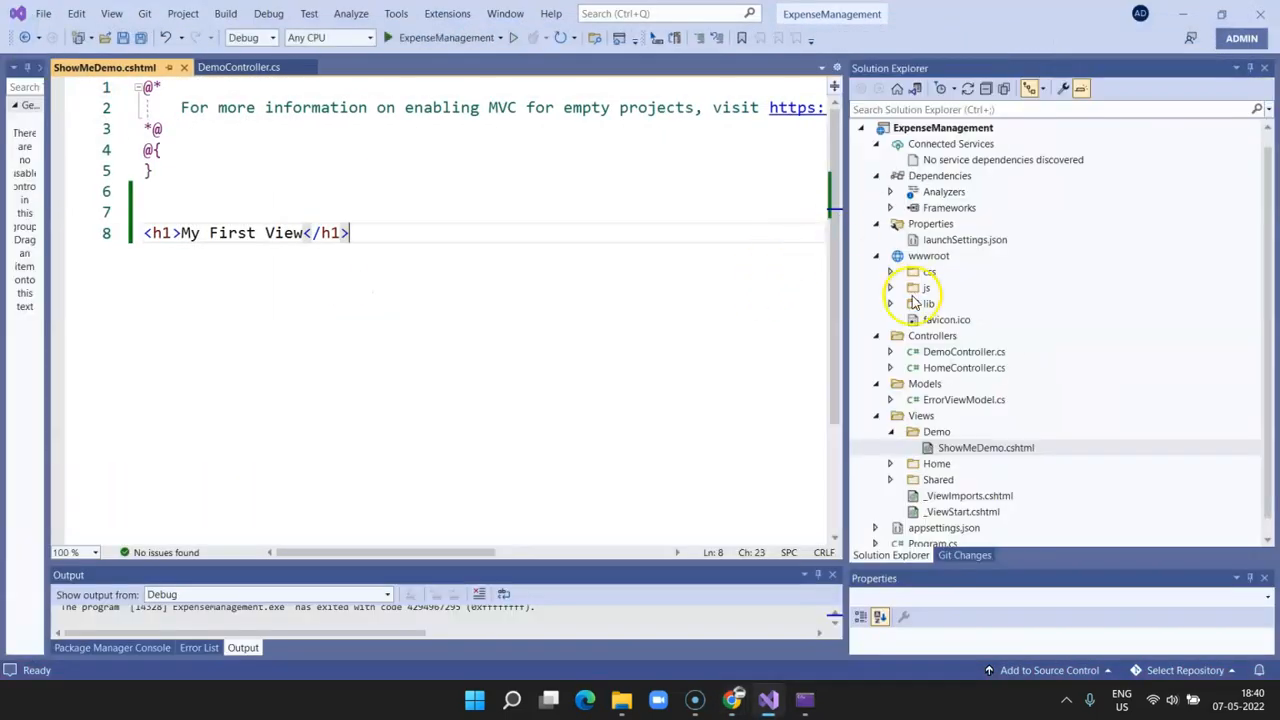
Step: Open _Layout.cshtml from the Views/Shared folder in Solution Explorer
{"action": "left_click", "coordinate": [984, 400]}
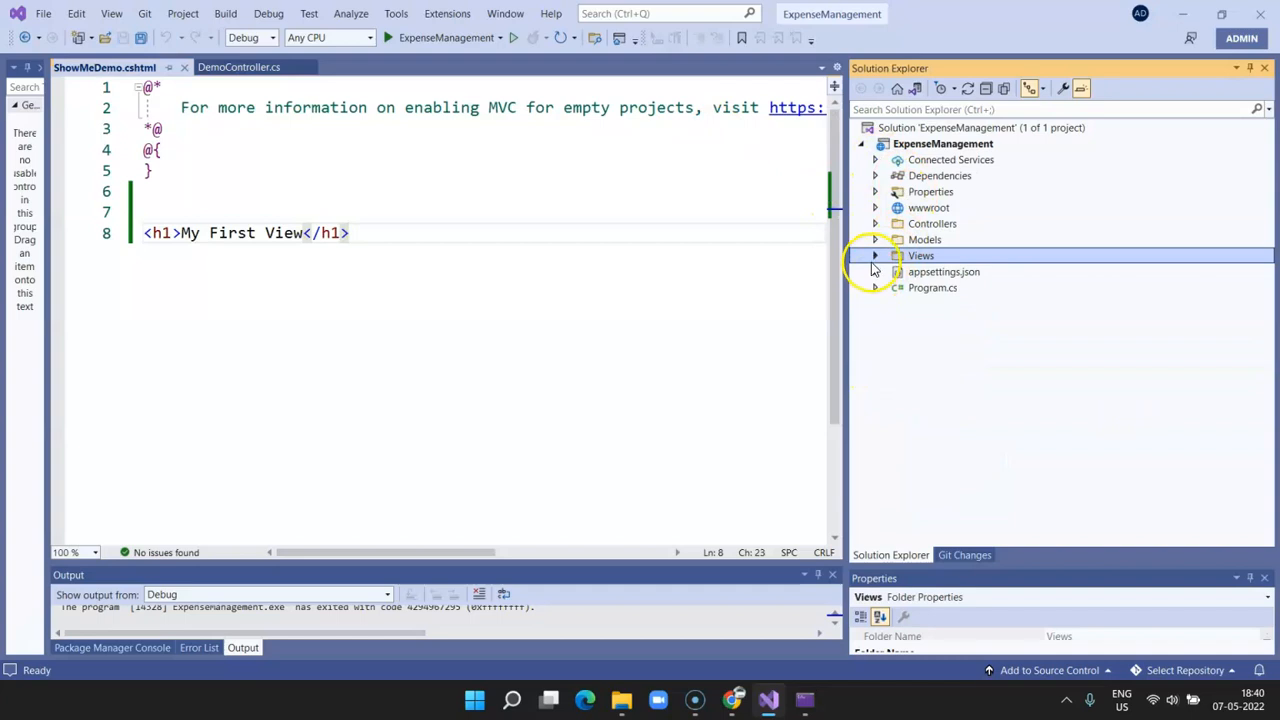
{"action": "left_click", "coordinate": [876, 256]}
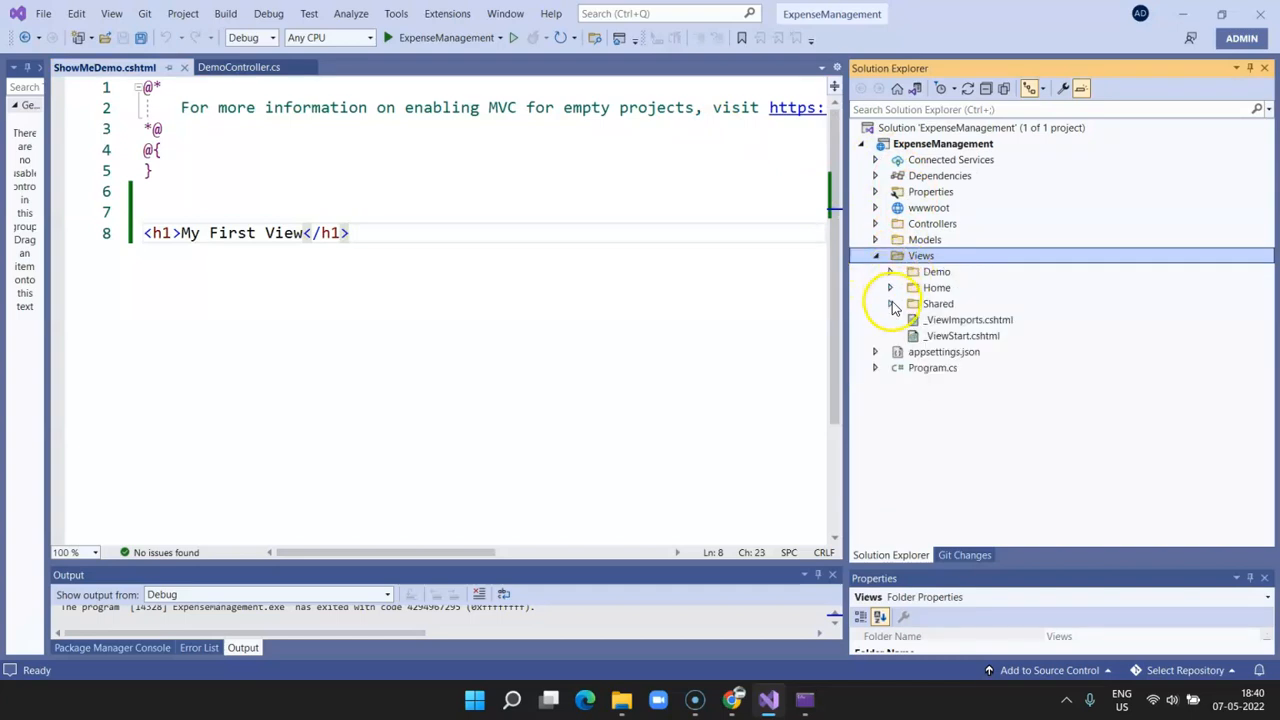
{"action": "left_click", "coordinate": [890, 304]}
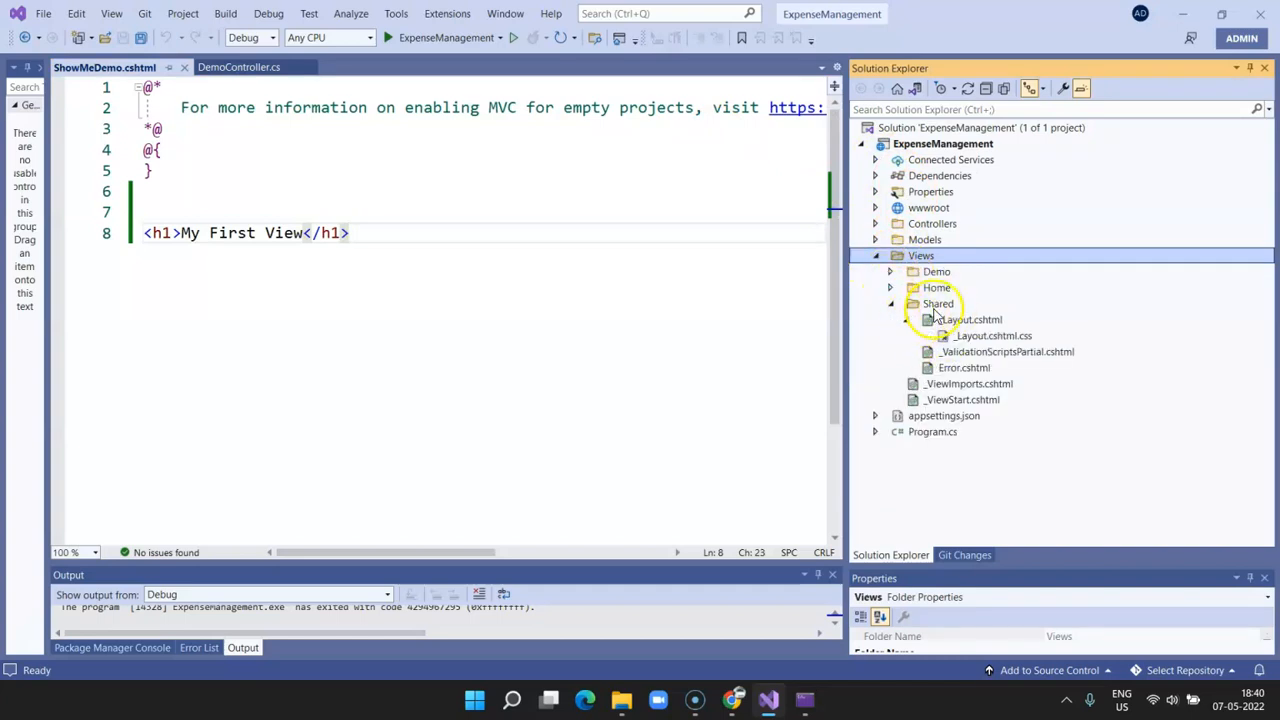
{"action": "double_click", "coordinate": [970, 320]}
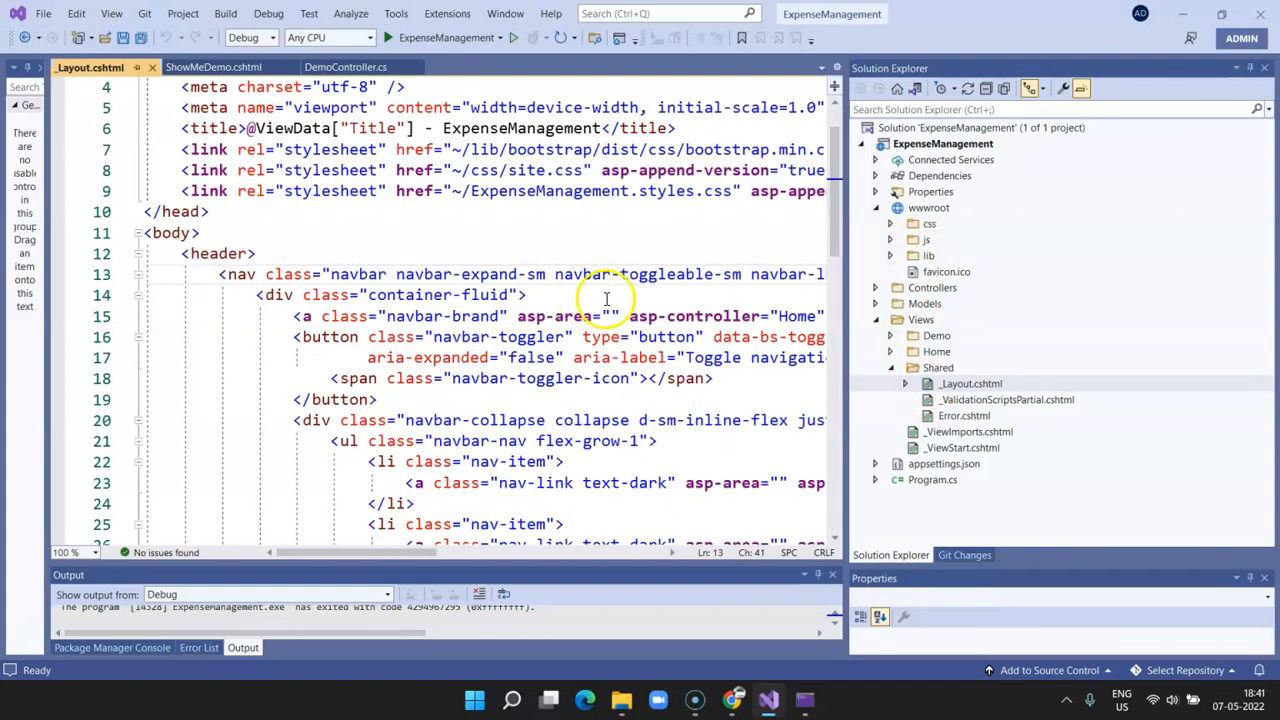
{"action": "mouse_move", "coordinate": [824, 292]}
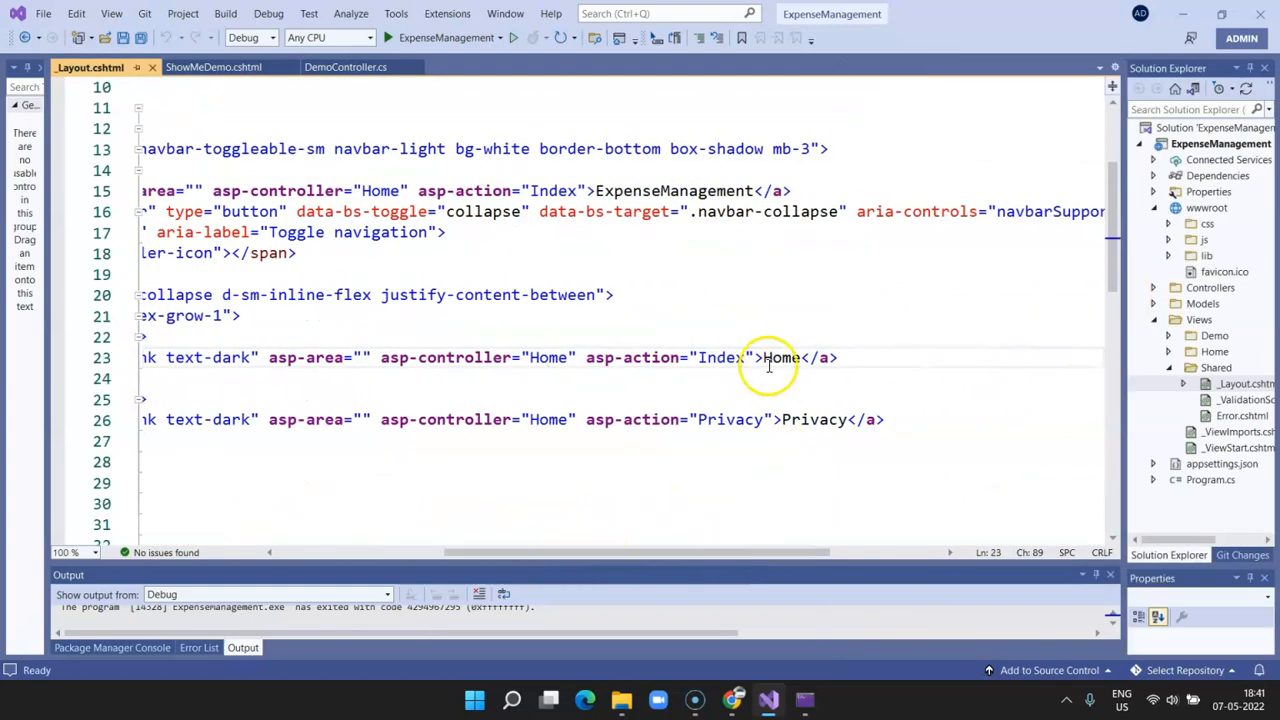
Step: Add a Demo nav item pointing to asp-controller Demo, asp-action ShowMeDemo, then run the app
{"action": "double_click", "coordinate": [812, 420]}
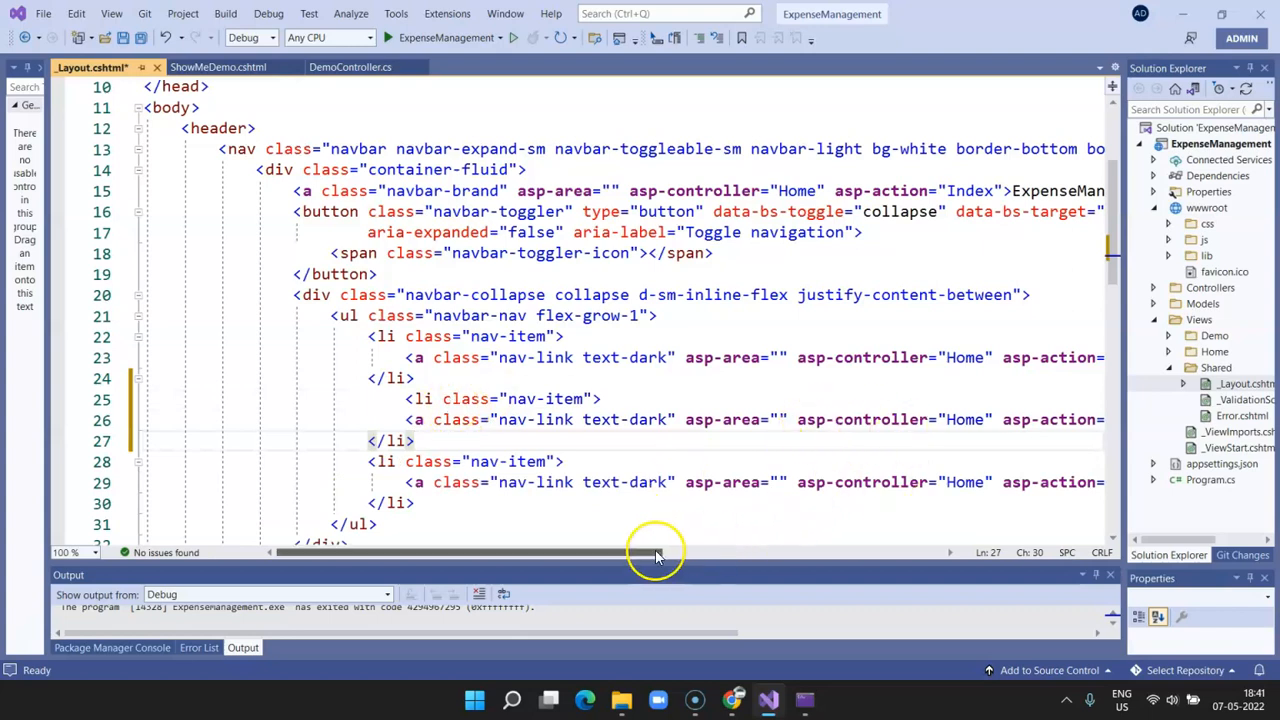
{"action": "scroll", "scroll_direction": "right", "scroll_amount": 3}
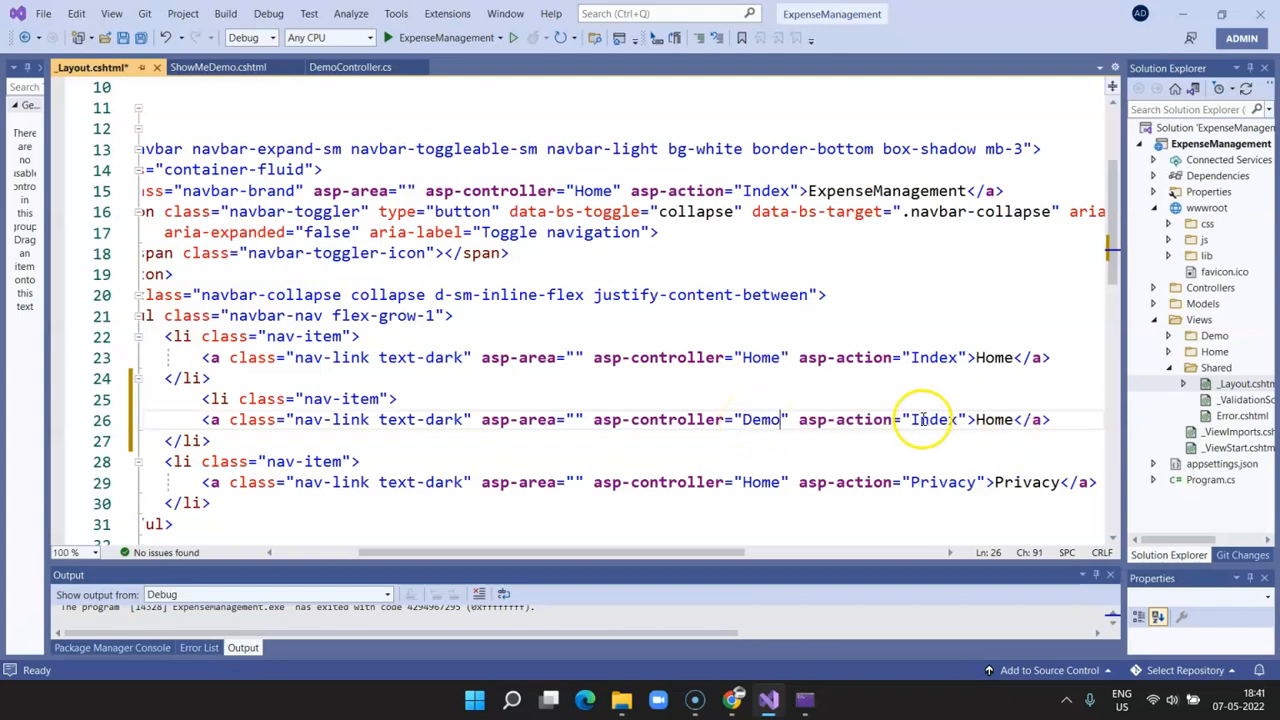
{"action": "type", "text": "Show"}
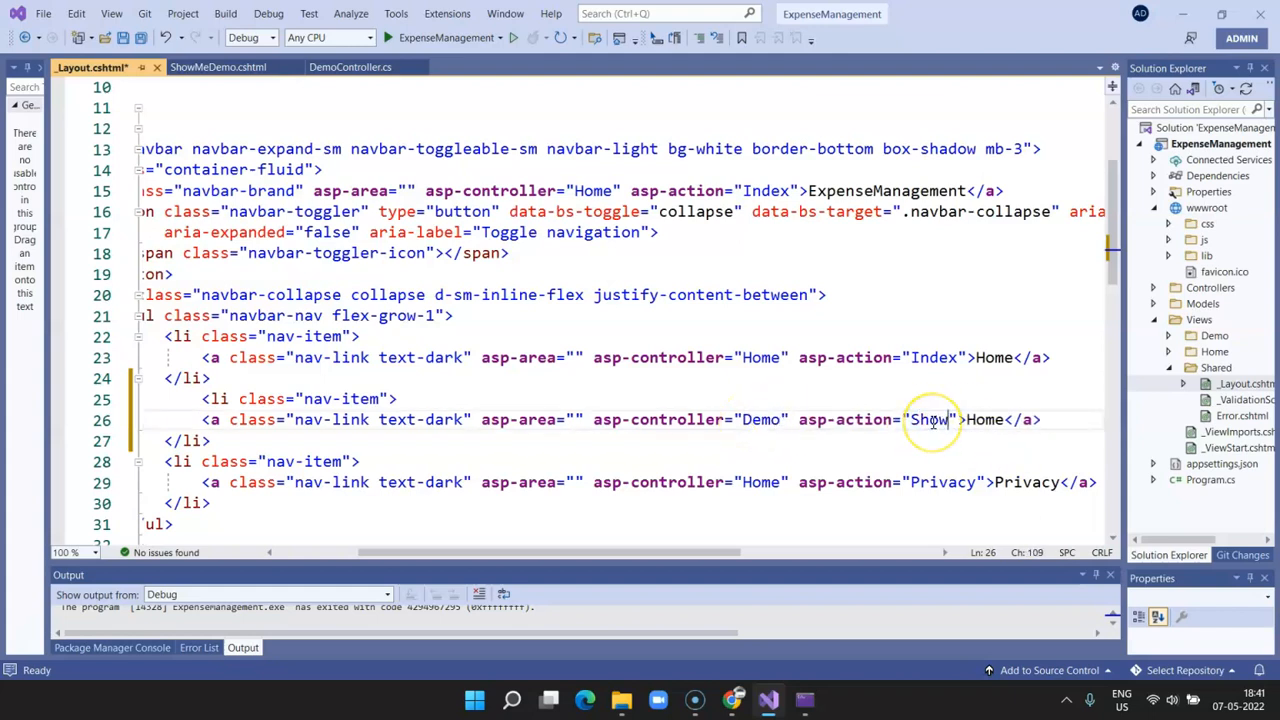
{"action": "type", "text": "MeDemo"}
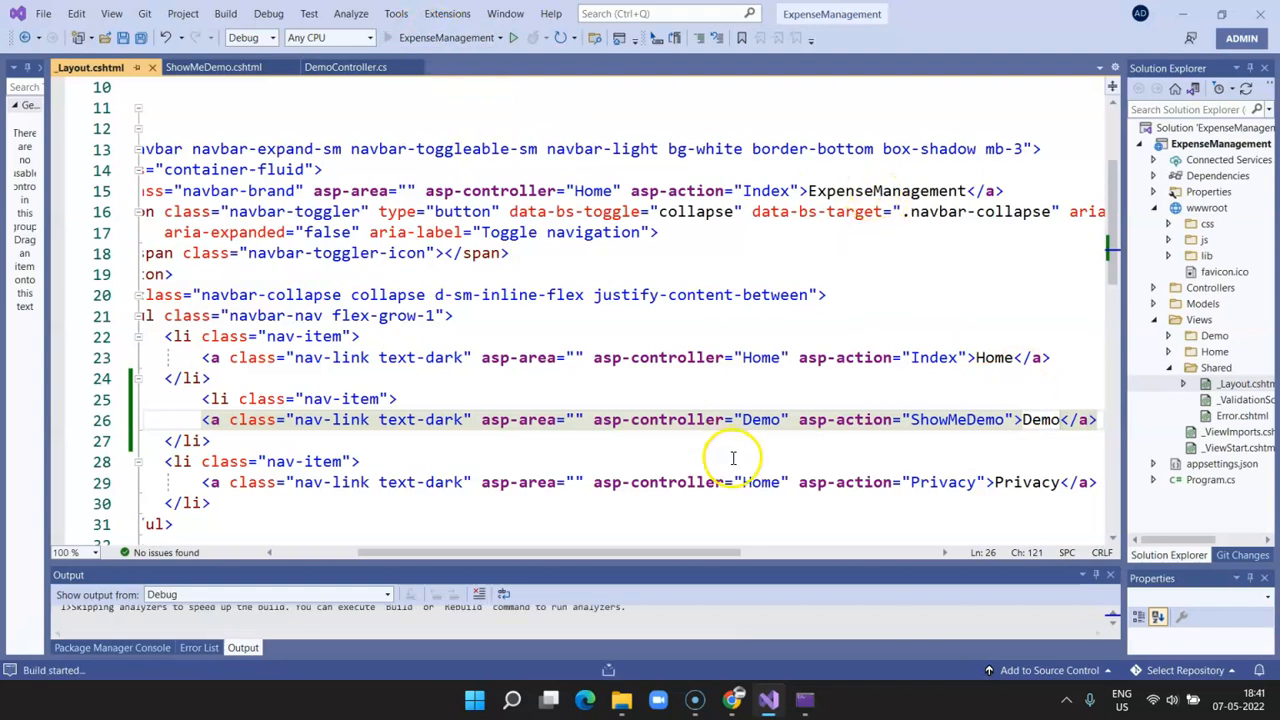
{"action": "left_click", "coordinate": [512, 36]}
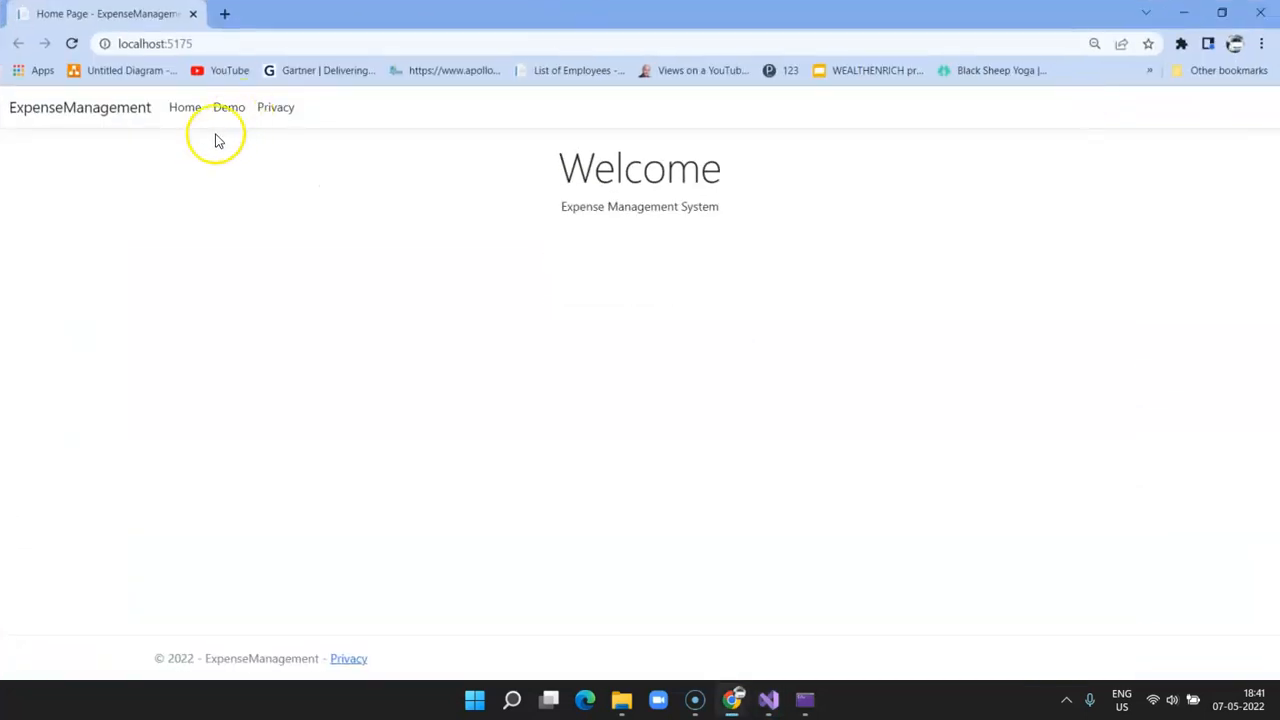
{"action": "mouse_move", "coordinate": [212, 236]}
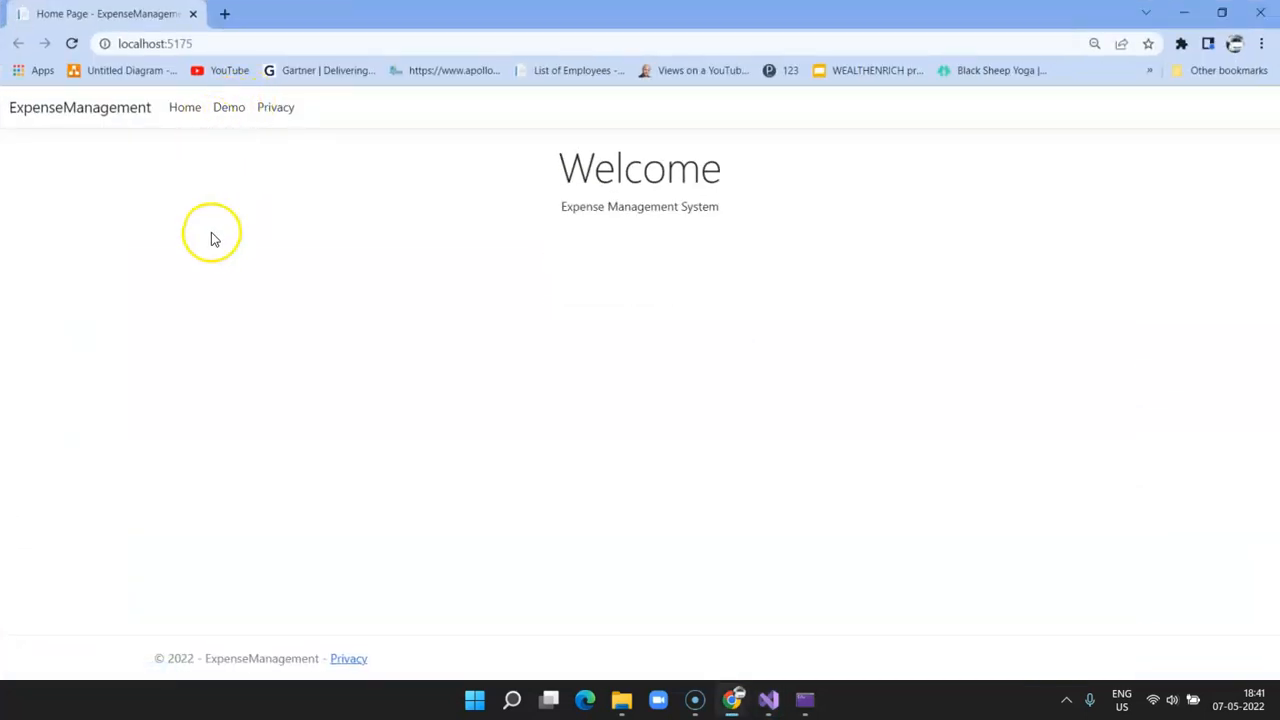
Step: Refresh the app in Chrome to show the Demo link between Home and Privacy
{"action": "left_click", "coordinate": [228, 108]}
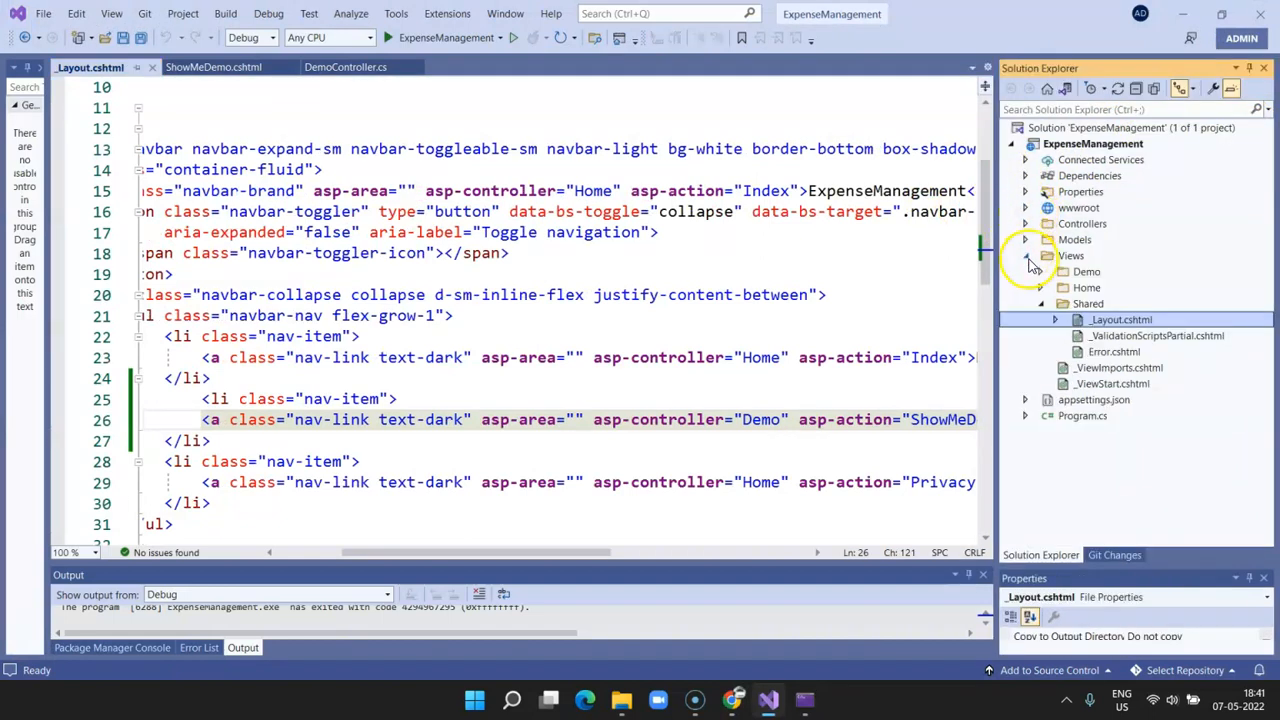
Step: Collapse Views, then expand Controllers and Models to show DemoController.cs, HomeController.cs and ErrorViewModel.cs
{"action": "left_click", "coordinate": [1024, 256]}
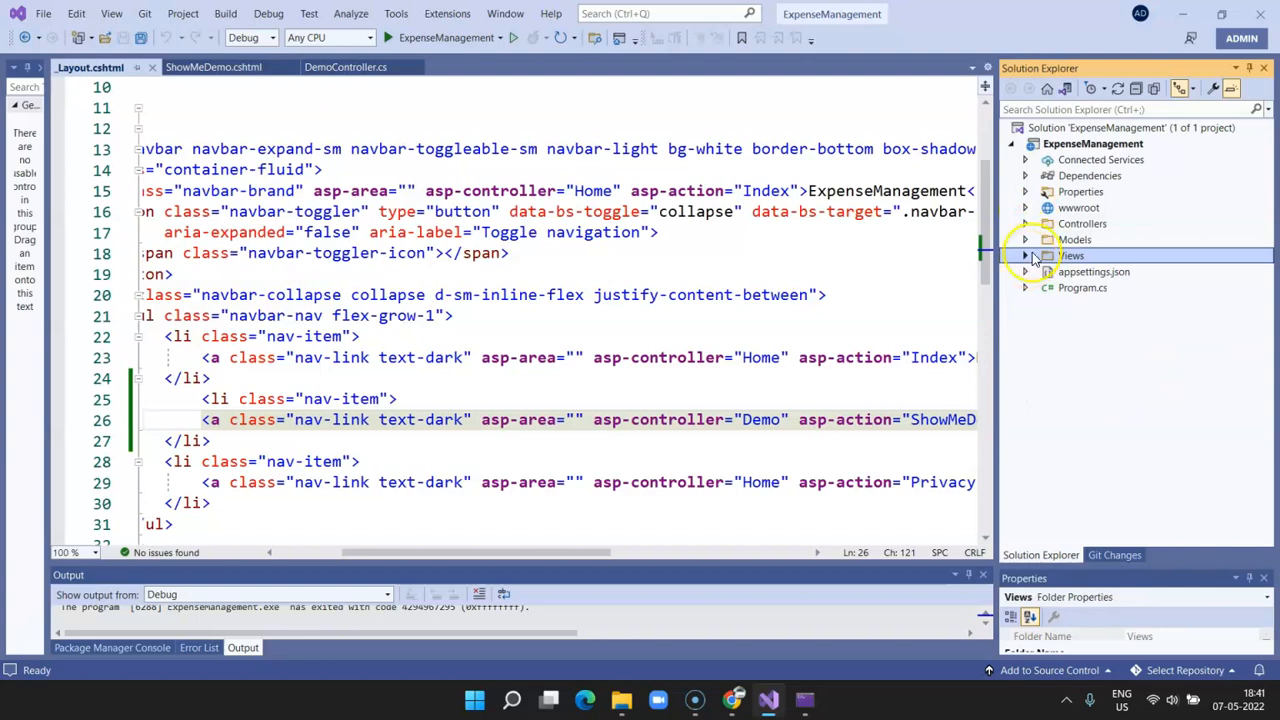
{"action": "left_click", "coordinate": [1024, 224]}
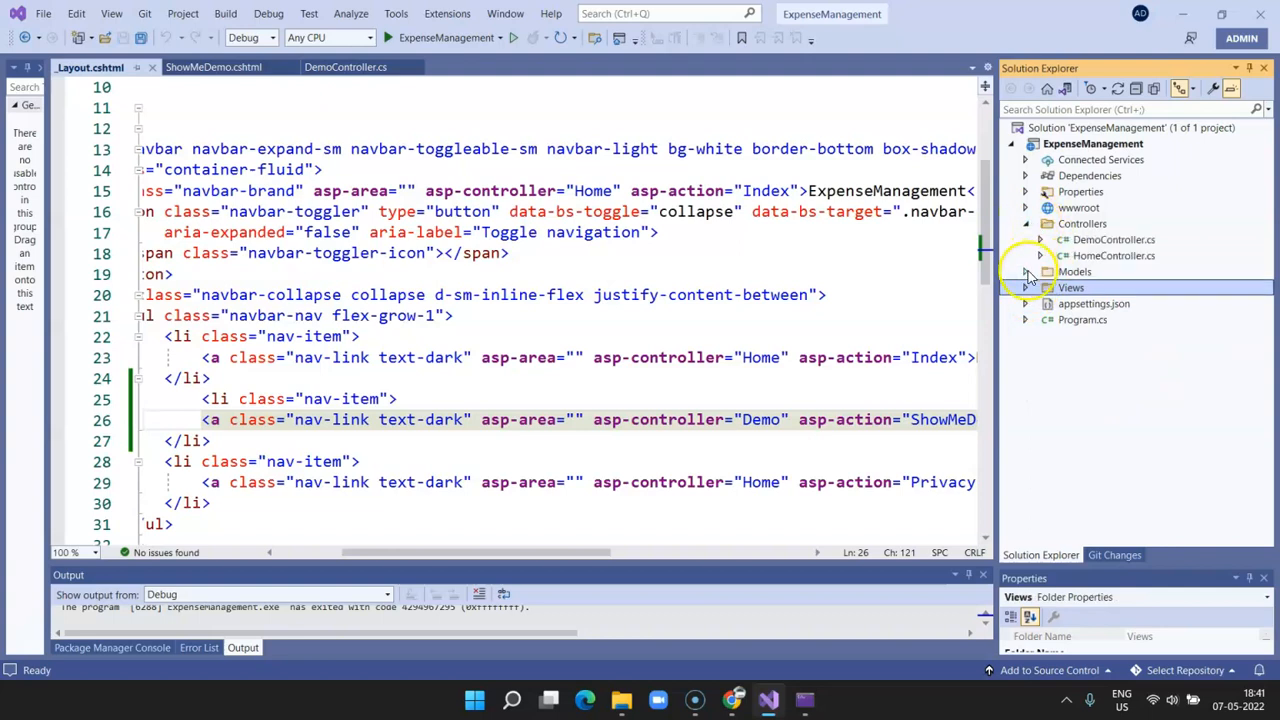
{"action": "left_click", "coordinate": [1026, 288]}
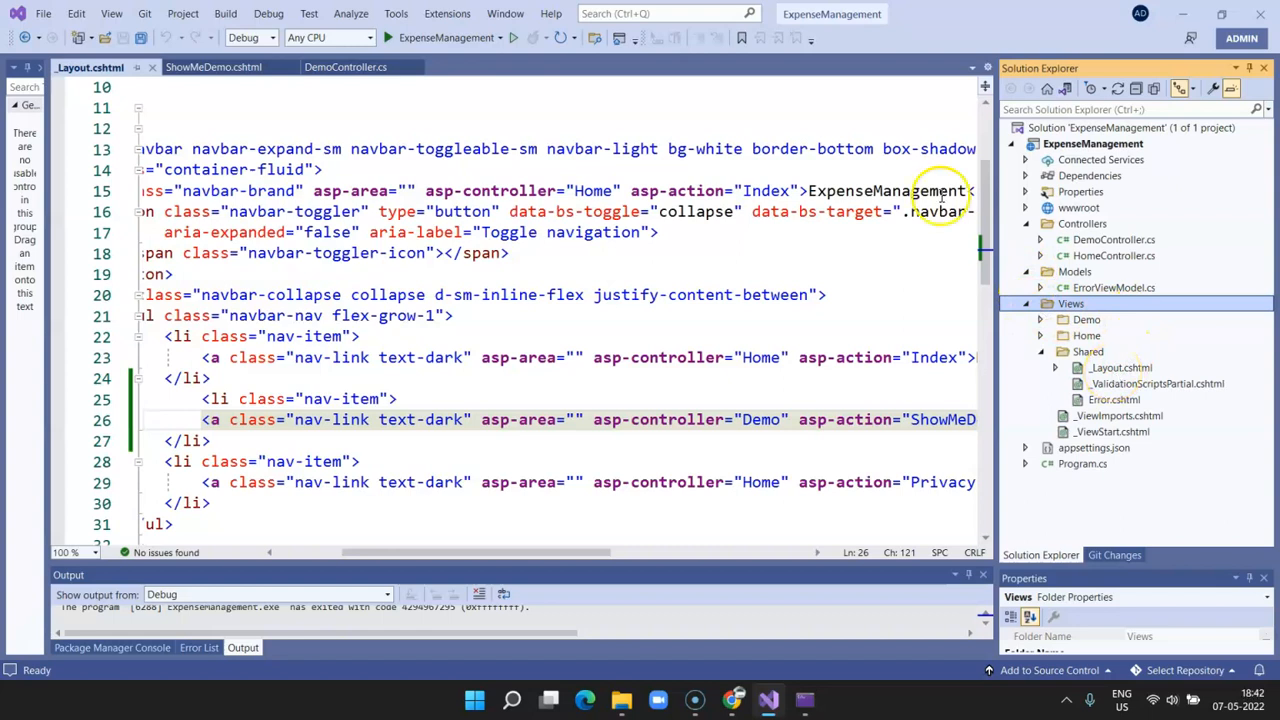
{"action": "mouse_move", "coordinate": [724, 140]}
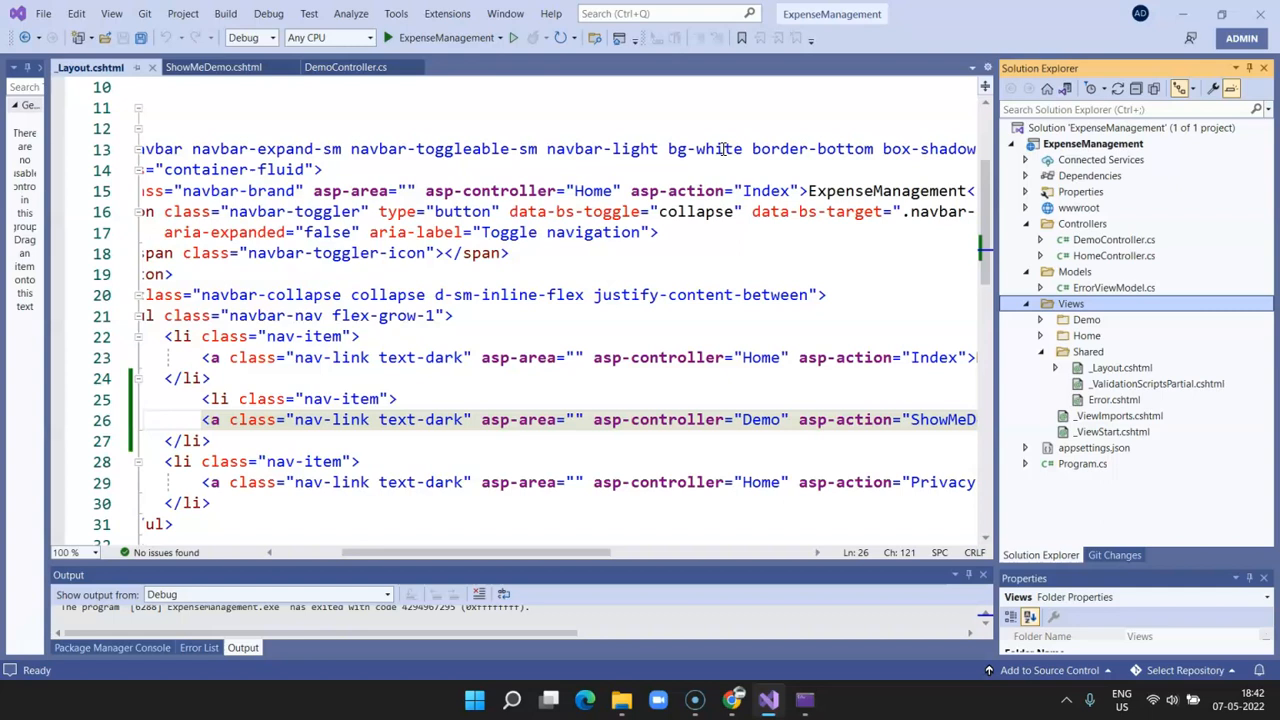
{"action": "mouse_move", "coordinate": [704, 150]}
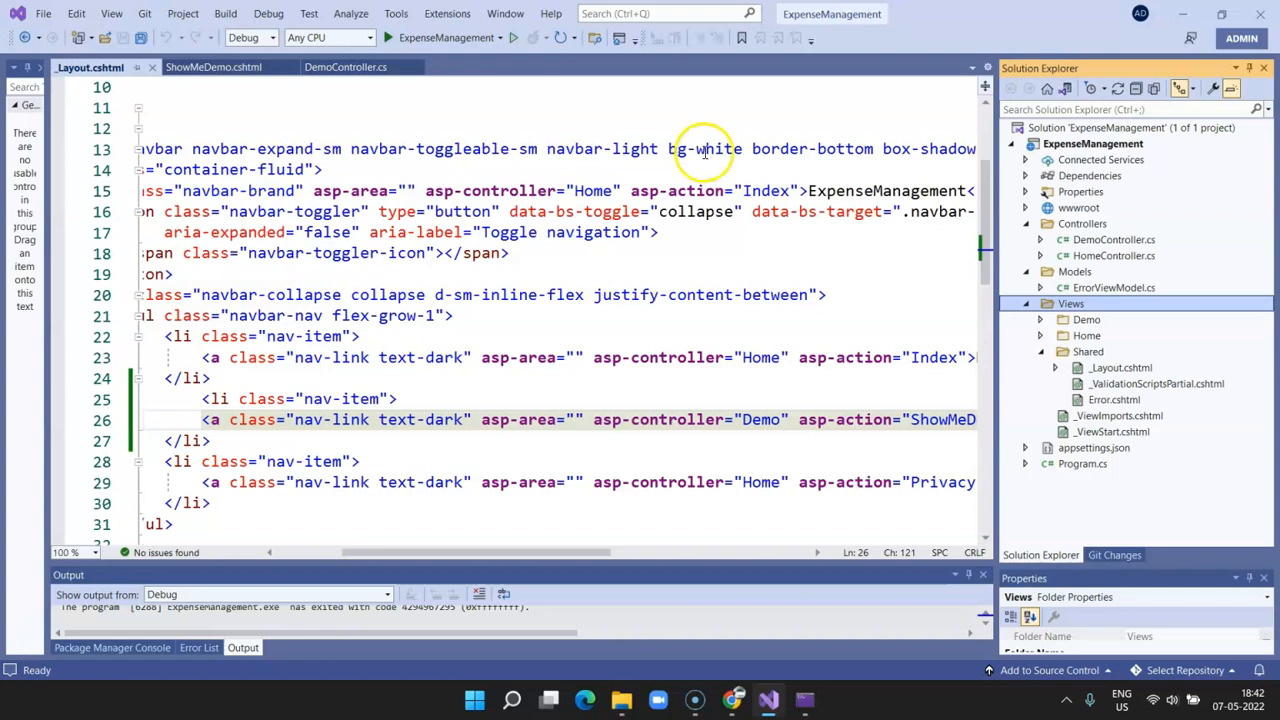